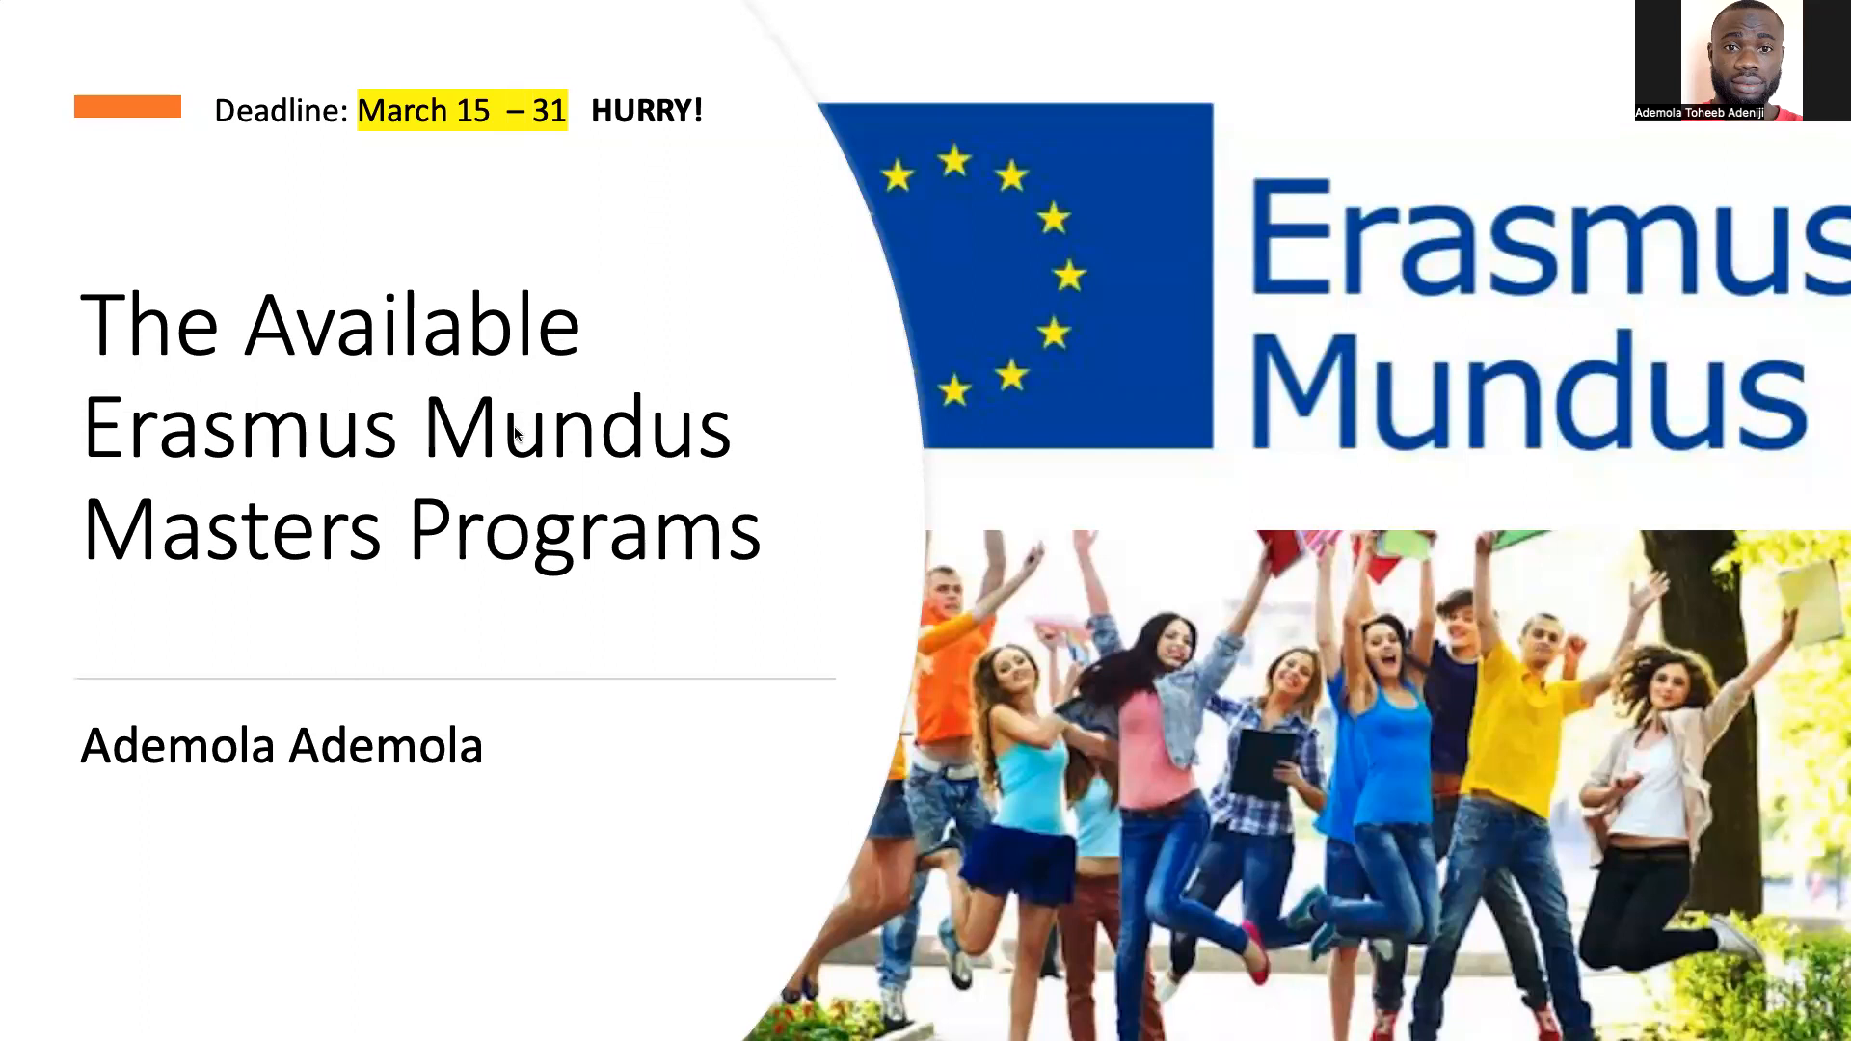
{"action": "mouse_move", "coordinate": [683, 555]}
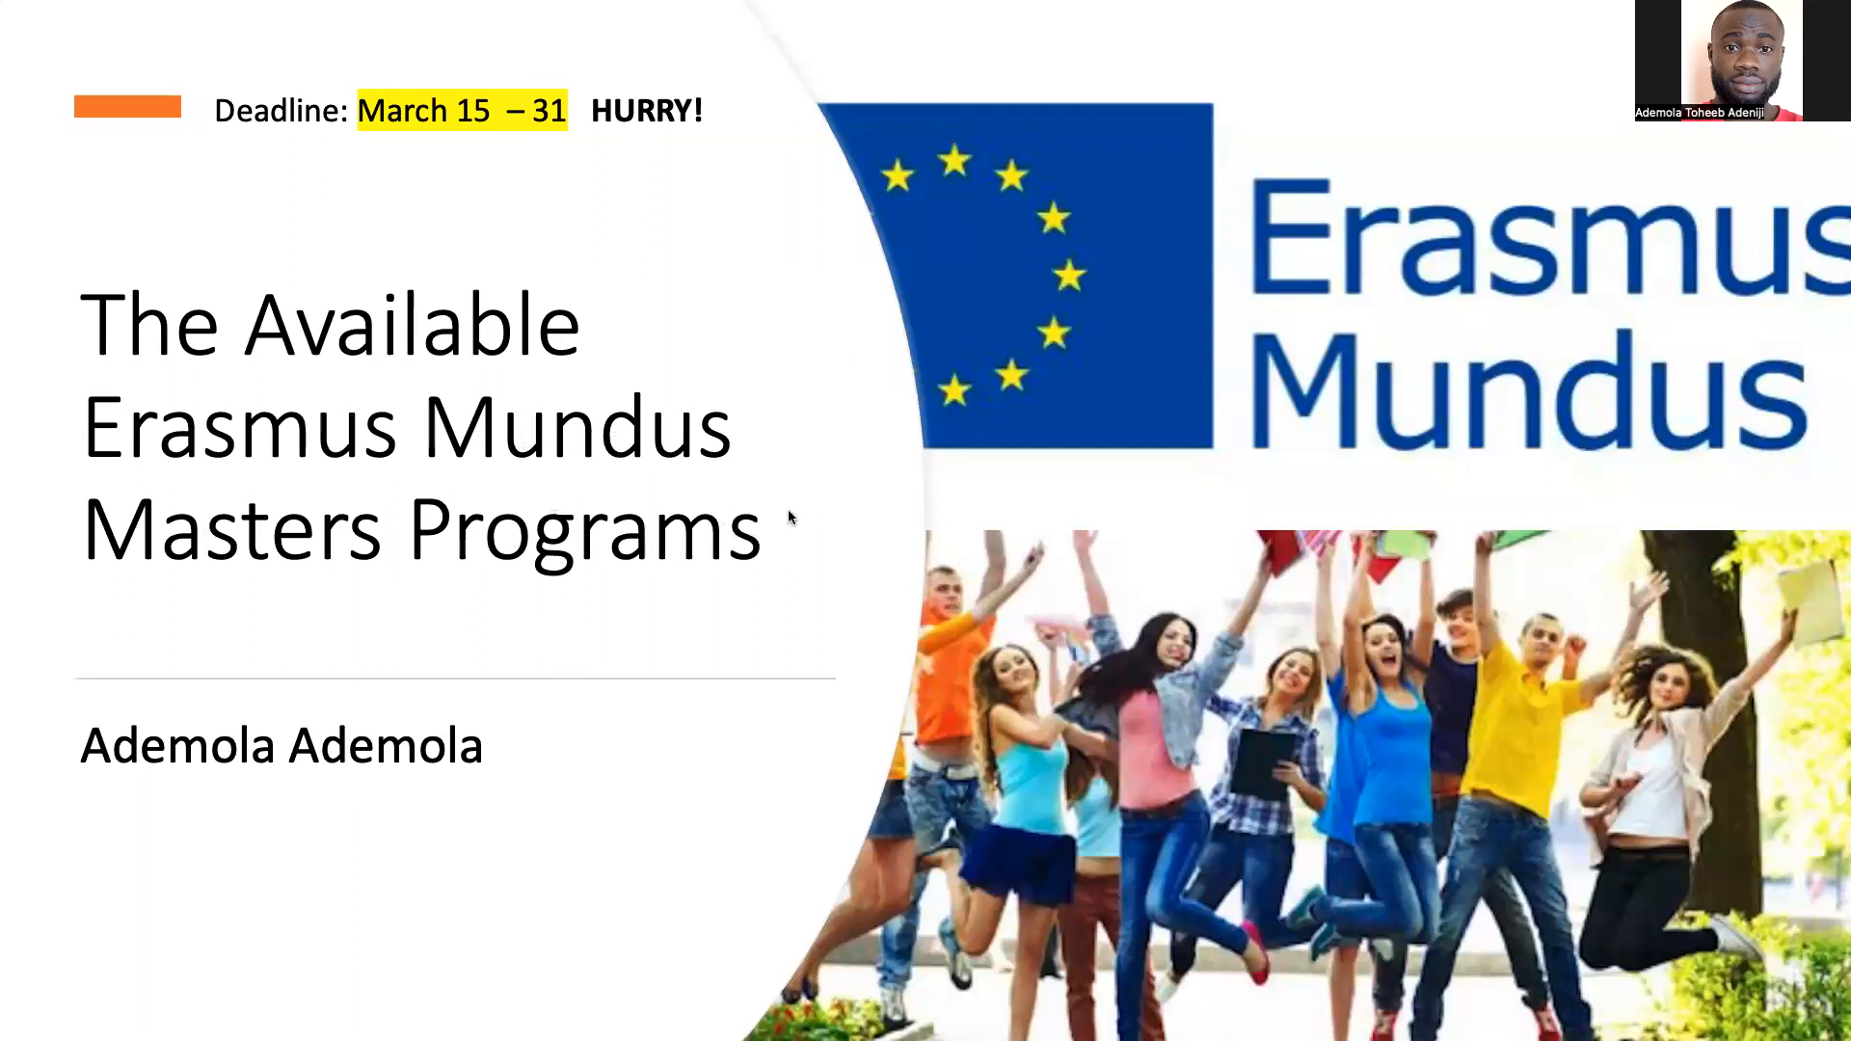
{"action": "mouse_move", "coordinate": [873, 474]}
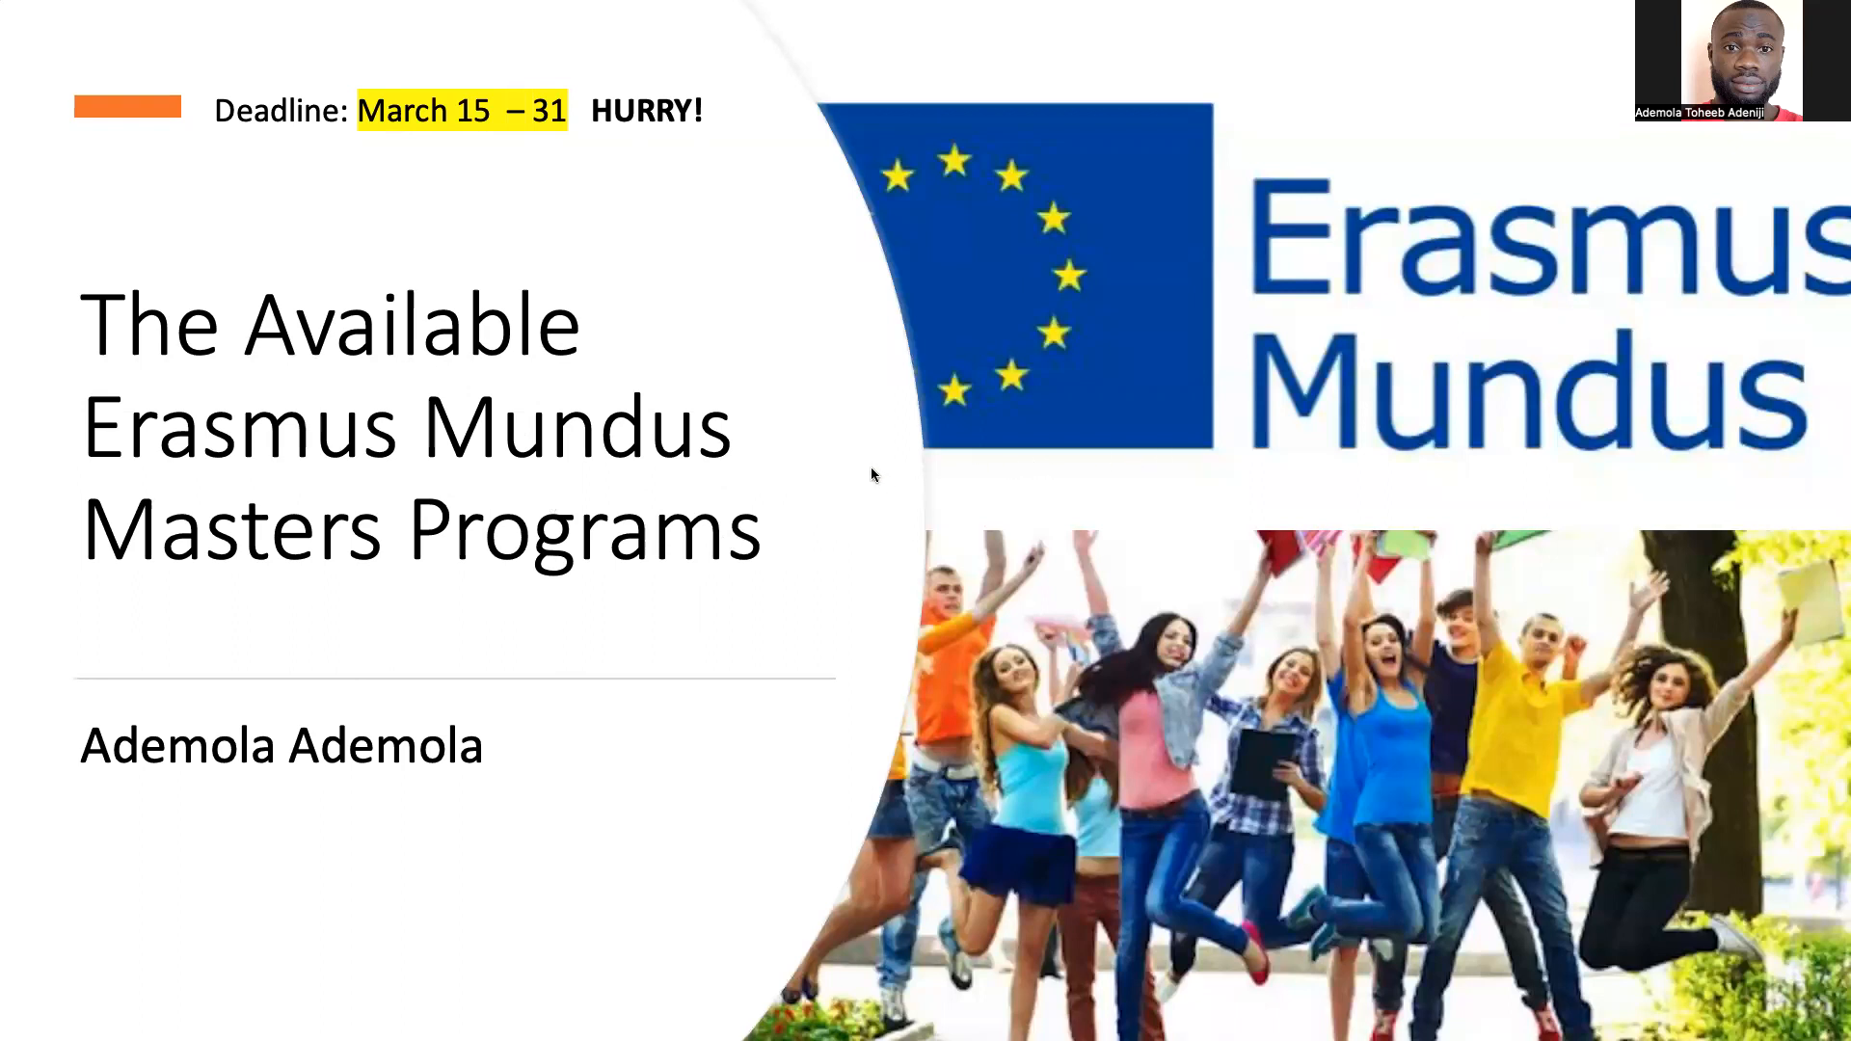
{"action": "mouse_move", "coordinate": [690, 360]}
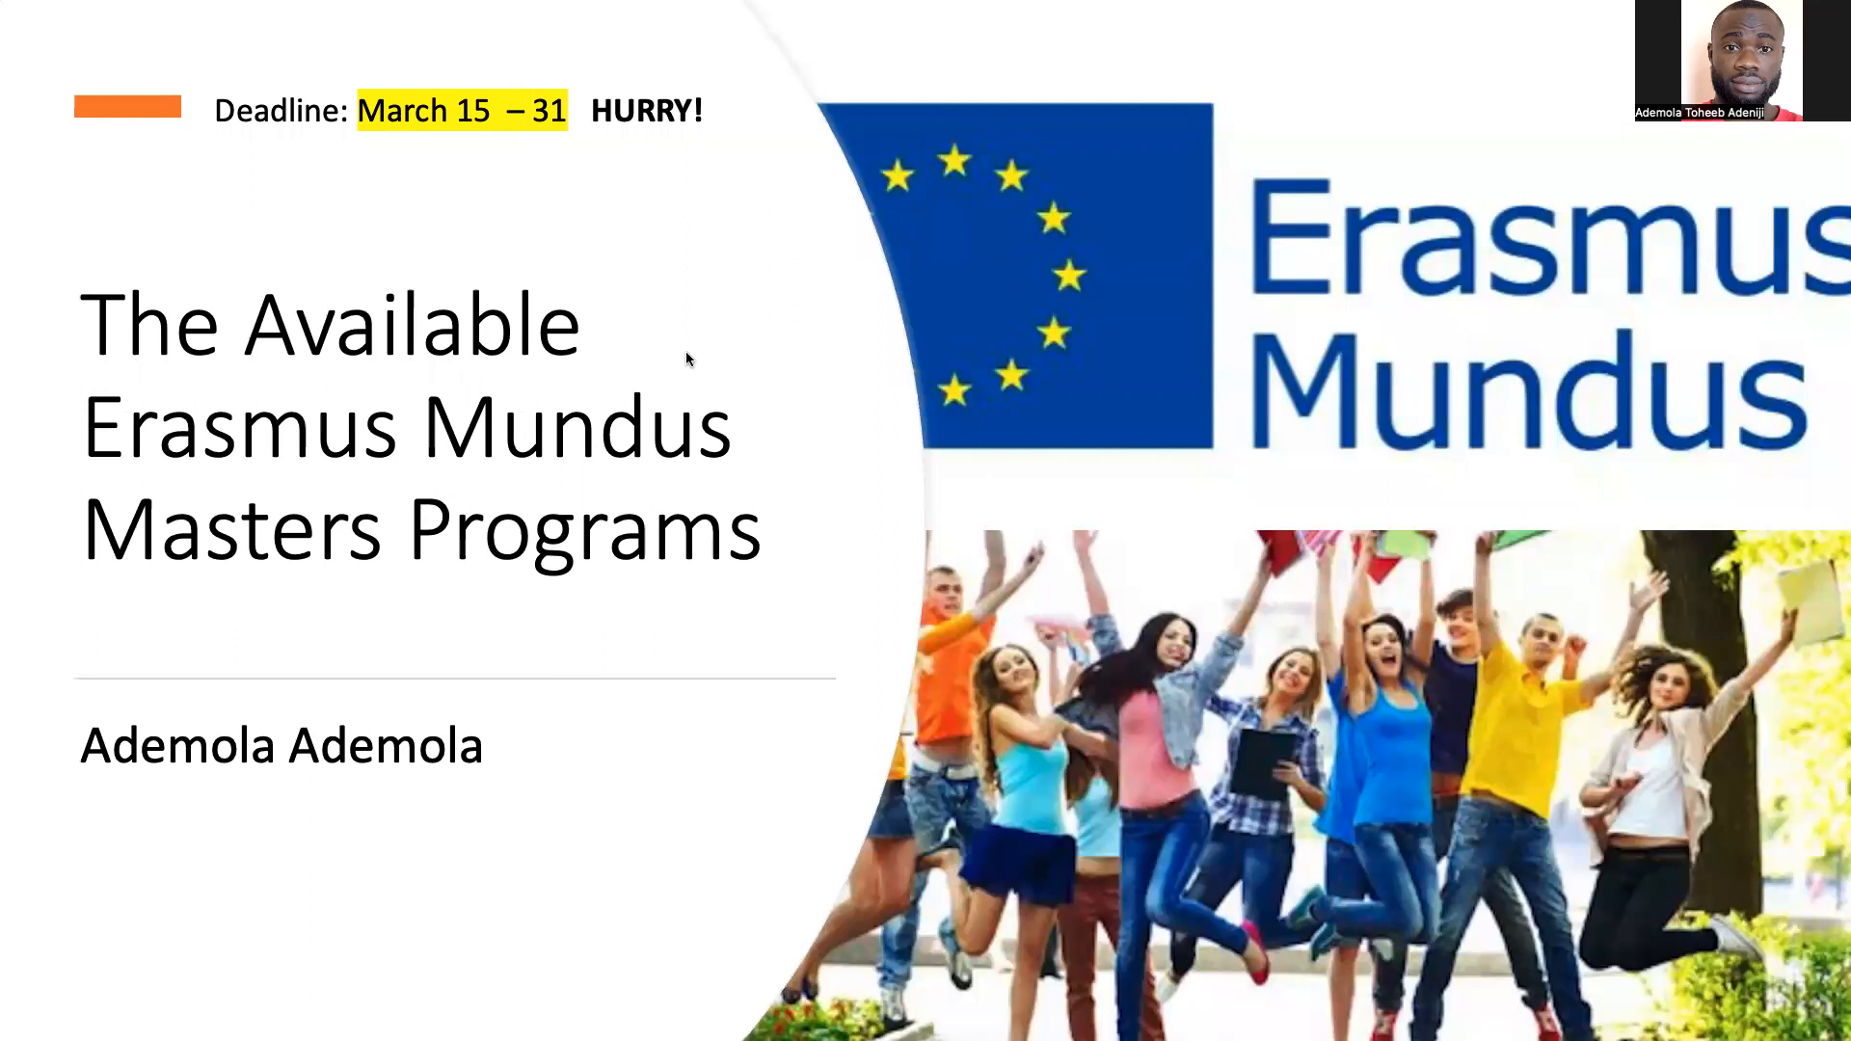
{"action": "mouse_move", "coordinate": [578, 106]}
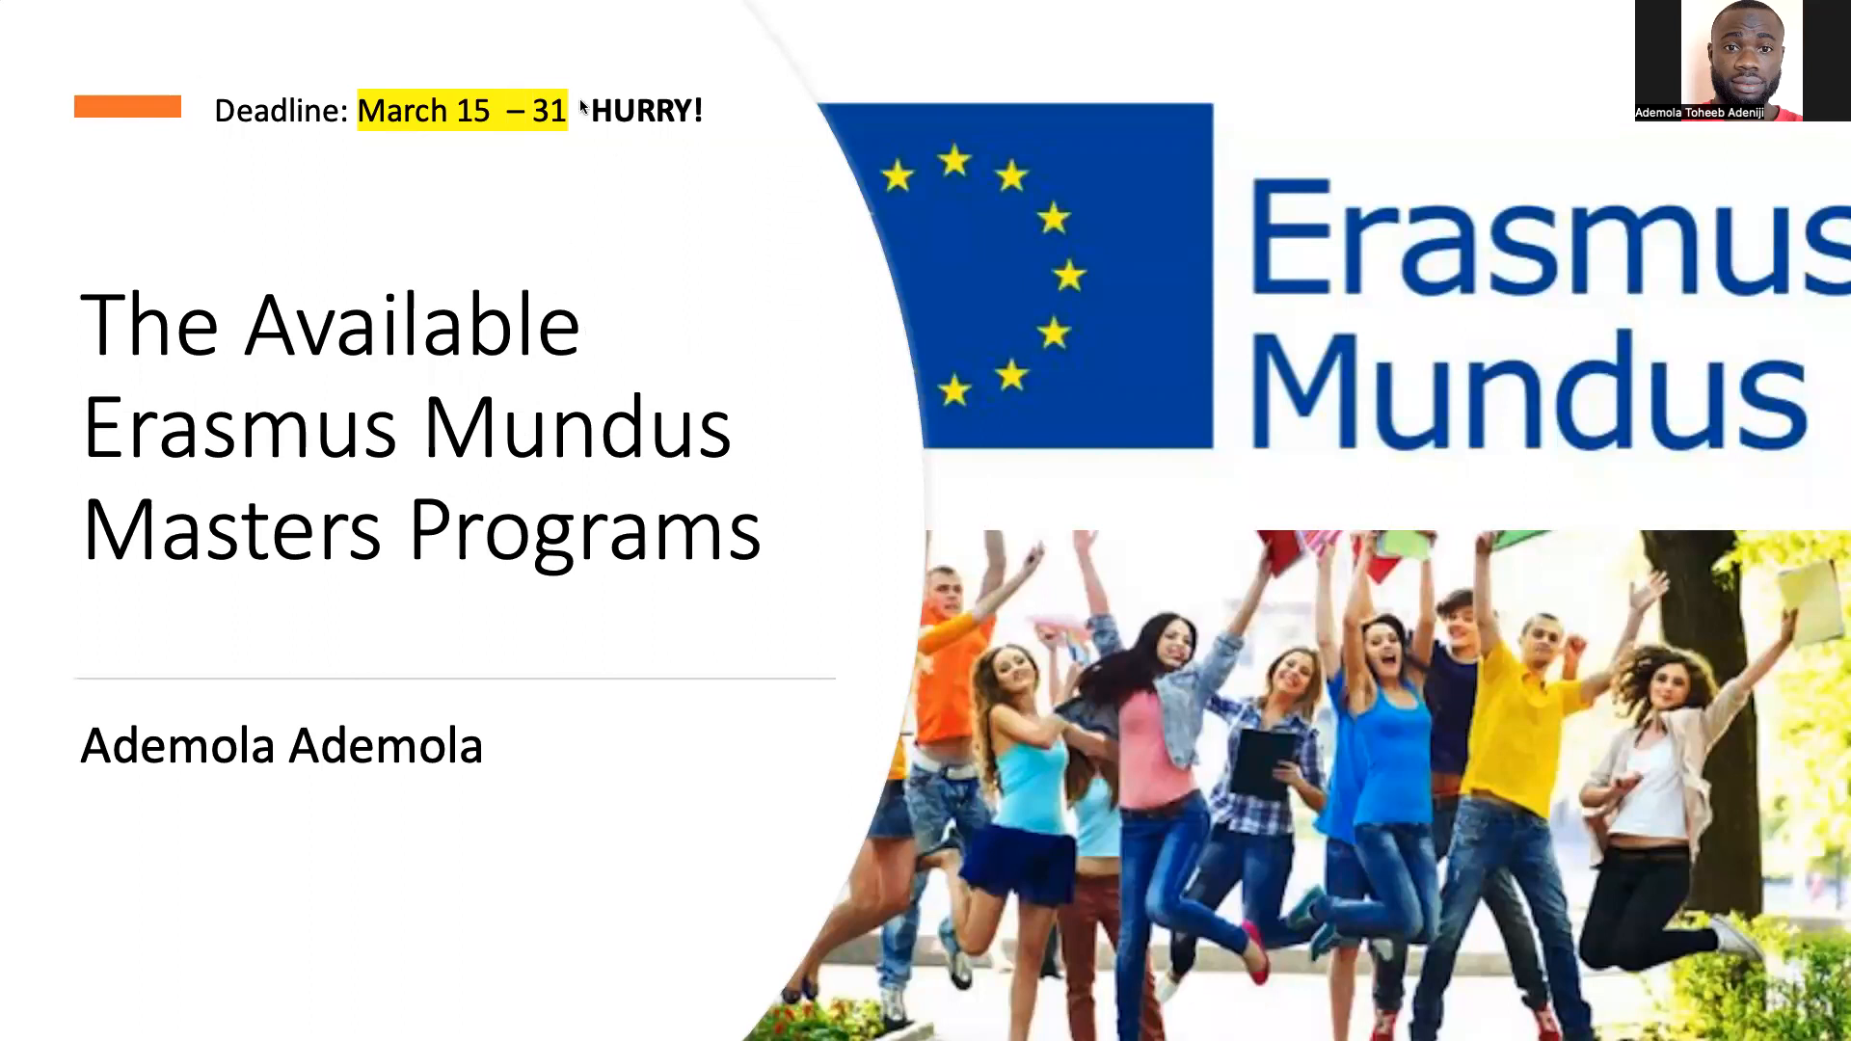
{"action": "mouse_move", "coordinate": [754, 233]}
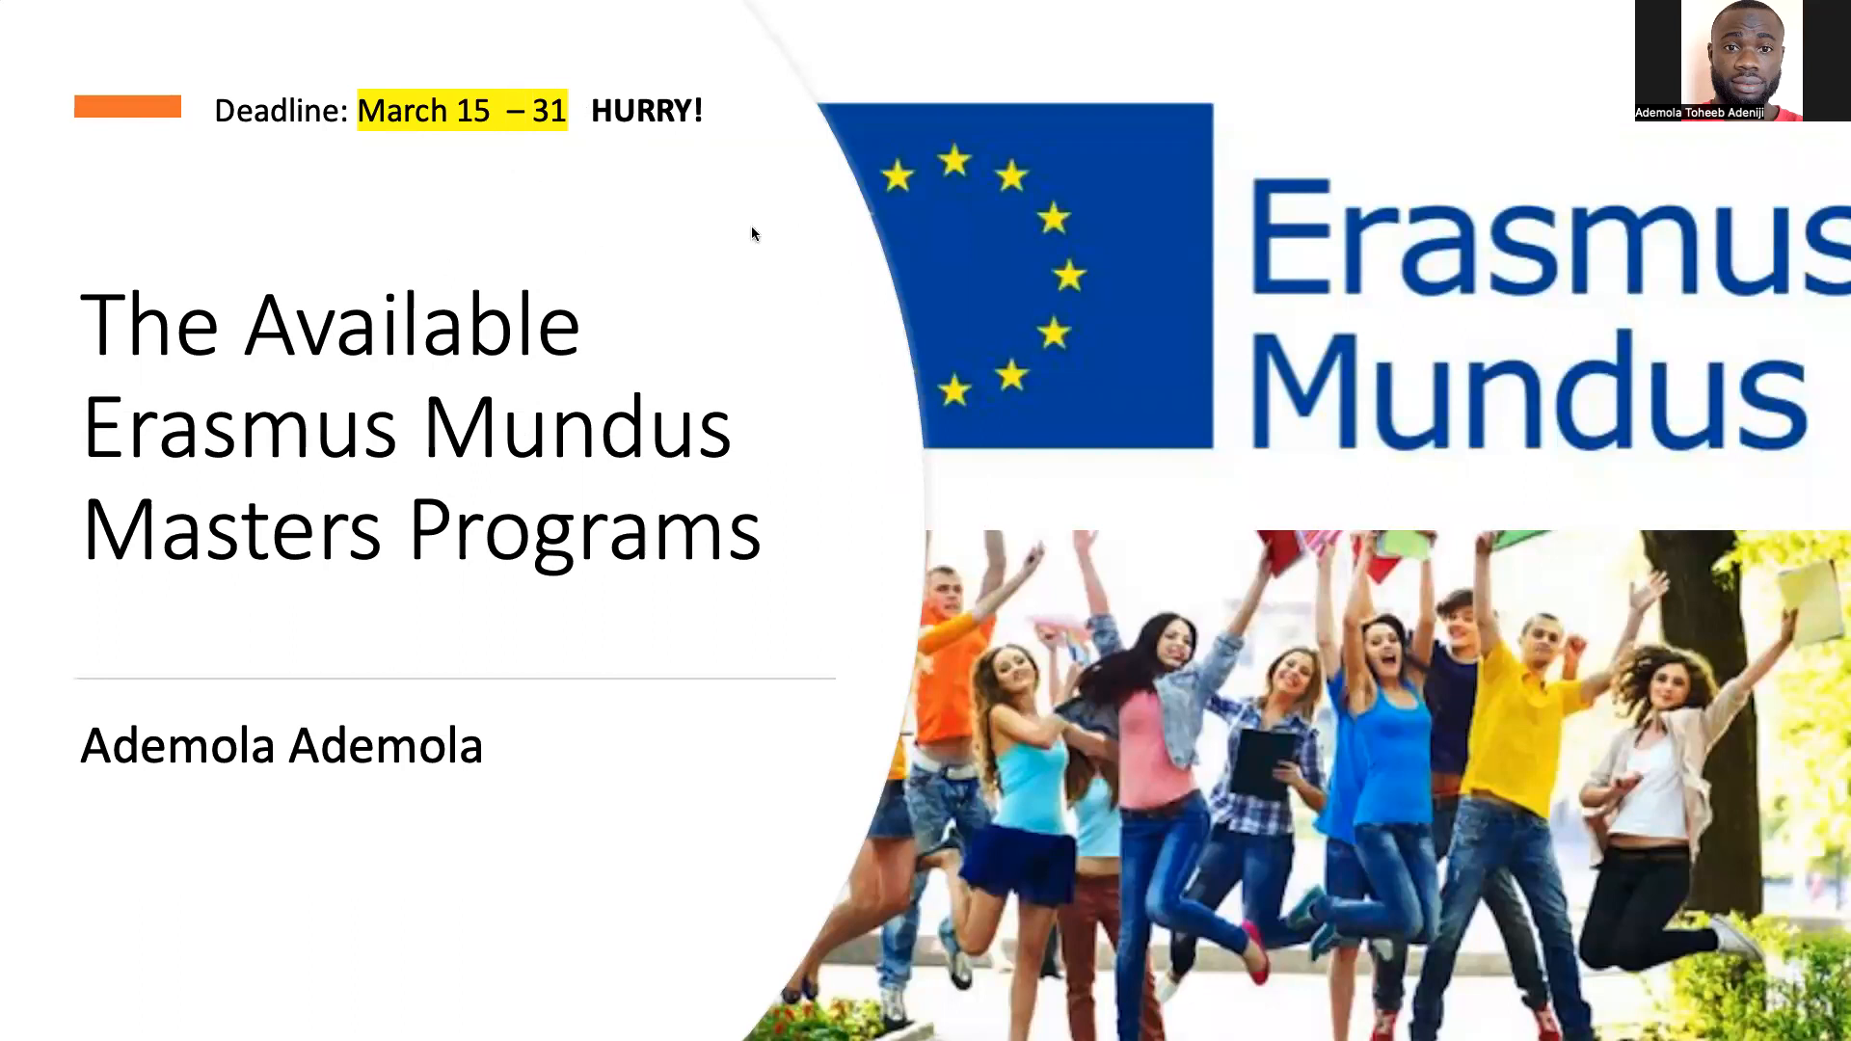
{"action": "mouse_move", "coordinate": [634, 534]}
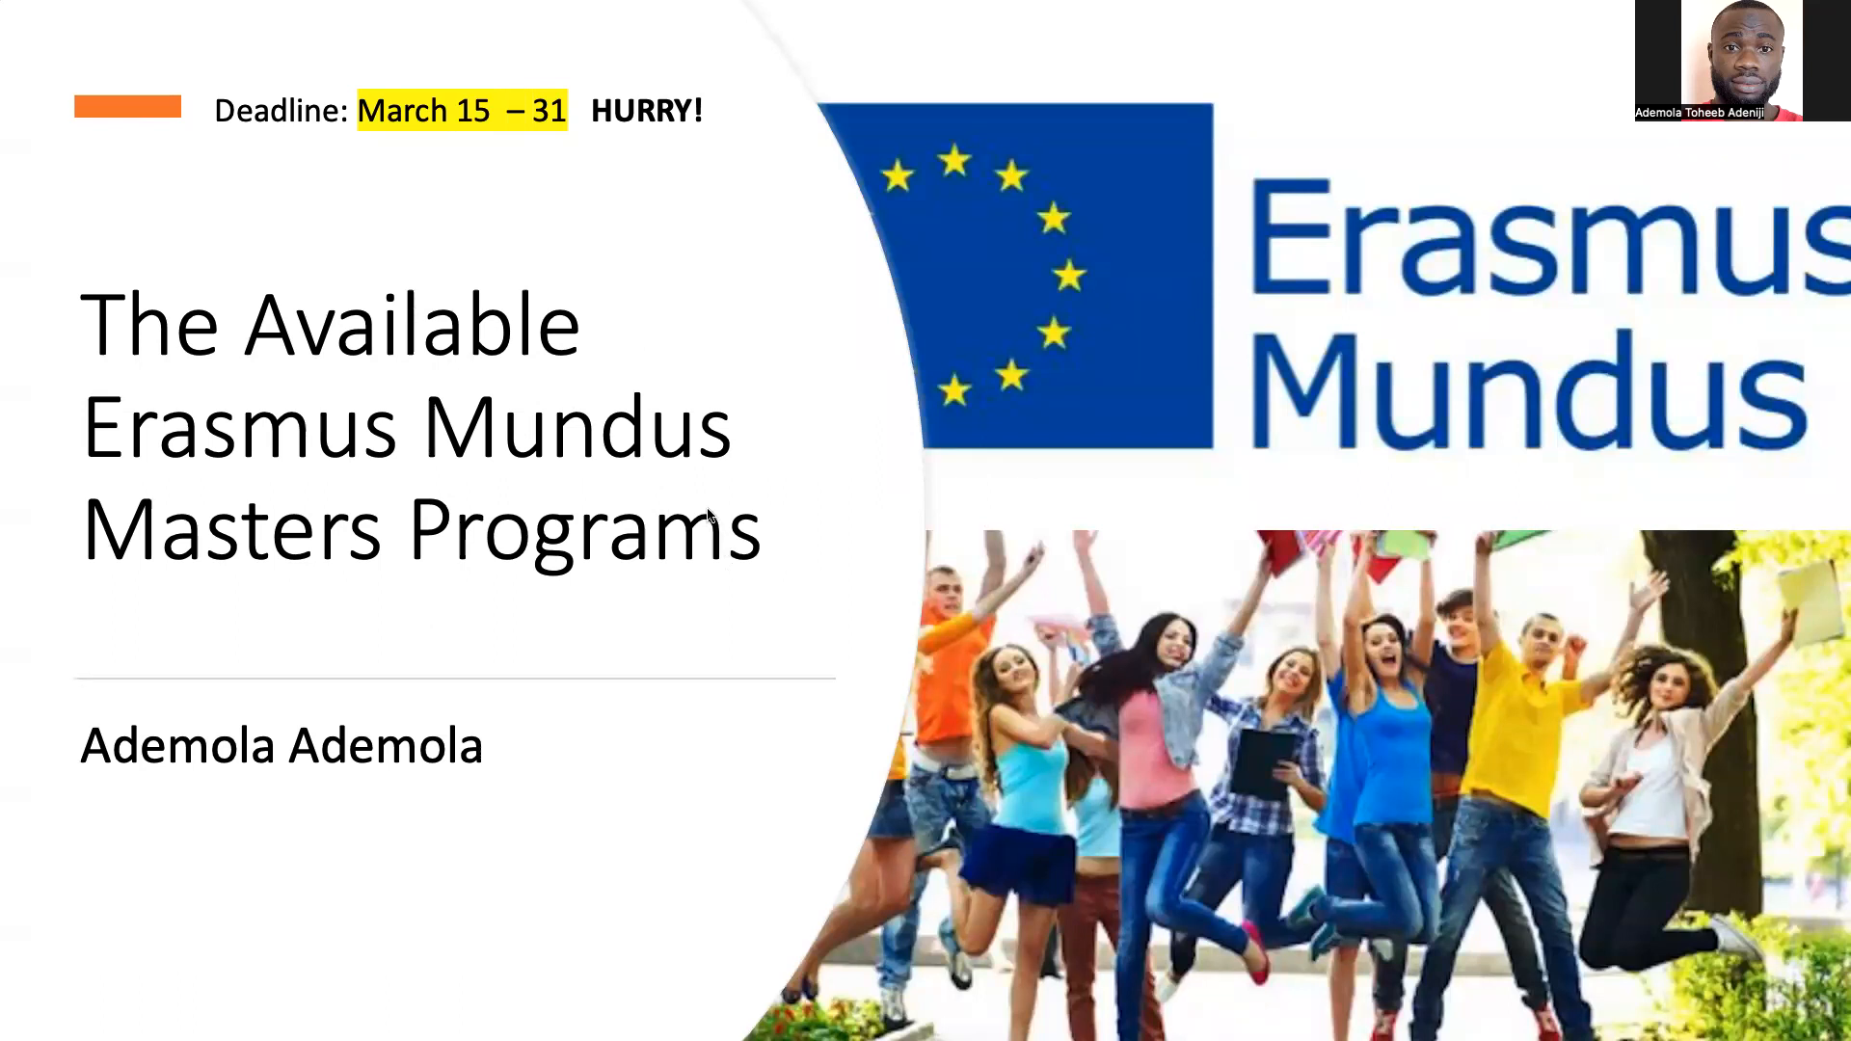
{"action": "mouse_move", "coordinate": [712, 482]}
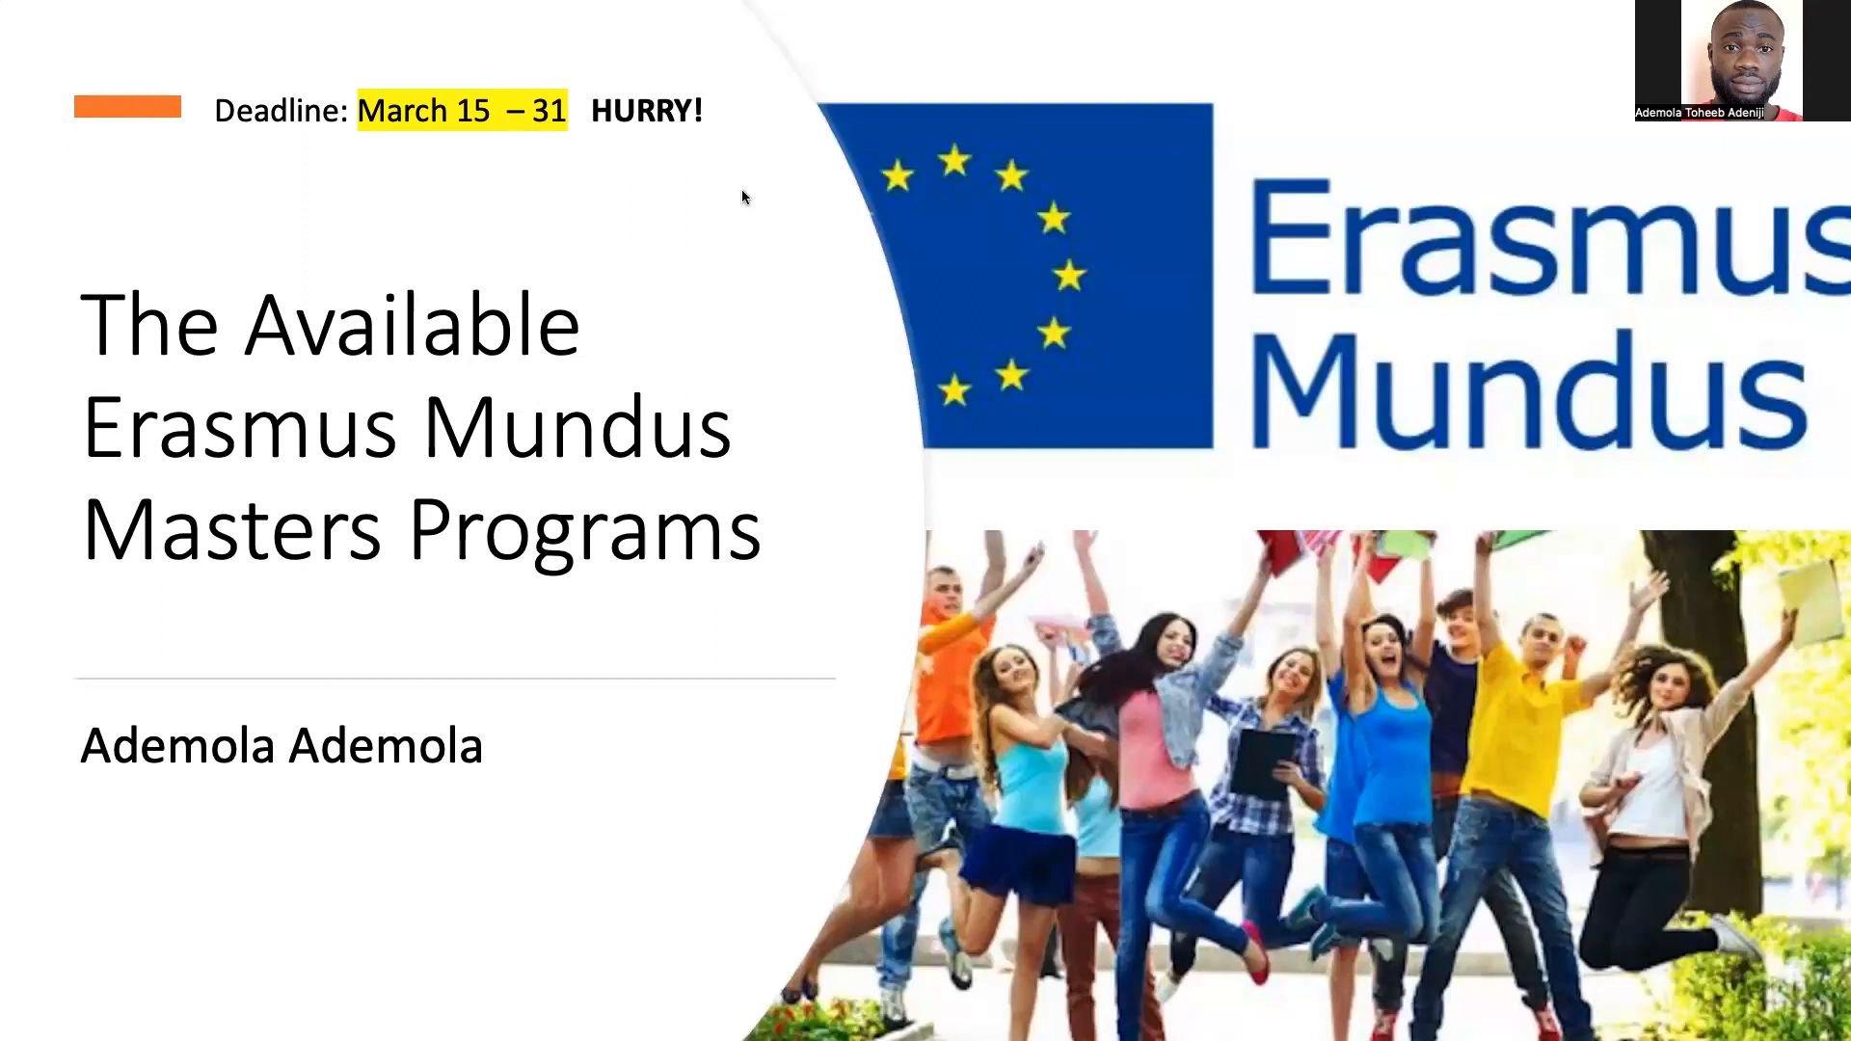
{"action": "mouse_move", "coordinate": [706, 214]}
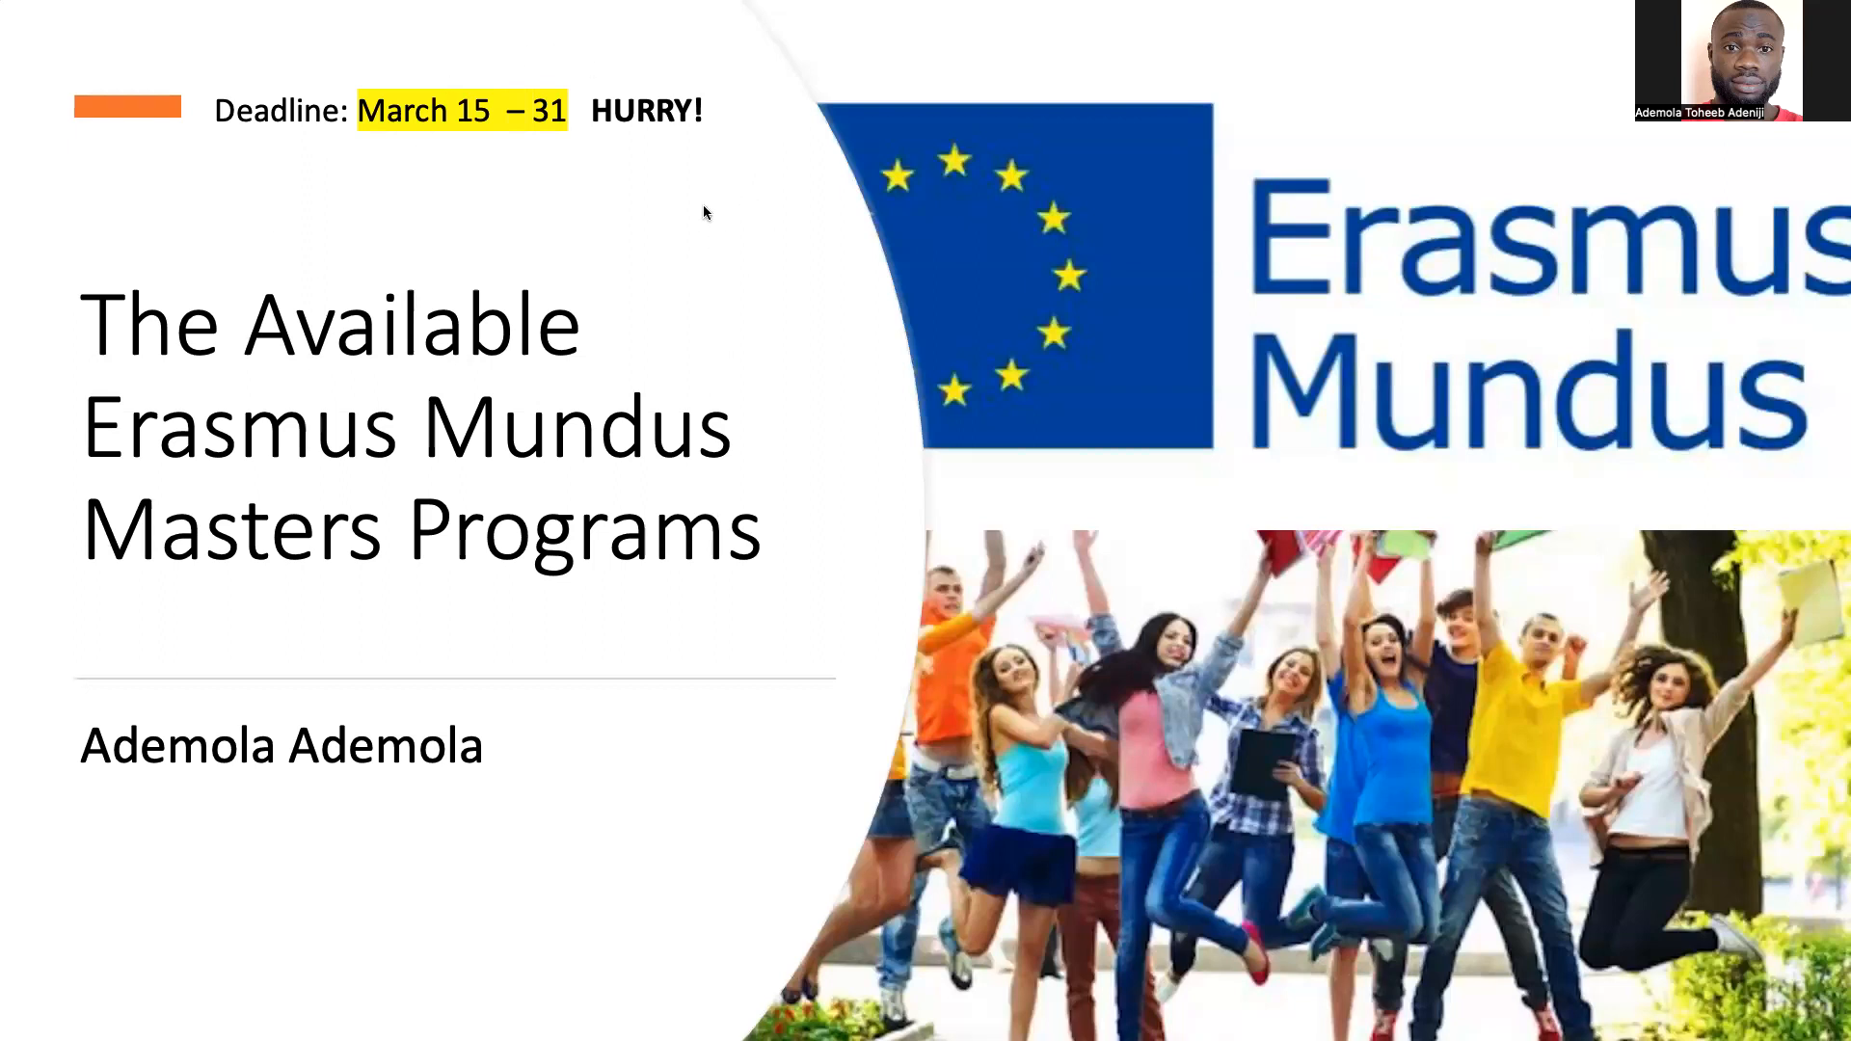
{"action": "mouse_move", "coordinate": [567, 138]}
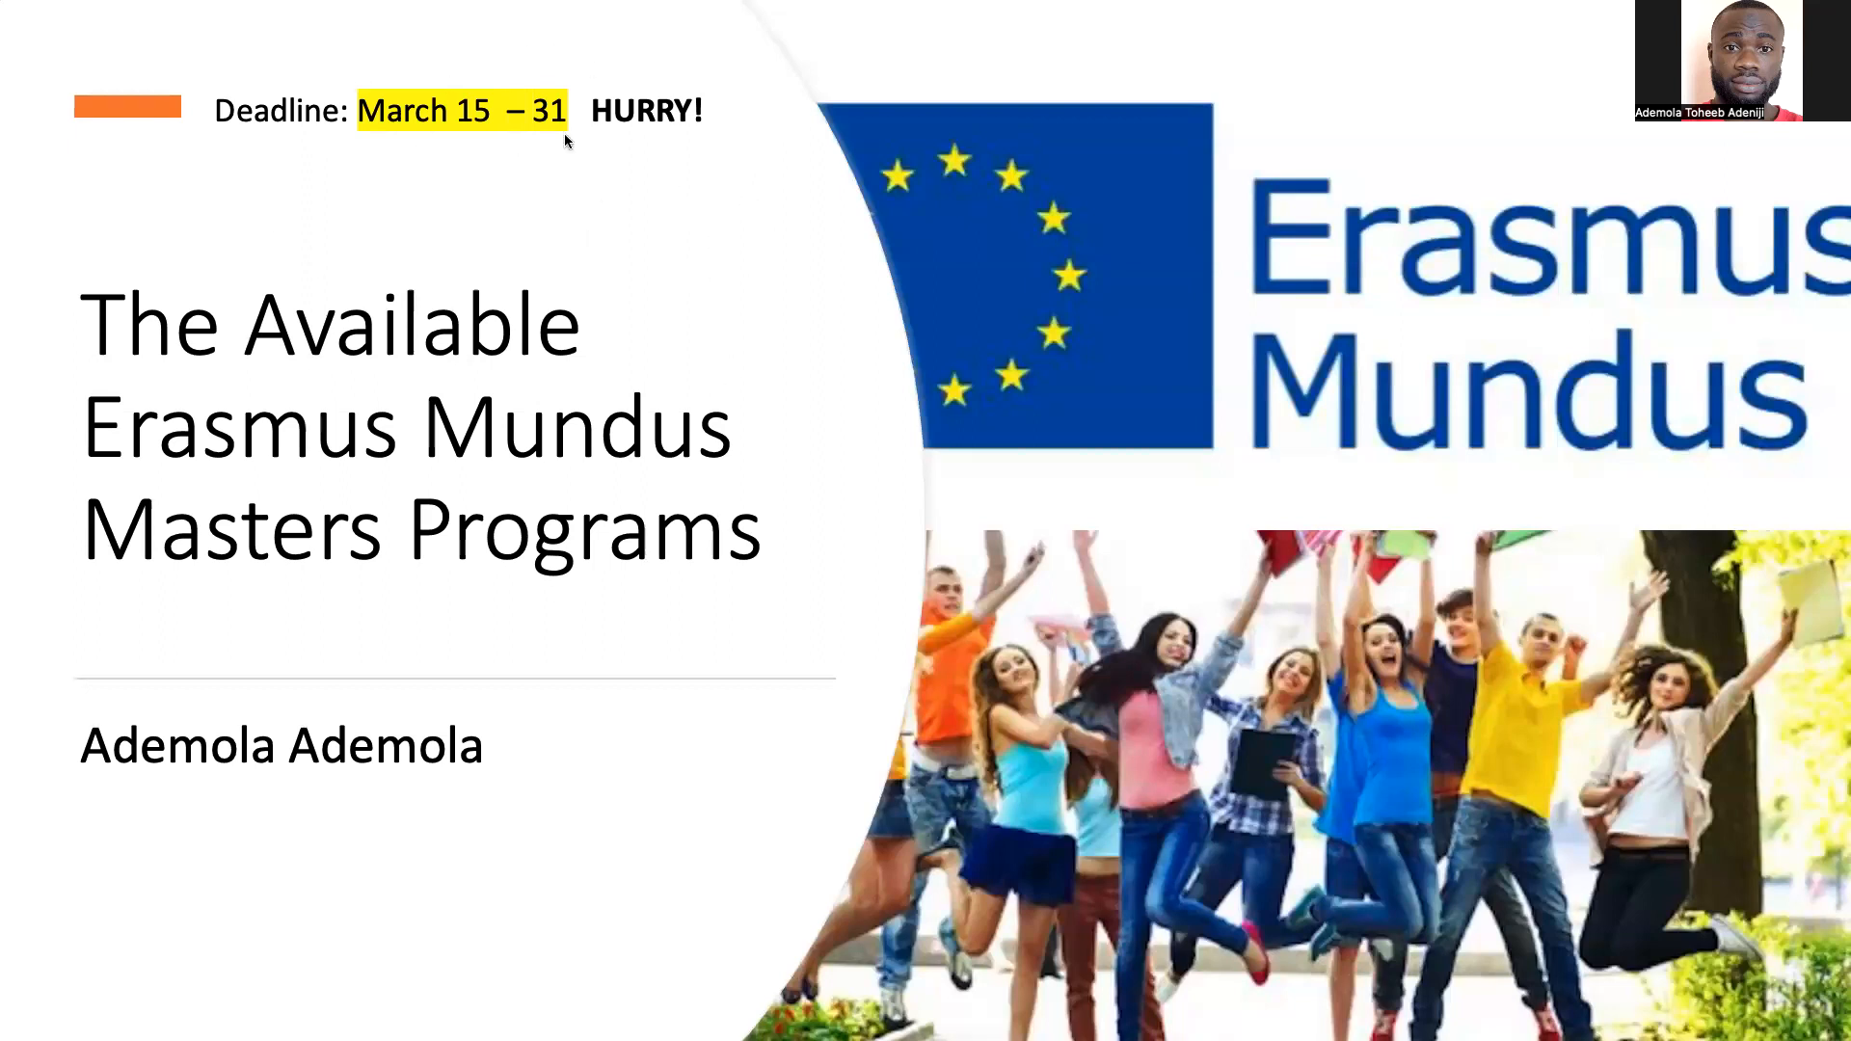
{"action": "mouse_move", "coordinate": [532, 513]}
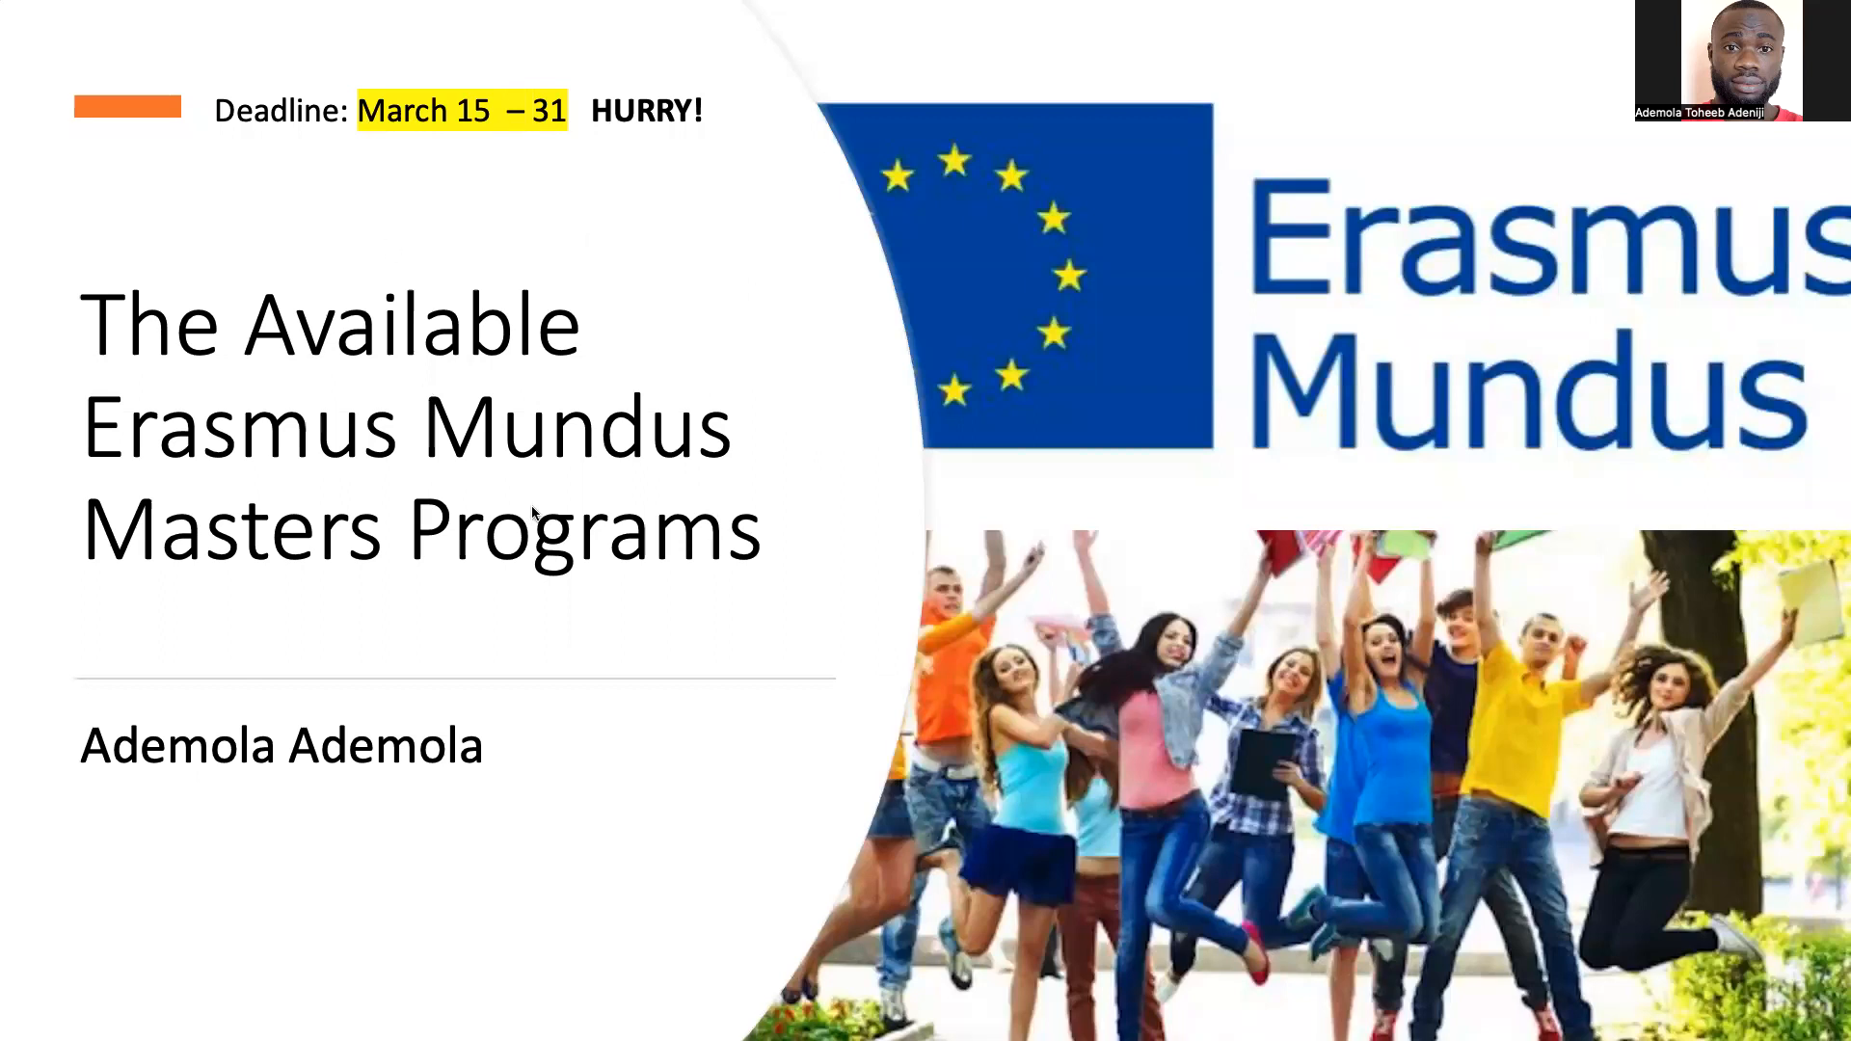
{"action": "mouse_move", "coordinate": [495, 344]}
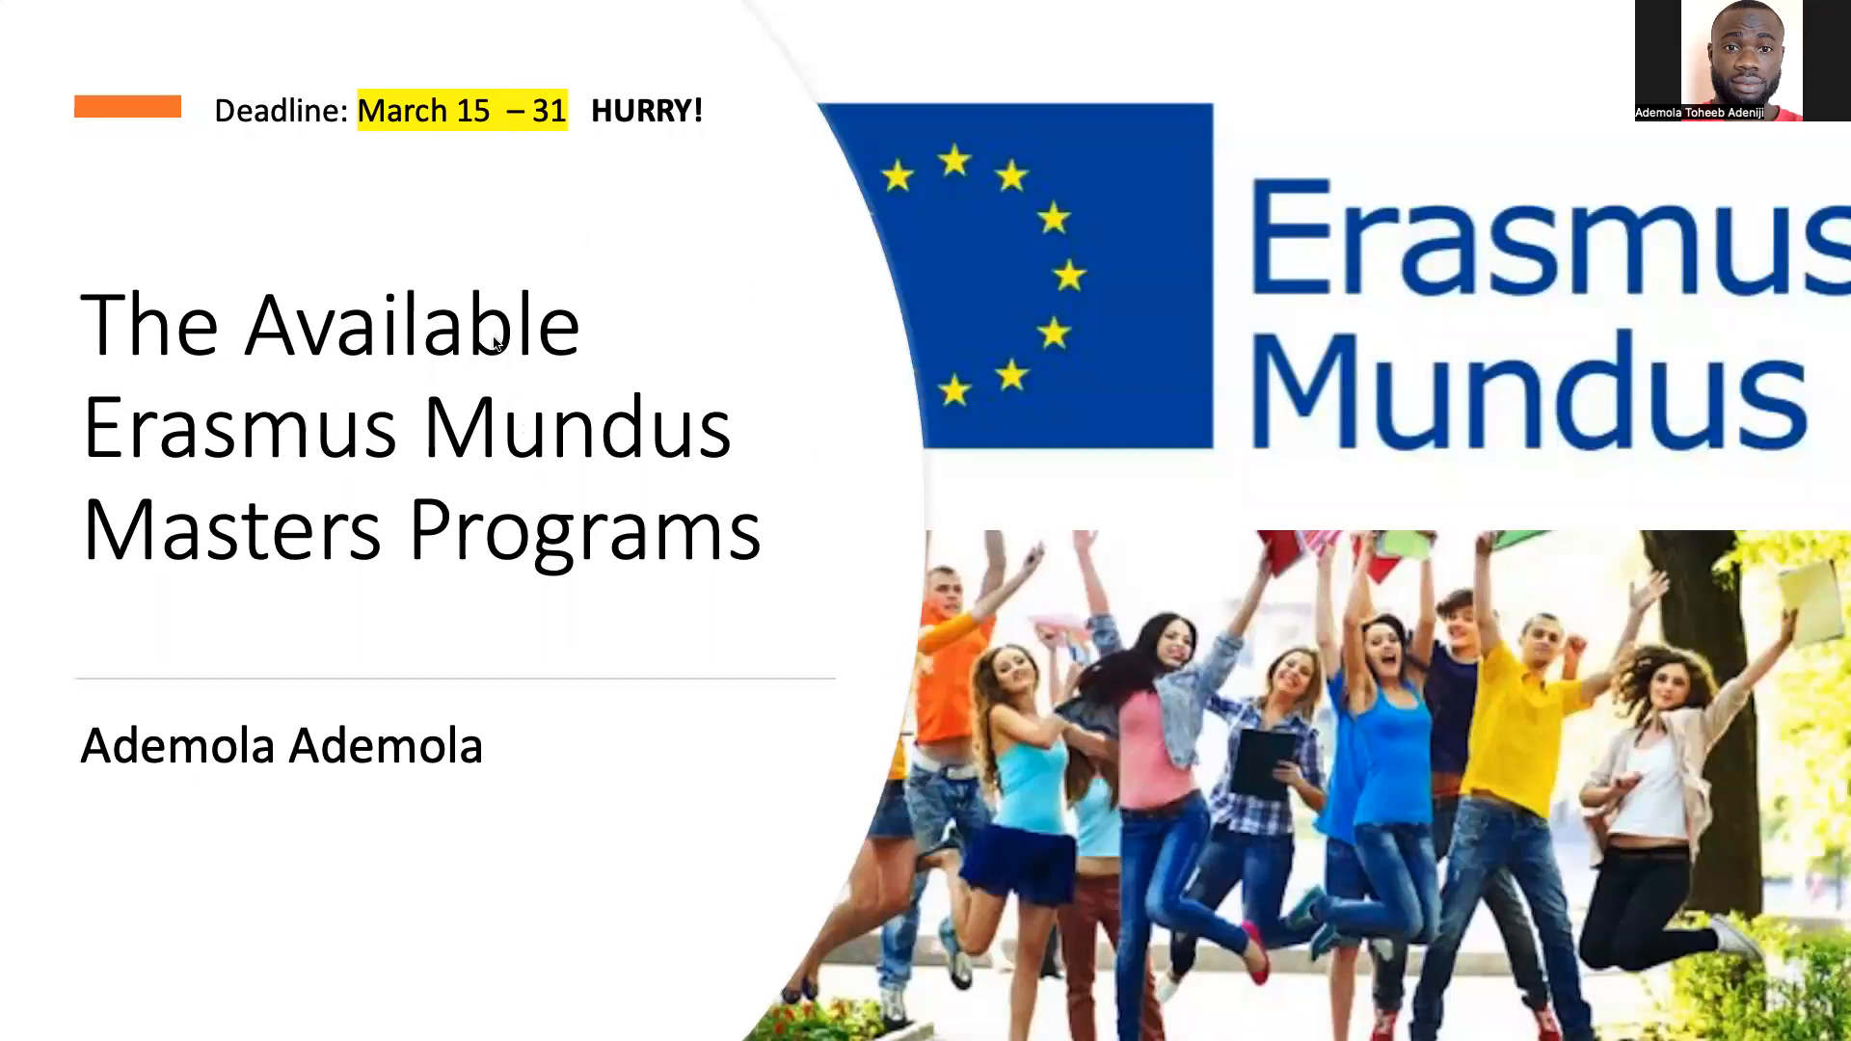
{"action": "mouse_move", "coordinate": [206, 140]}
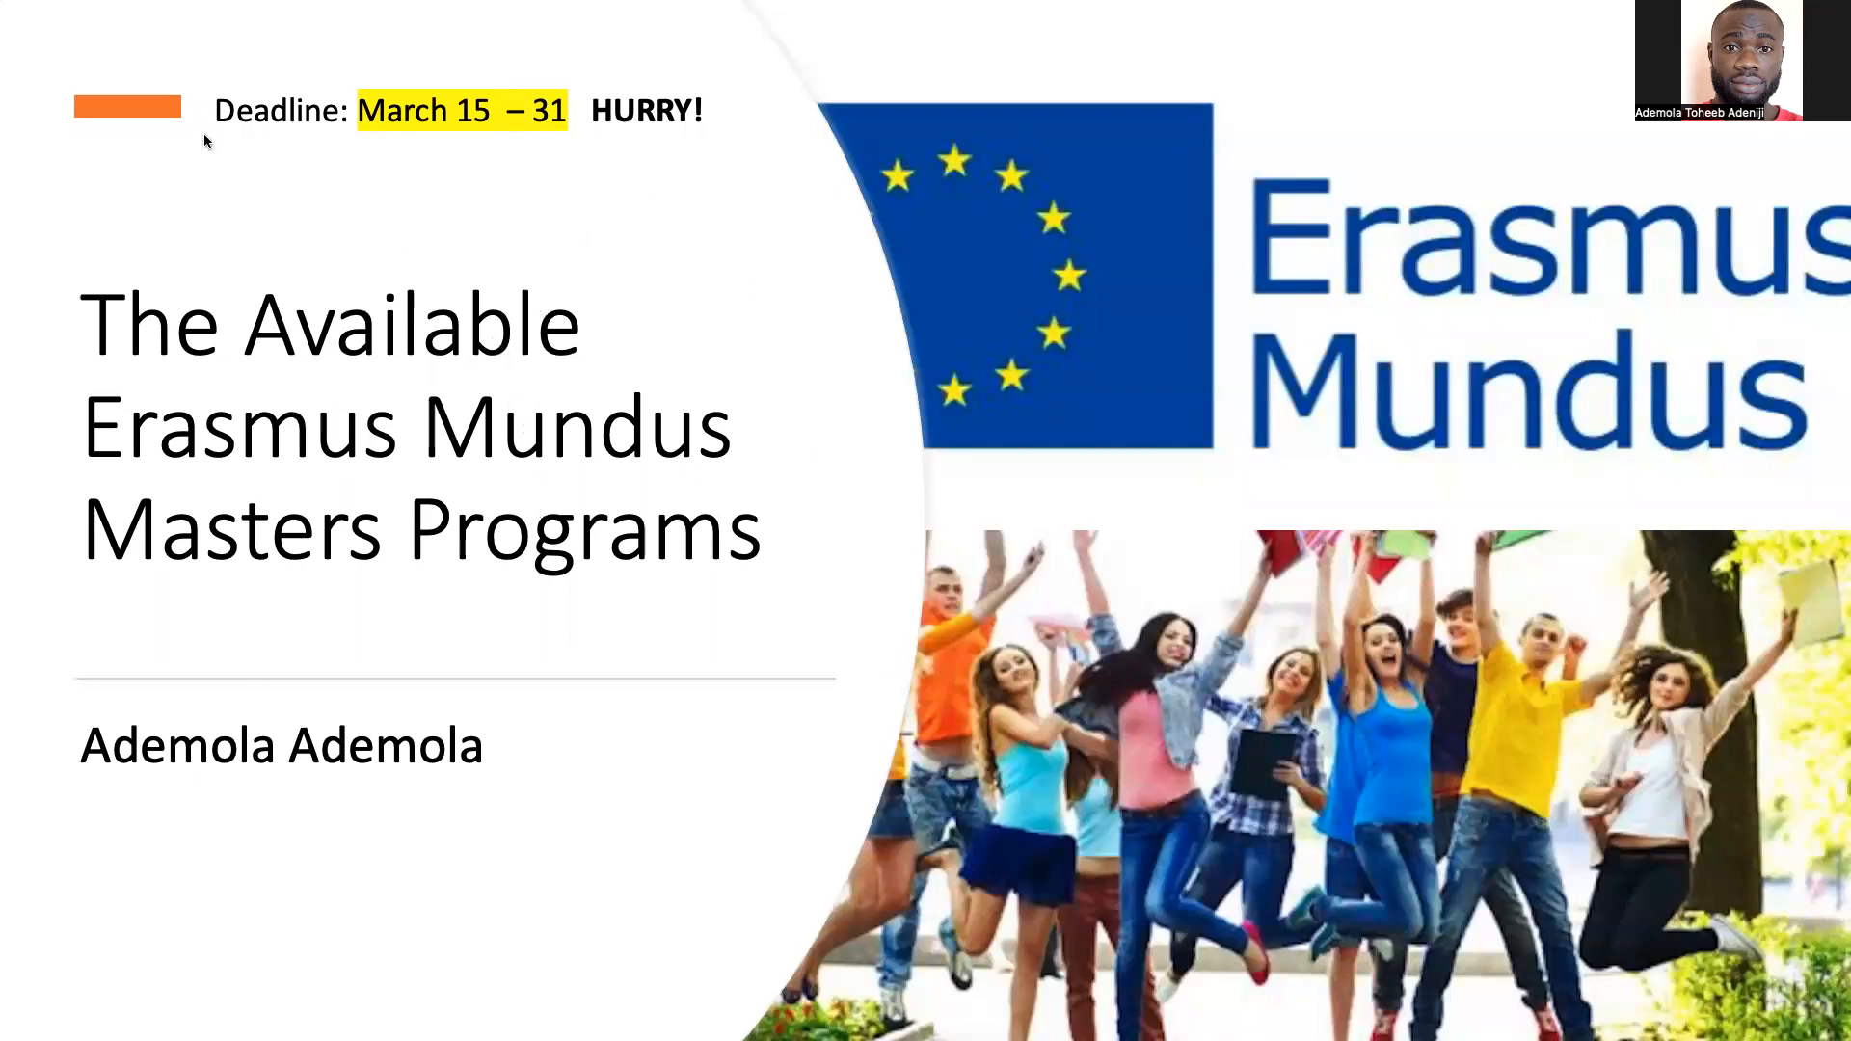
{"action": "mouse_move", "coordinate": [424, 133]}
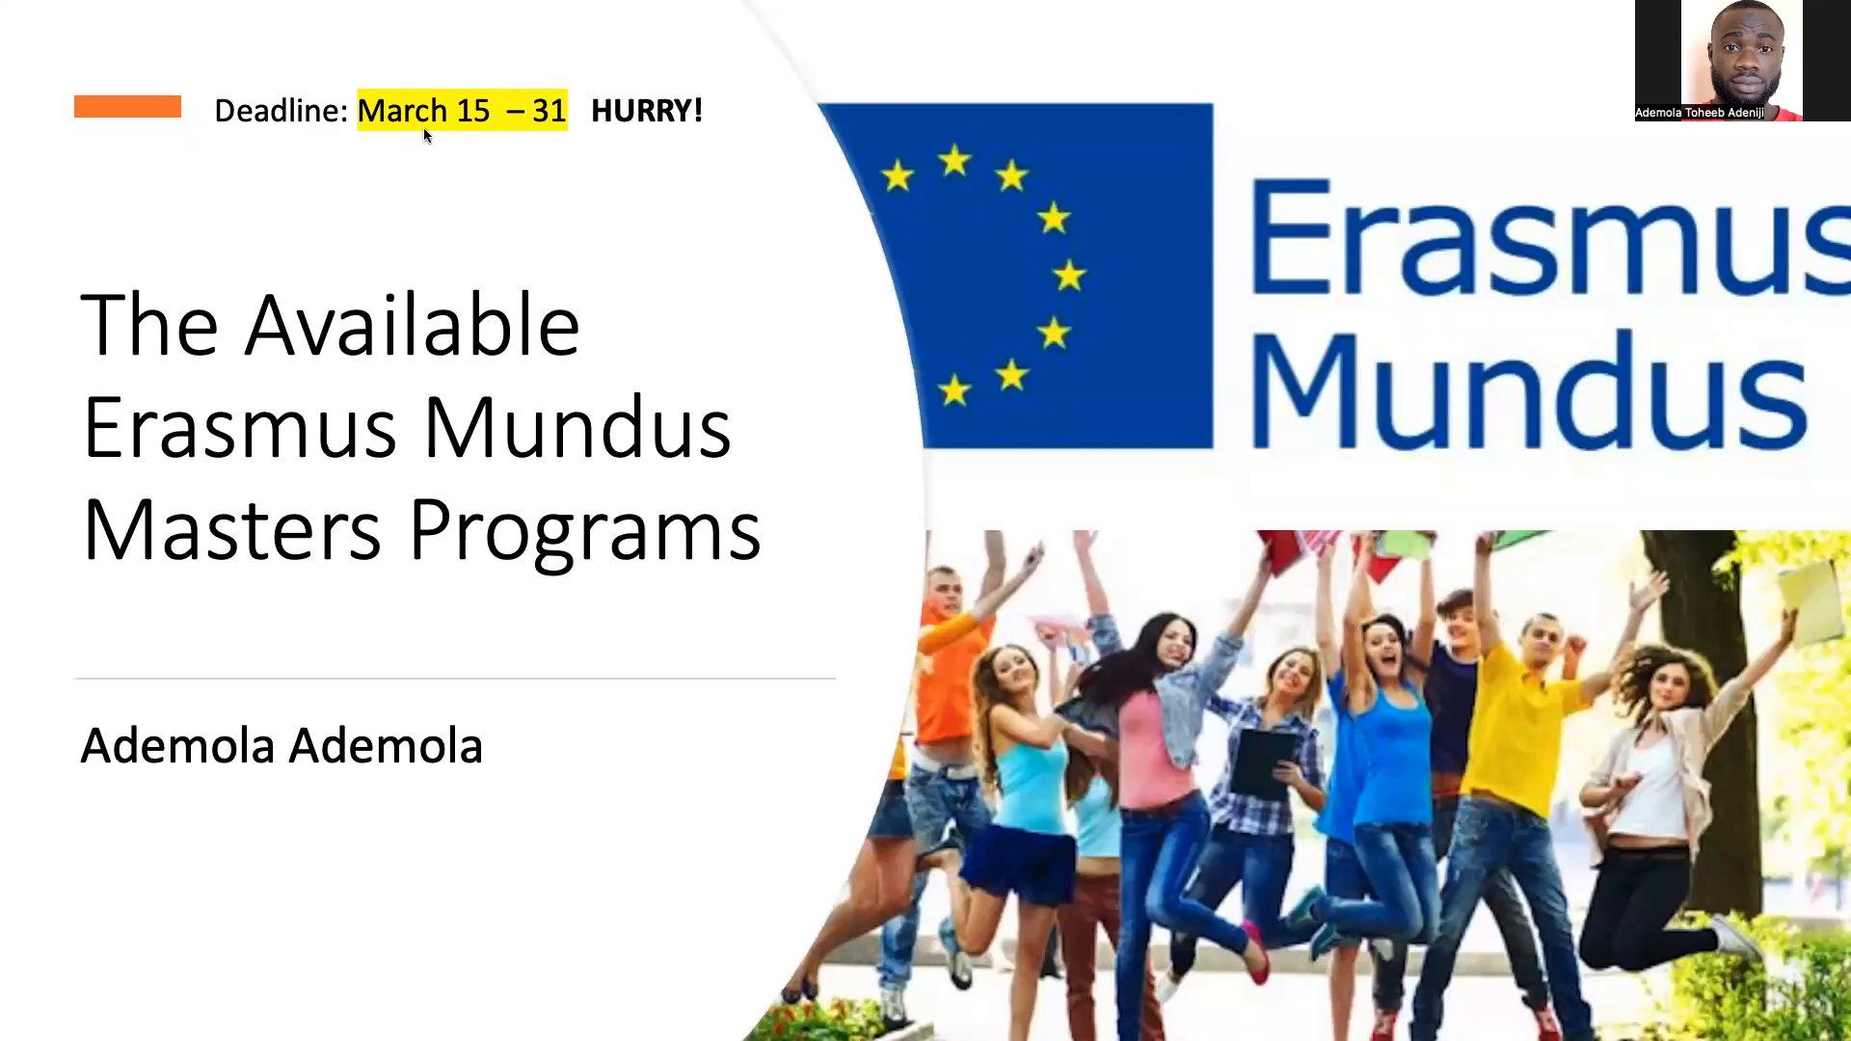
{"action": "mouse_move", "coordinate": [376, 162]}
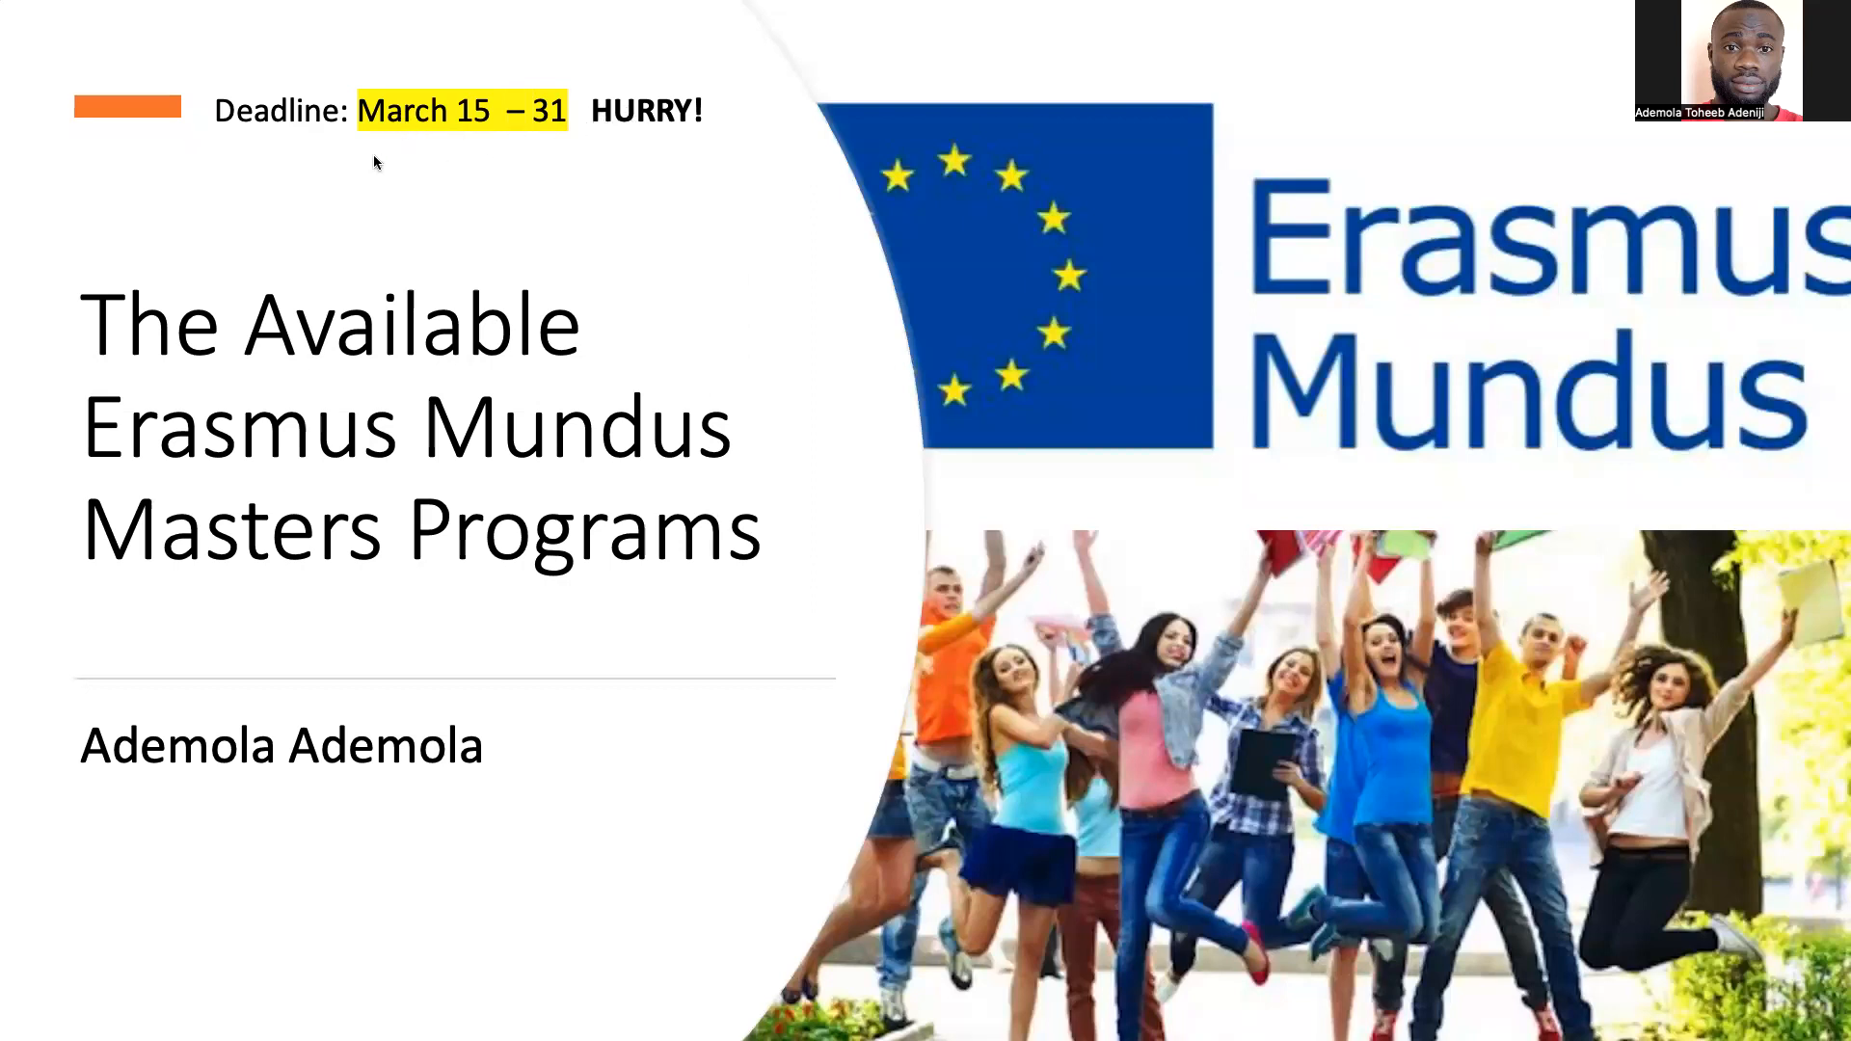
{"action": "mouse_move", "coordinate": [1127, 552]}
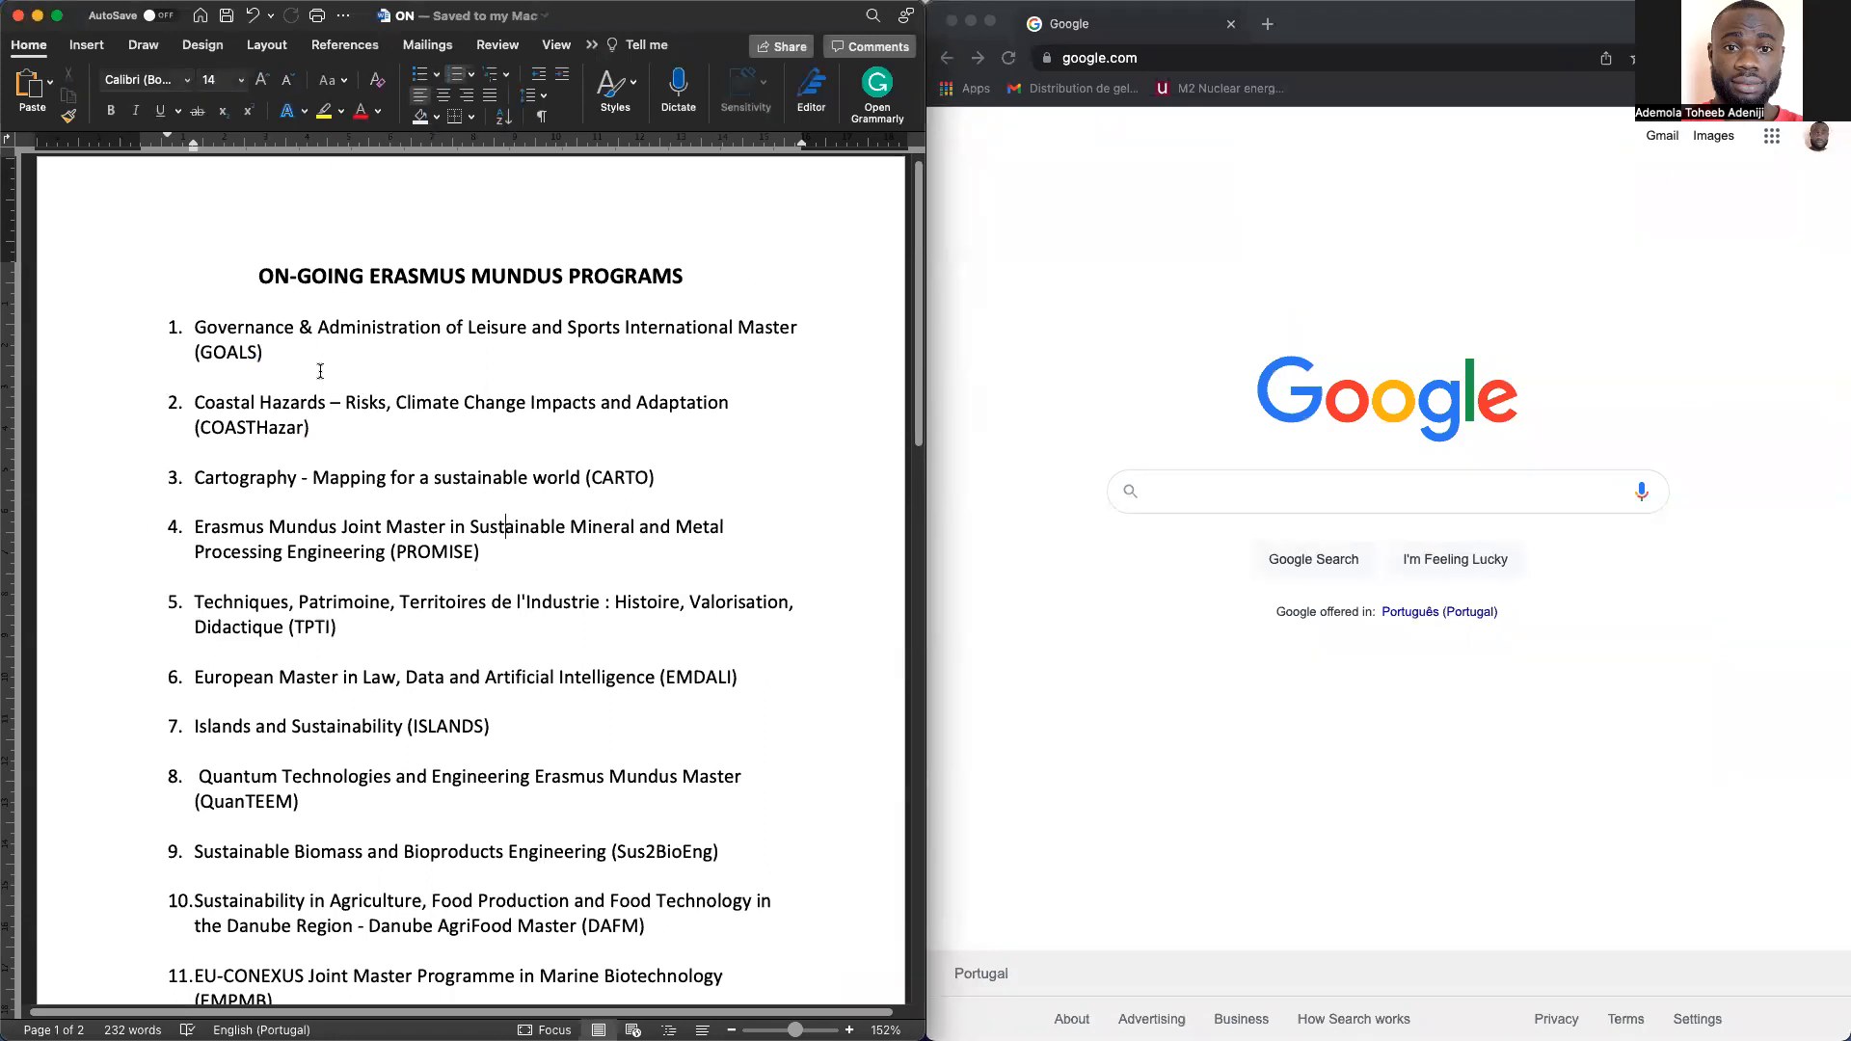
{"action": "mouse_move", "coordinate": [507, 457]}
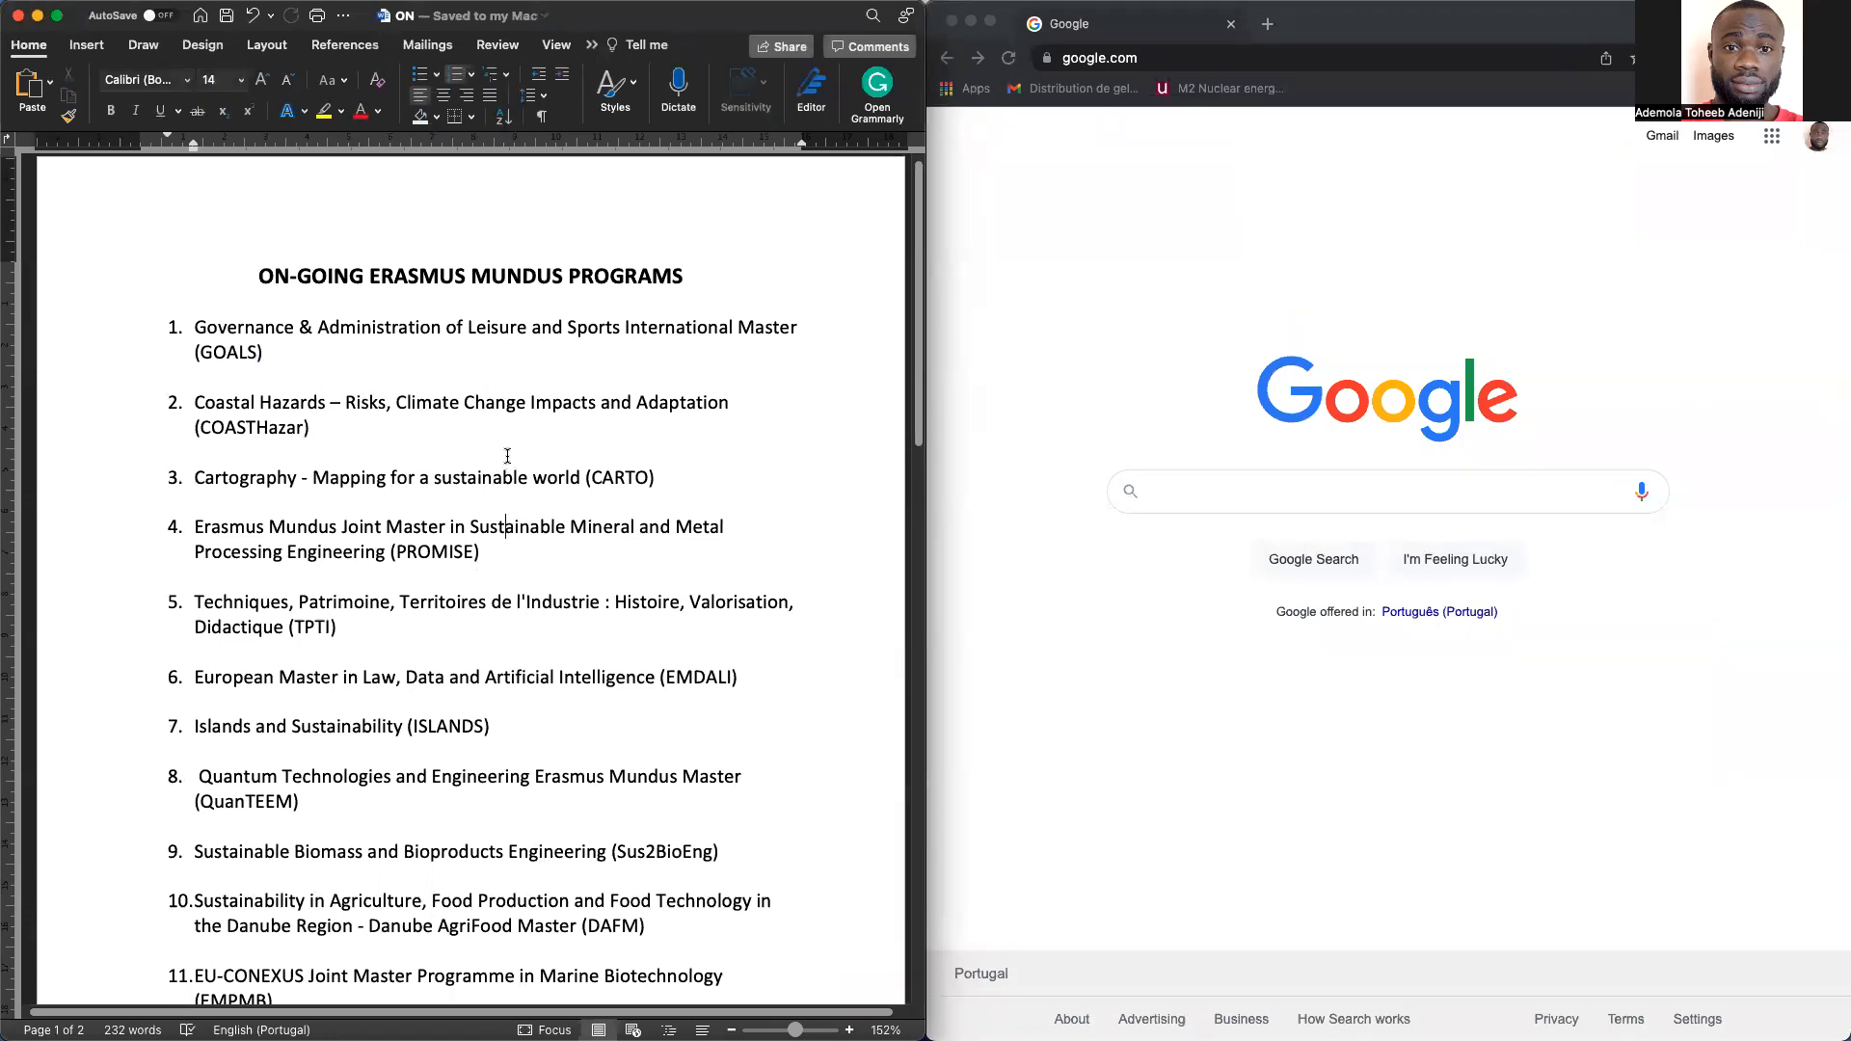
{"action": "mouse_move", "coordinate": [523, 461]}
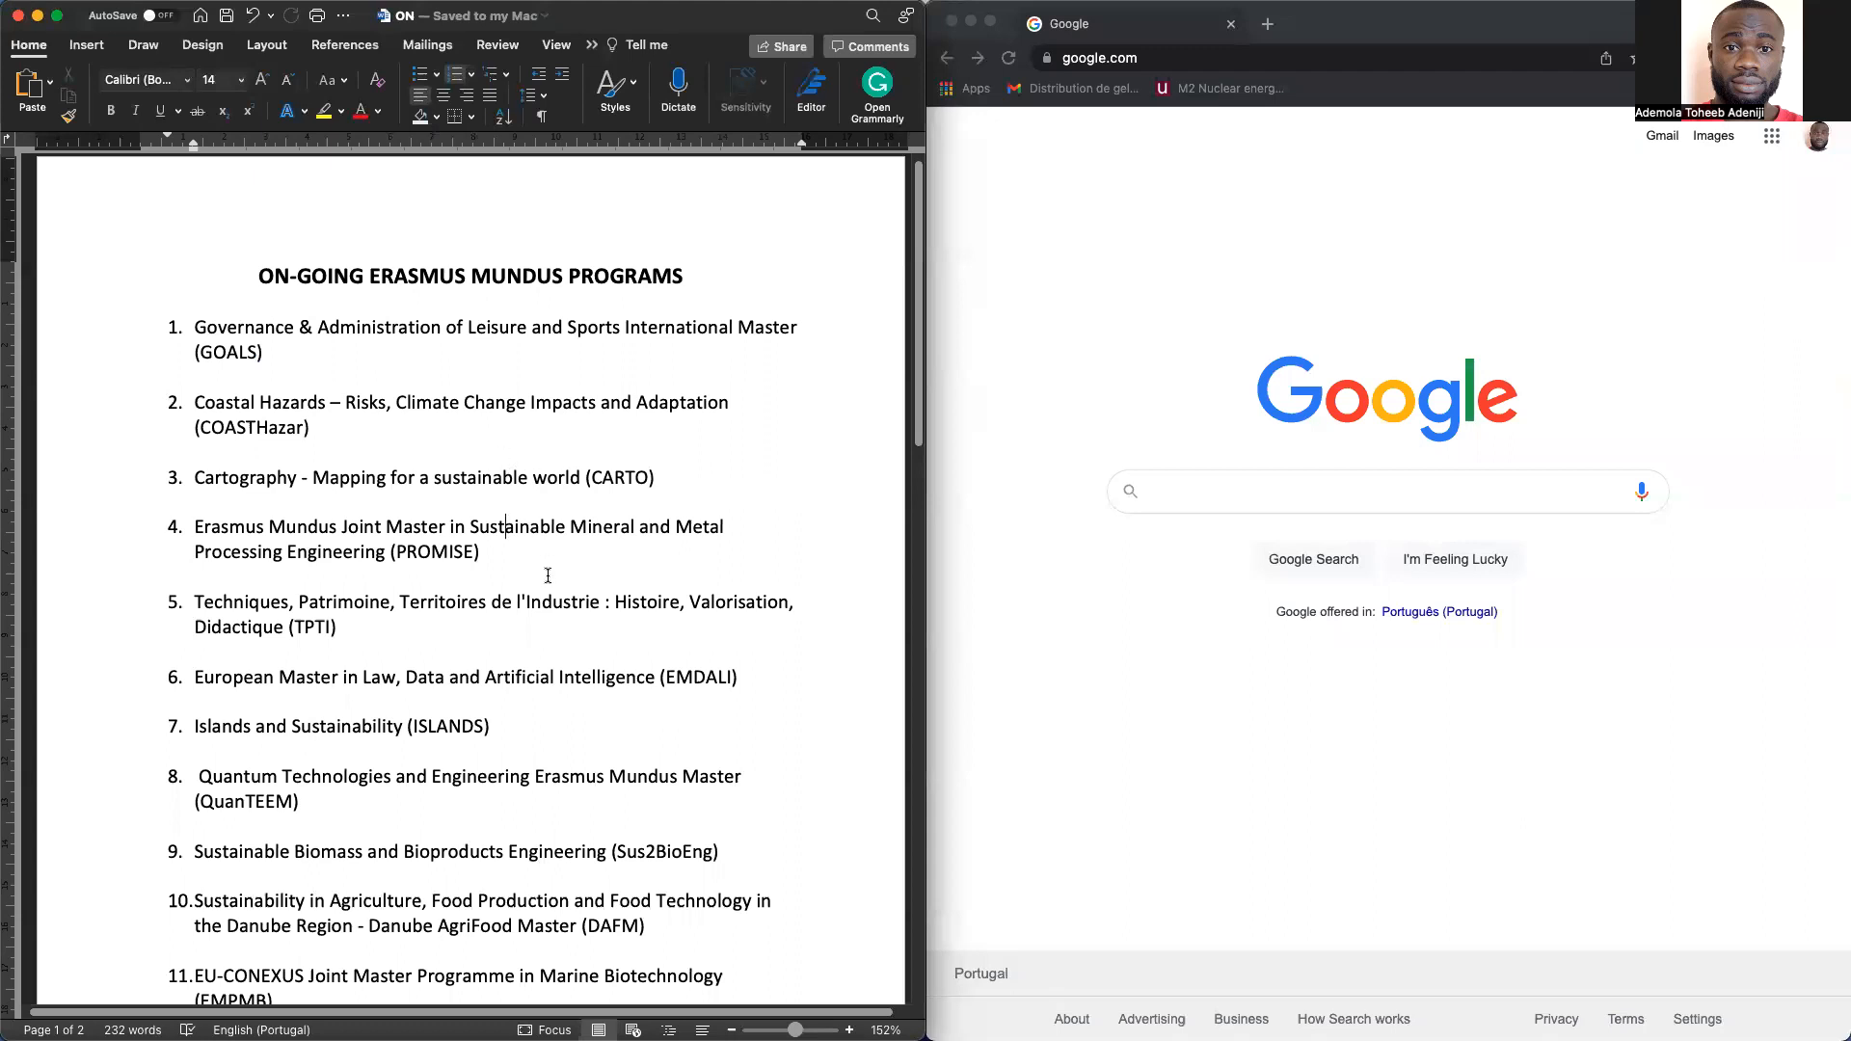
{"action": "mouse_move", "coordinate": [393, 440]}
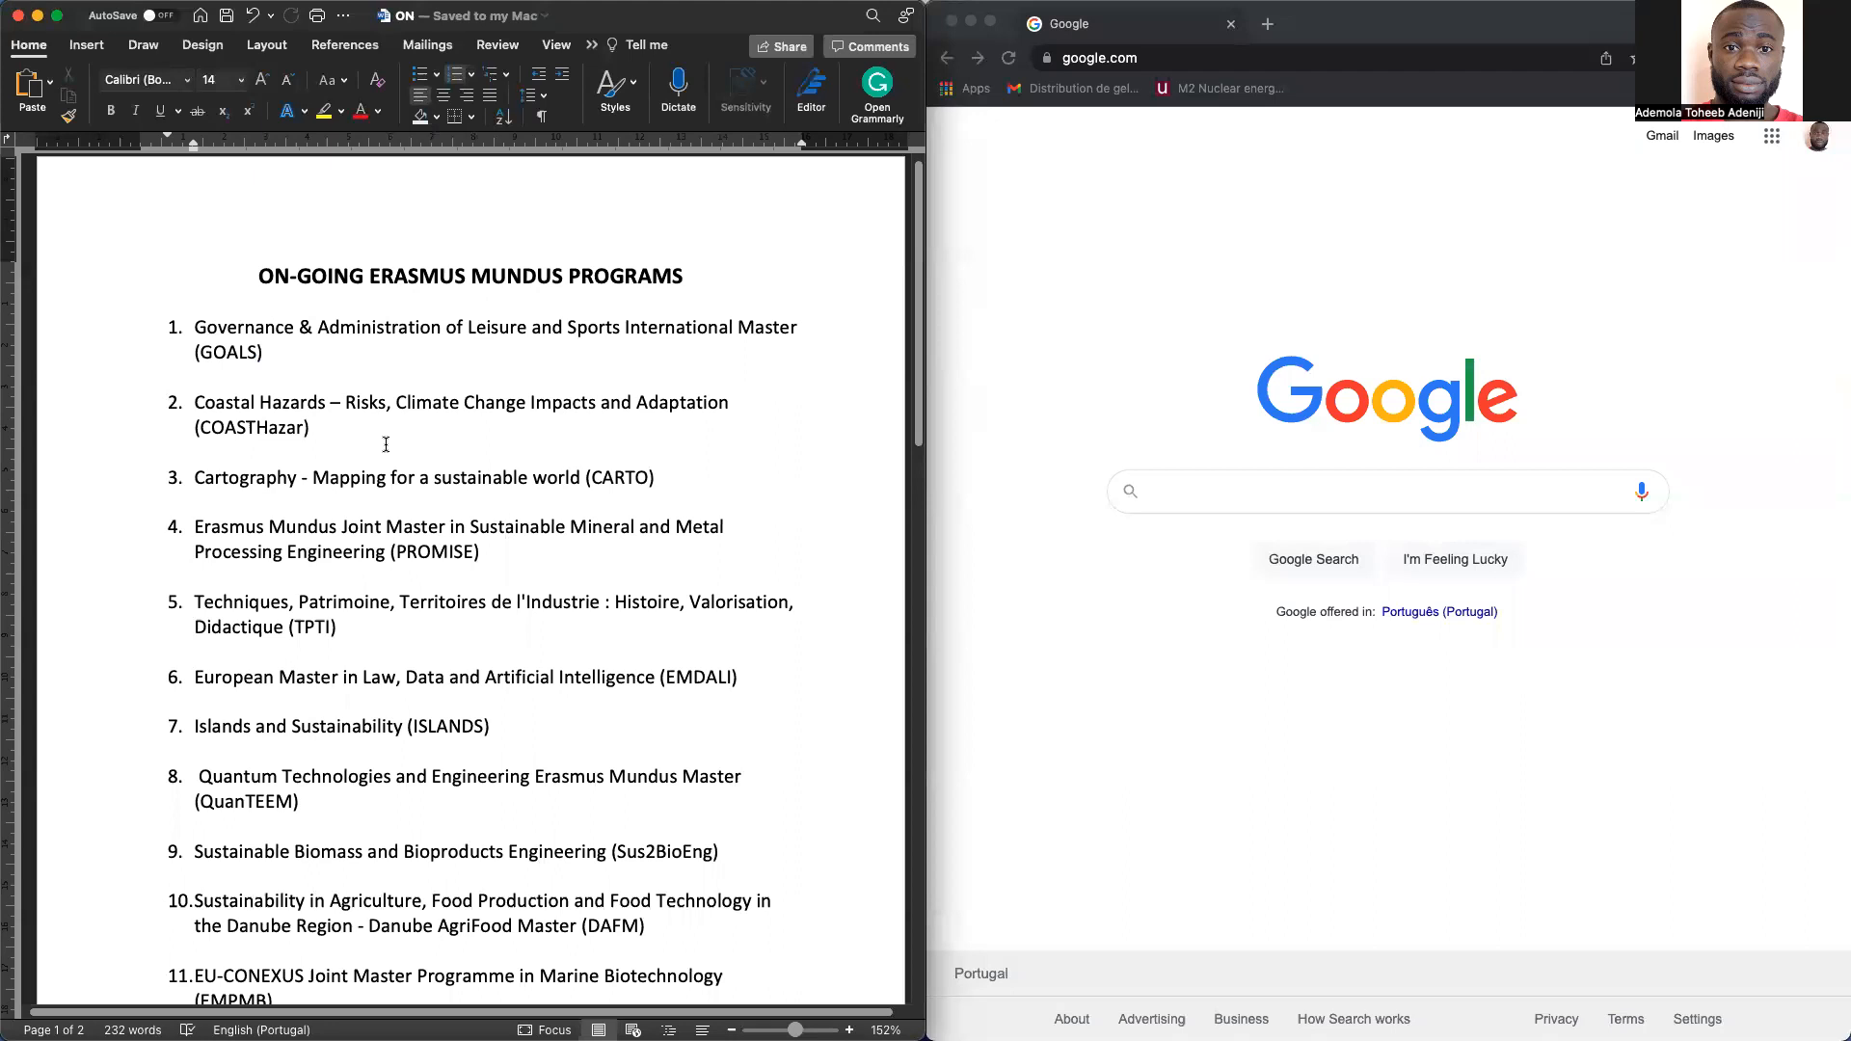
Scroll through the word list of new Erasmus Mundus programme abbreviations
{"action": "left_click", "coordinate": [507, 526]}
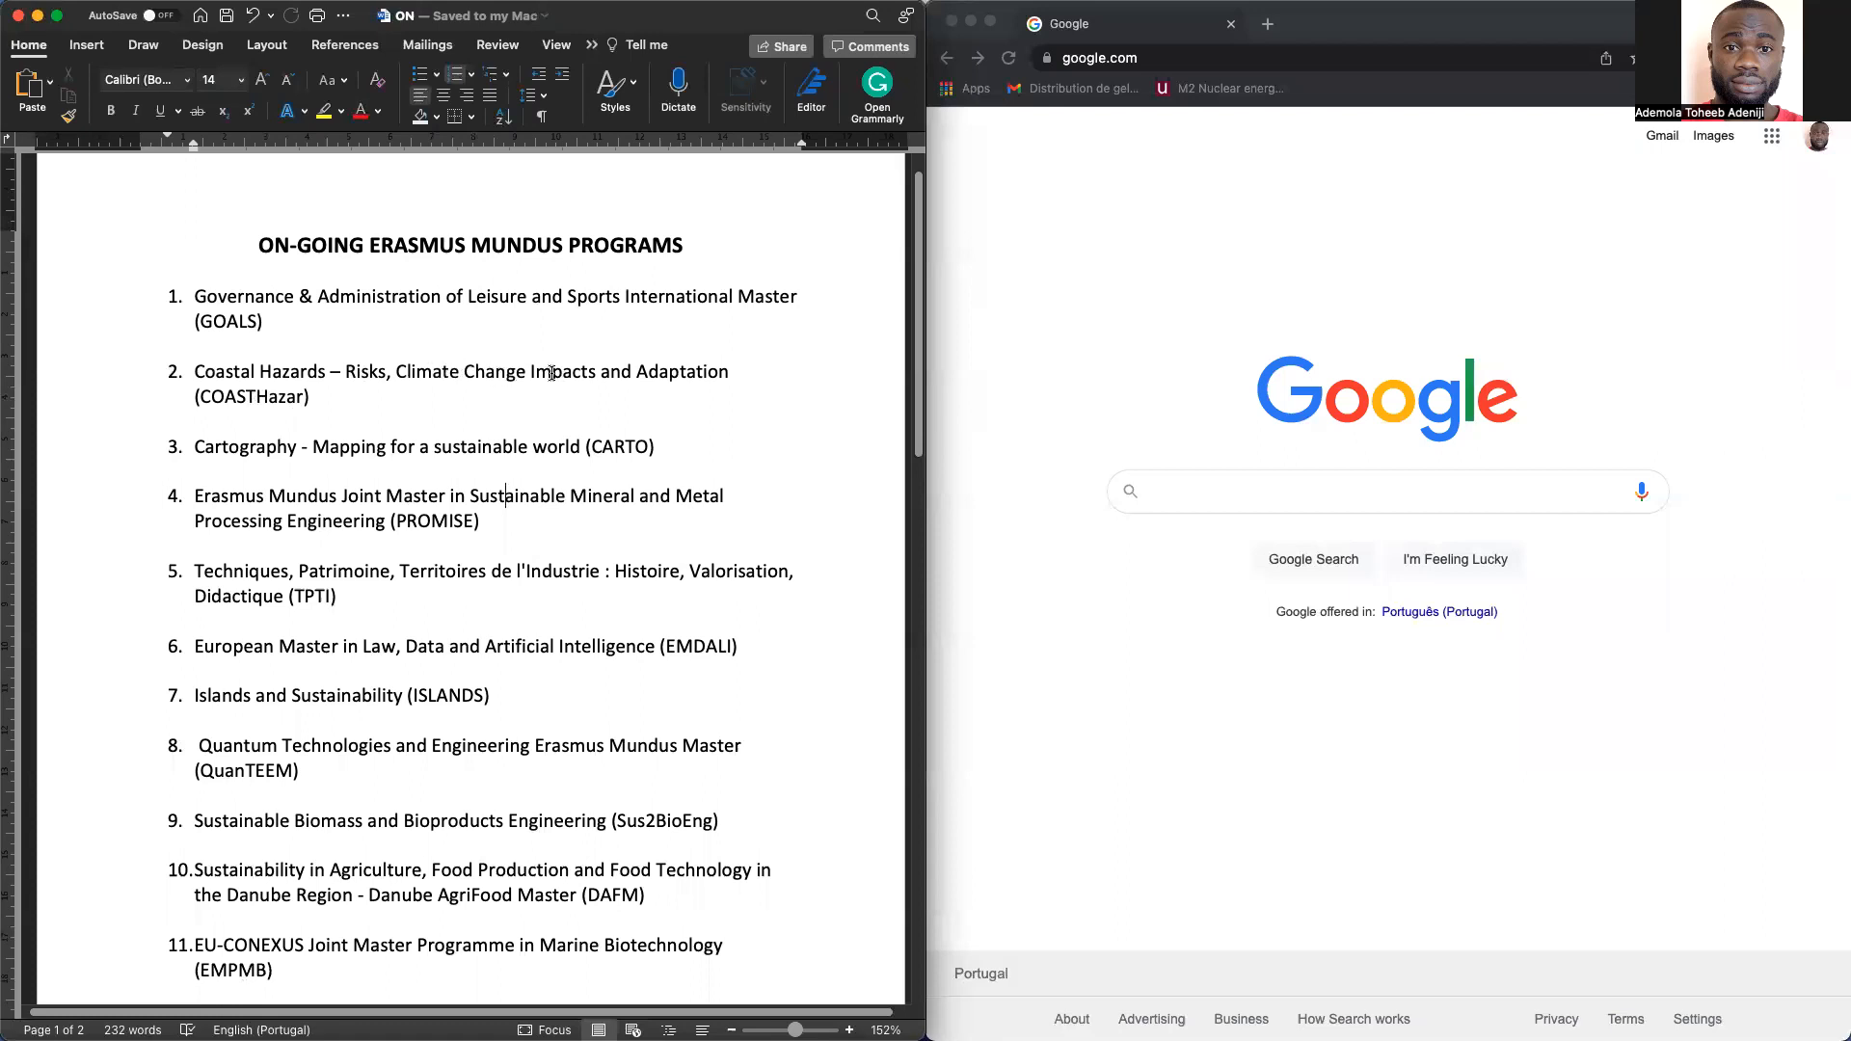
{"action": "scroll", "scroll_direction": "down", "scroll_amount": 3}
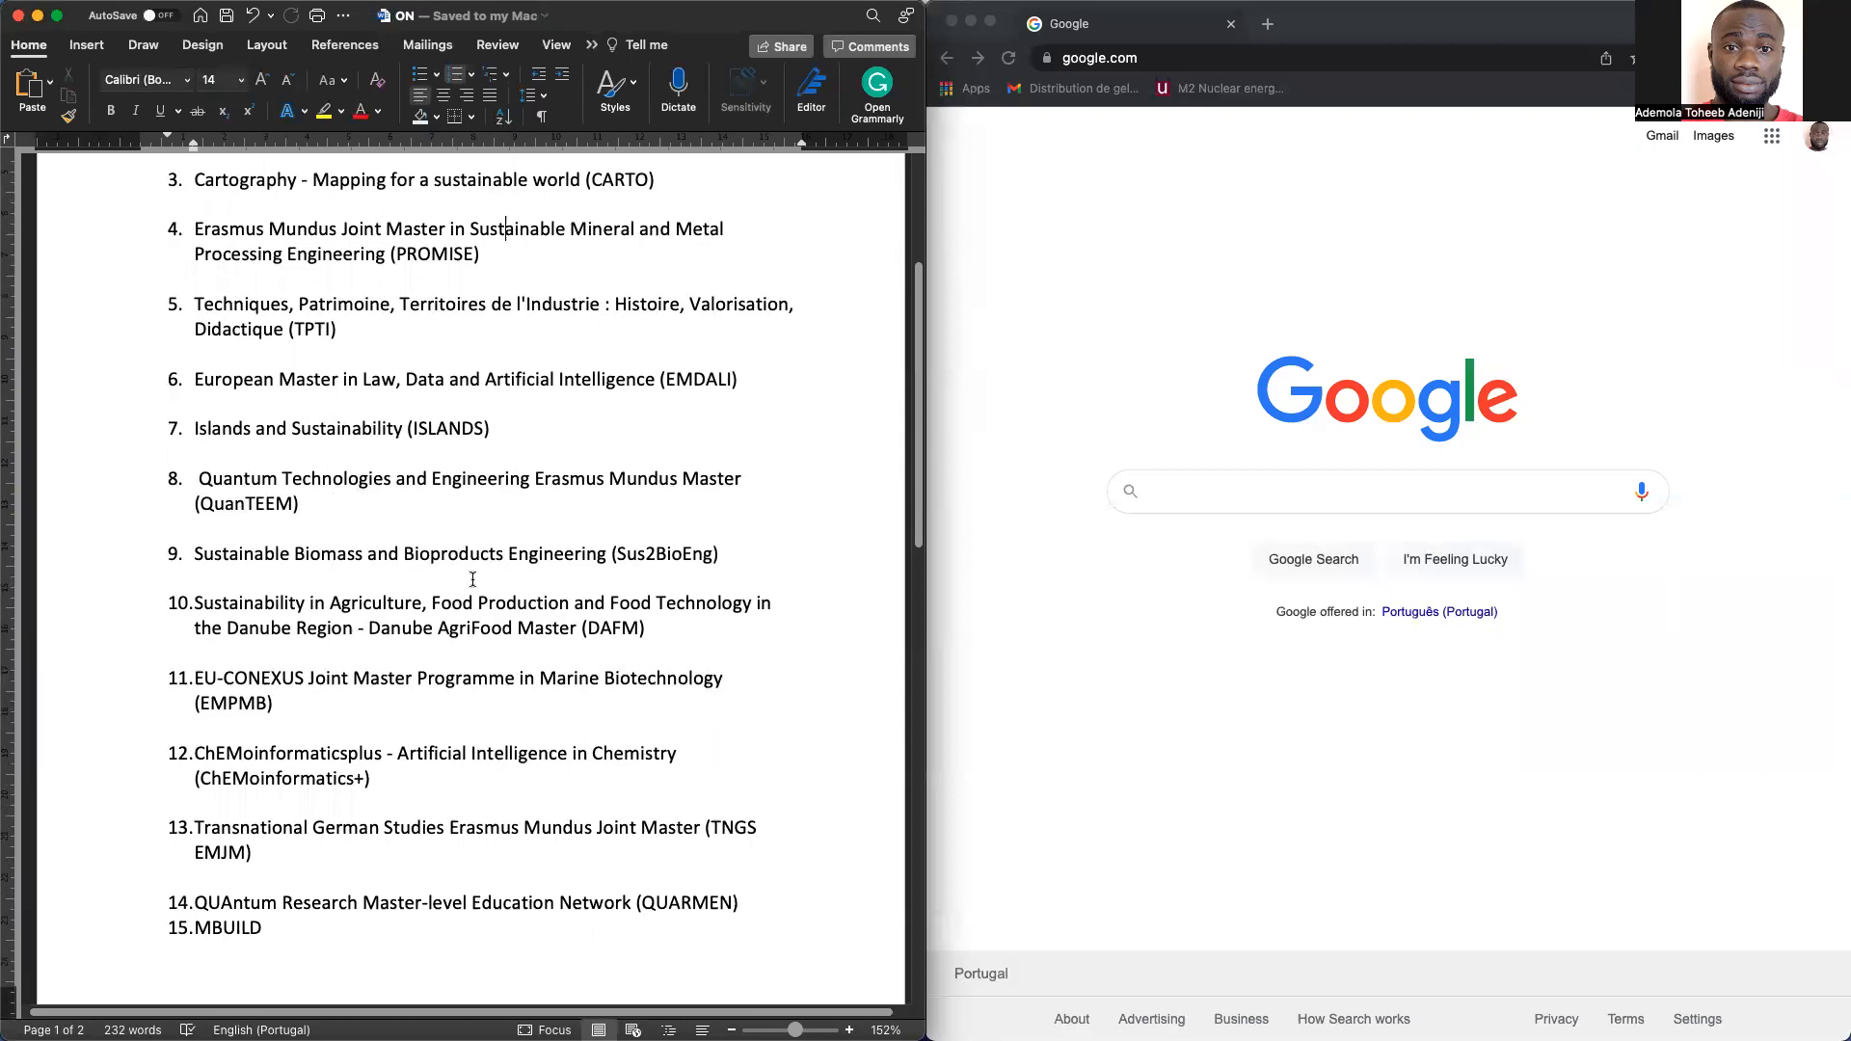
{"action": "scroll", "scroll_direction": "down", "scroll_amount": 3}
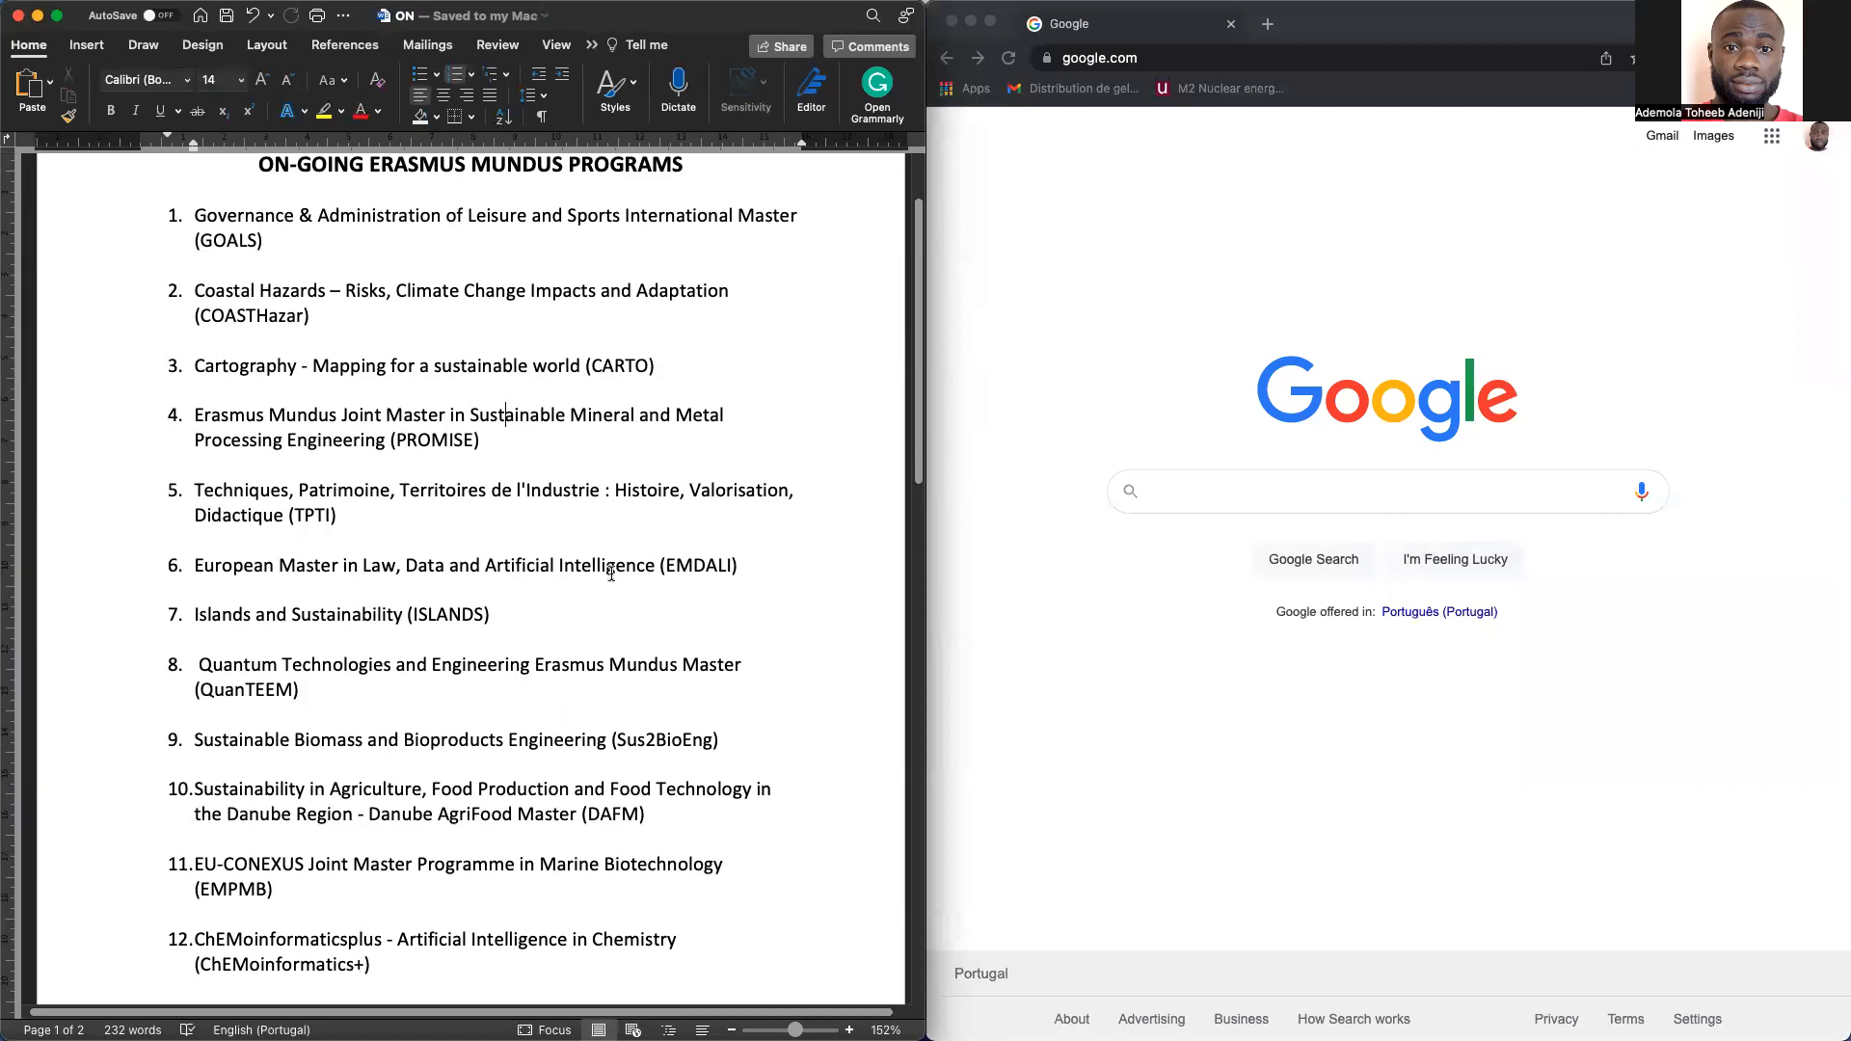
{"action": "scroll", "scroll_direction": "down", "scroll_amount": 3}
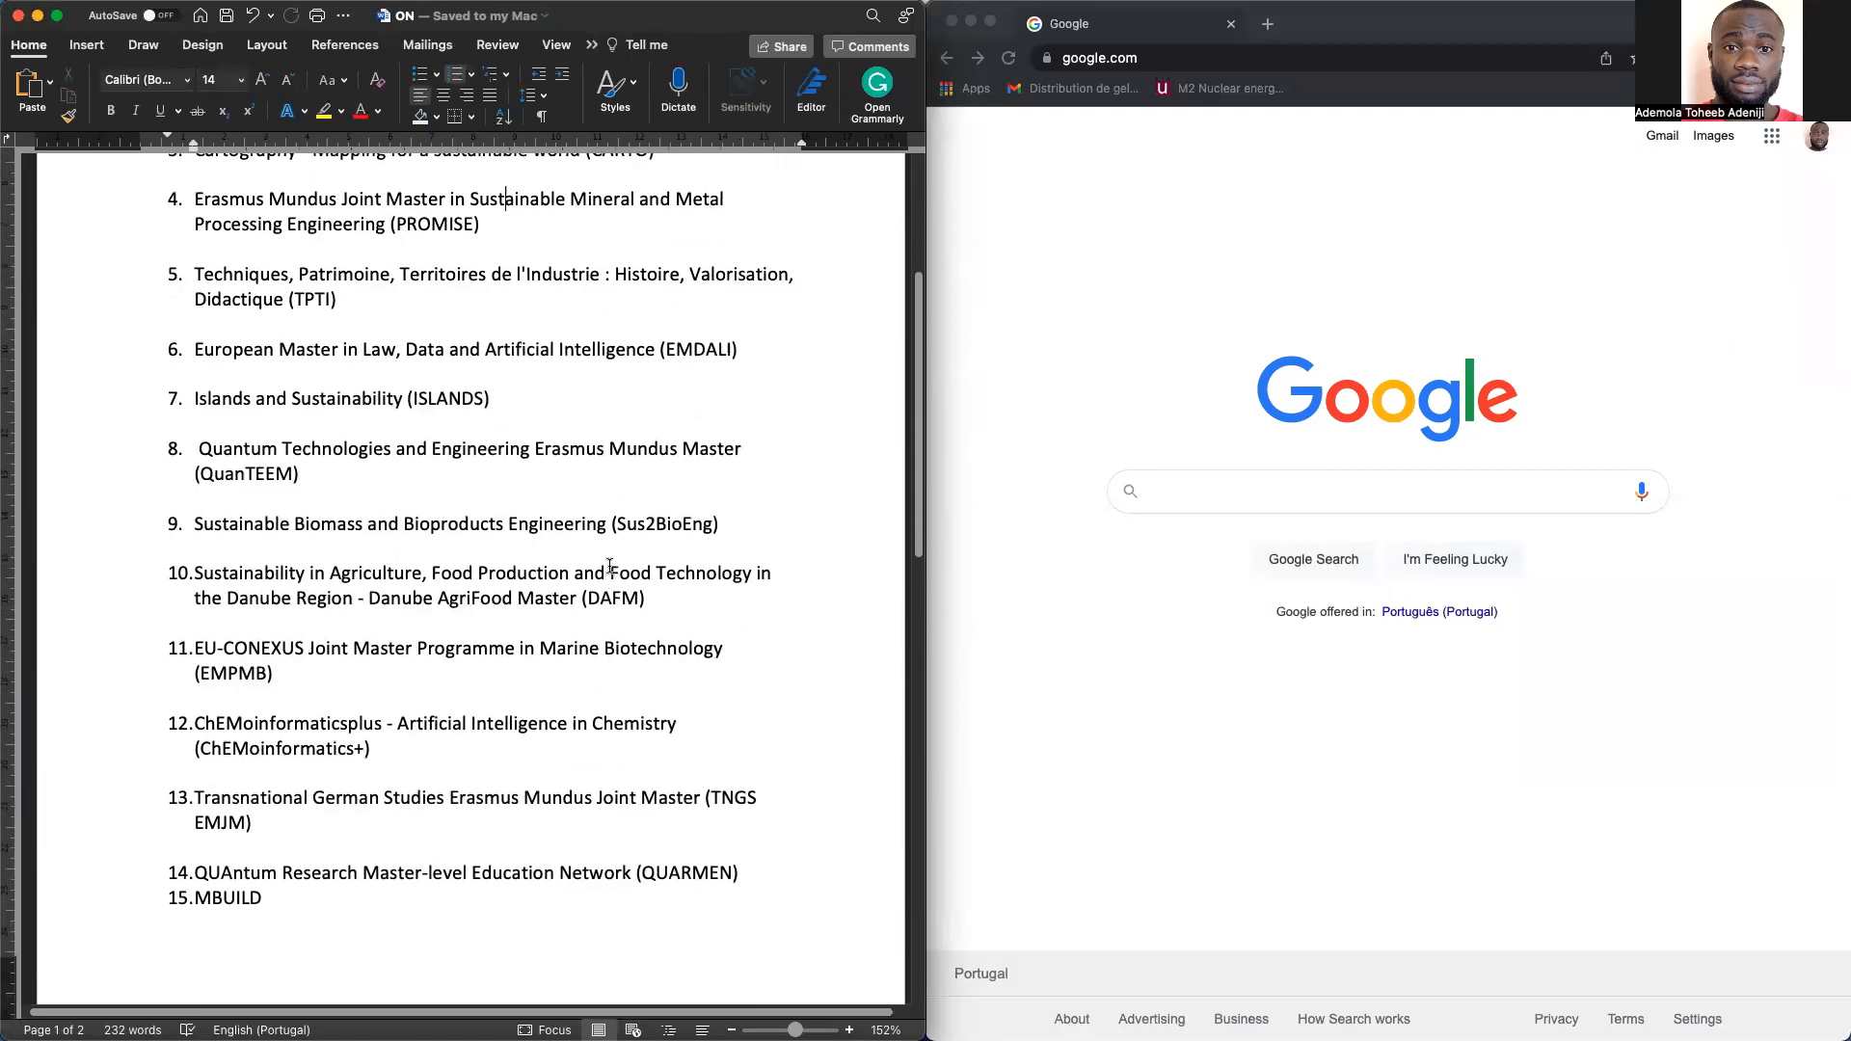
{"action": "scroll", "scroll_direction": "down", "scroll_amount": 3}
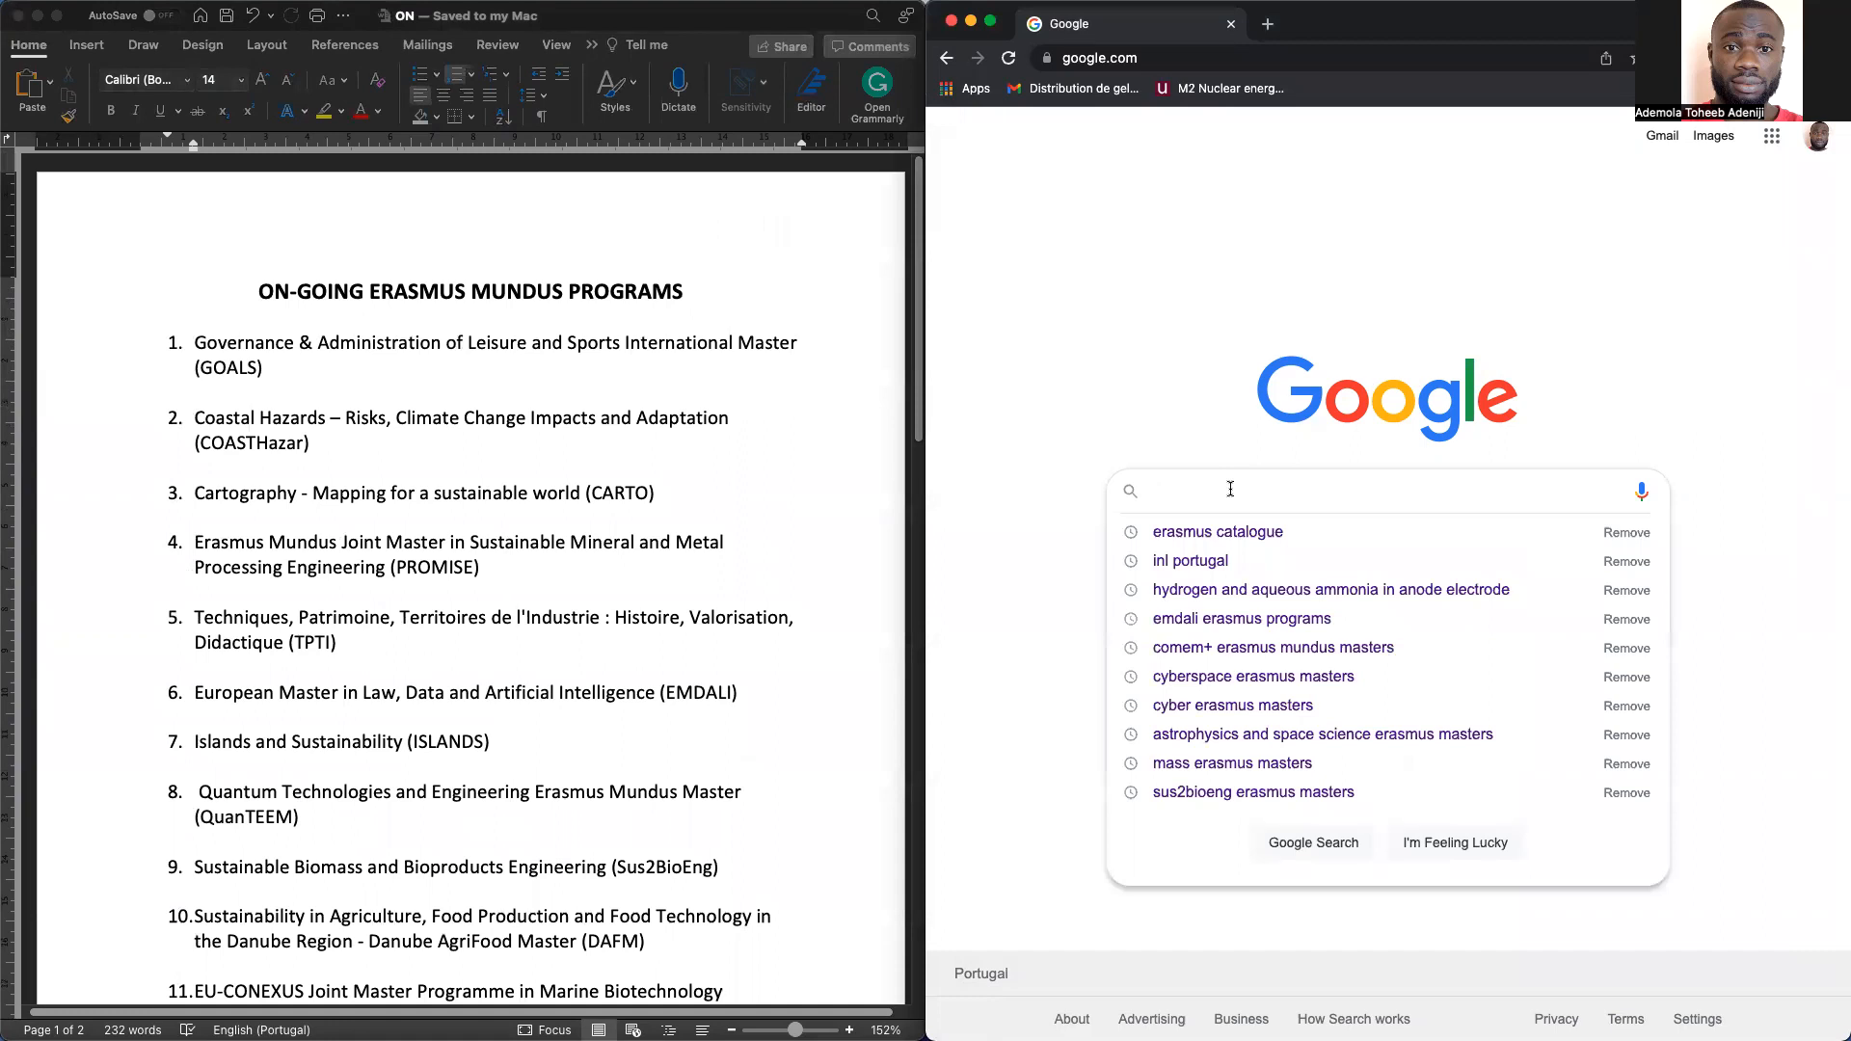
Find and open the EACEA Erasmus Mundus Catalogue via a Google search
{"action": "left_click", "coordinate": [1217, 532]}
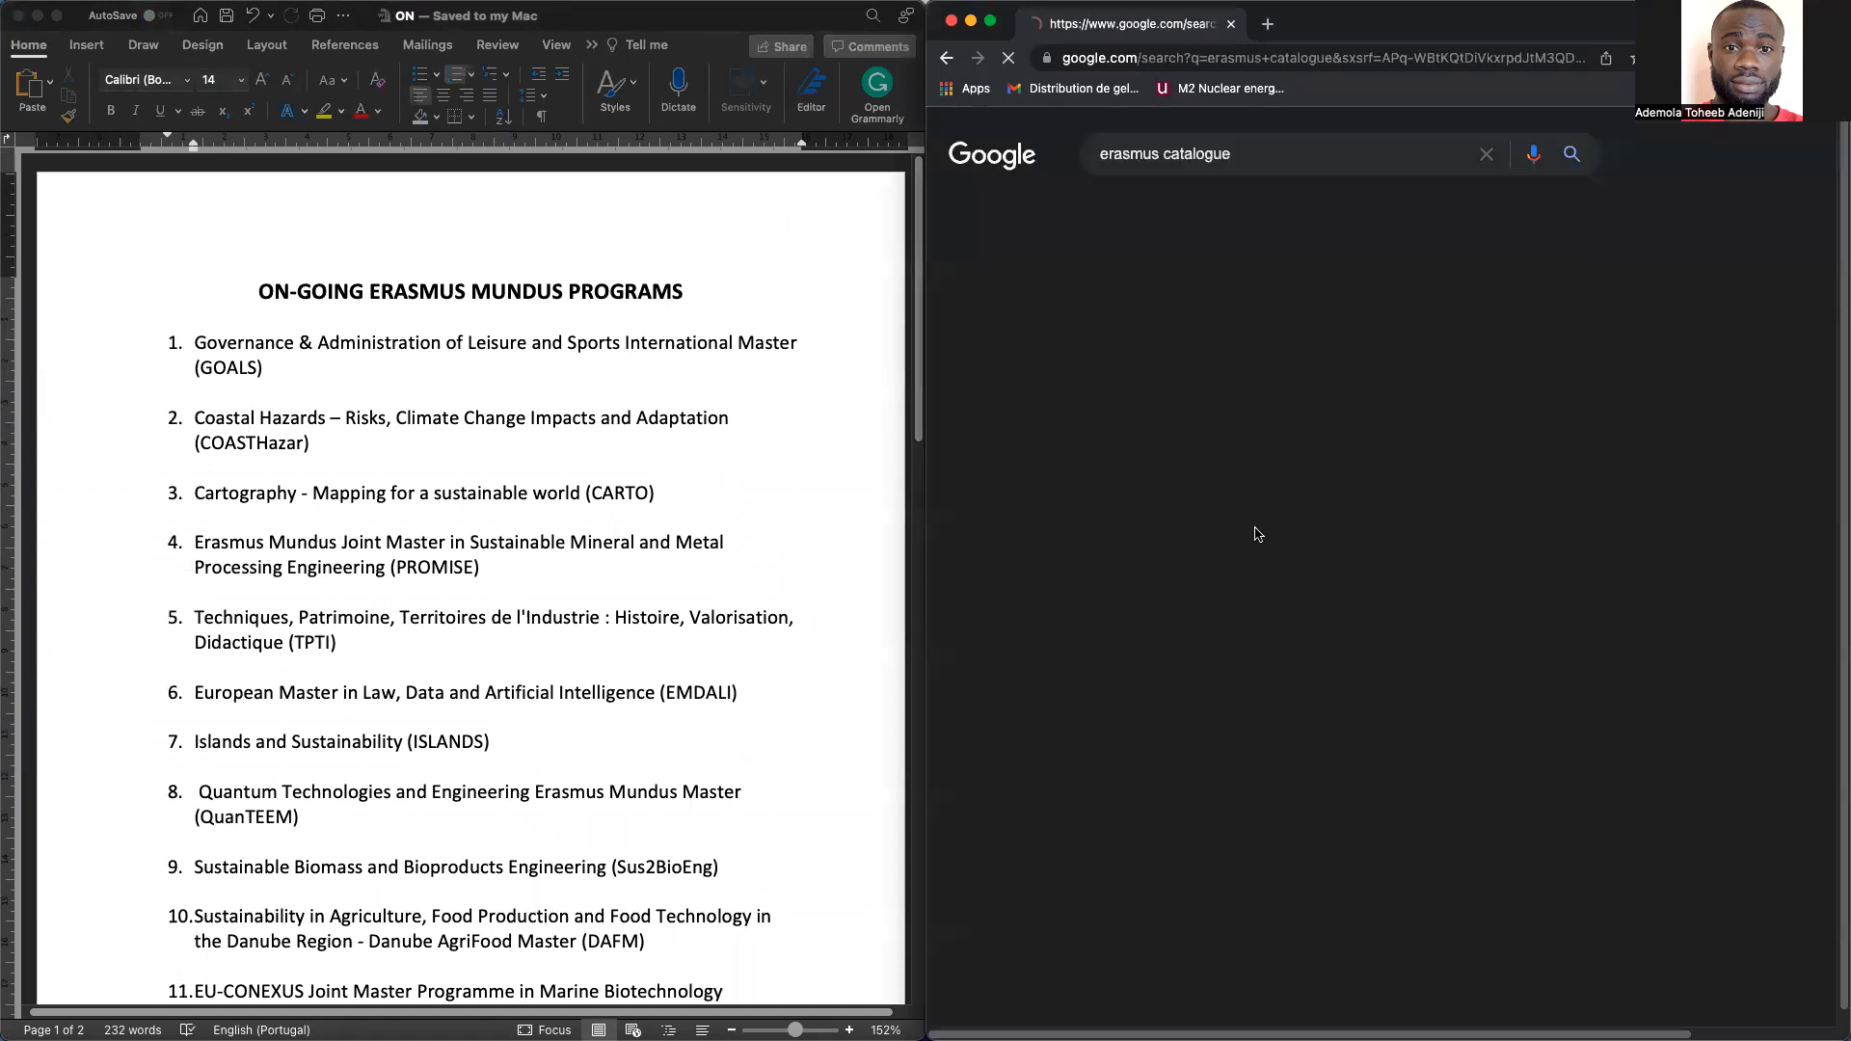
{"action": "key", "text": "Enter"}
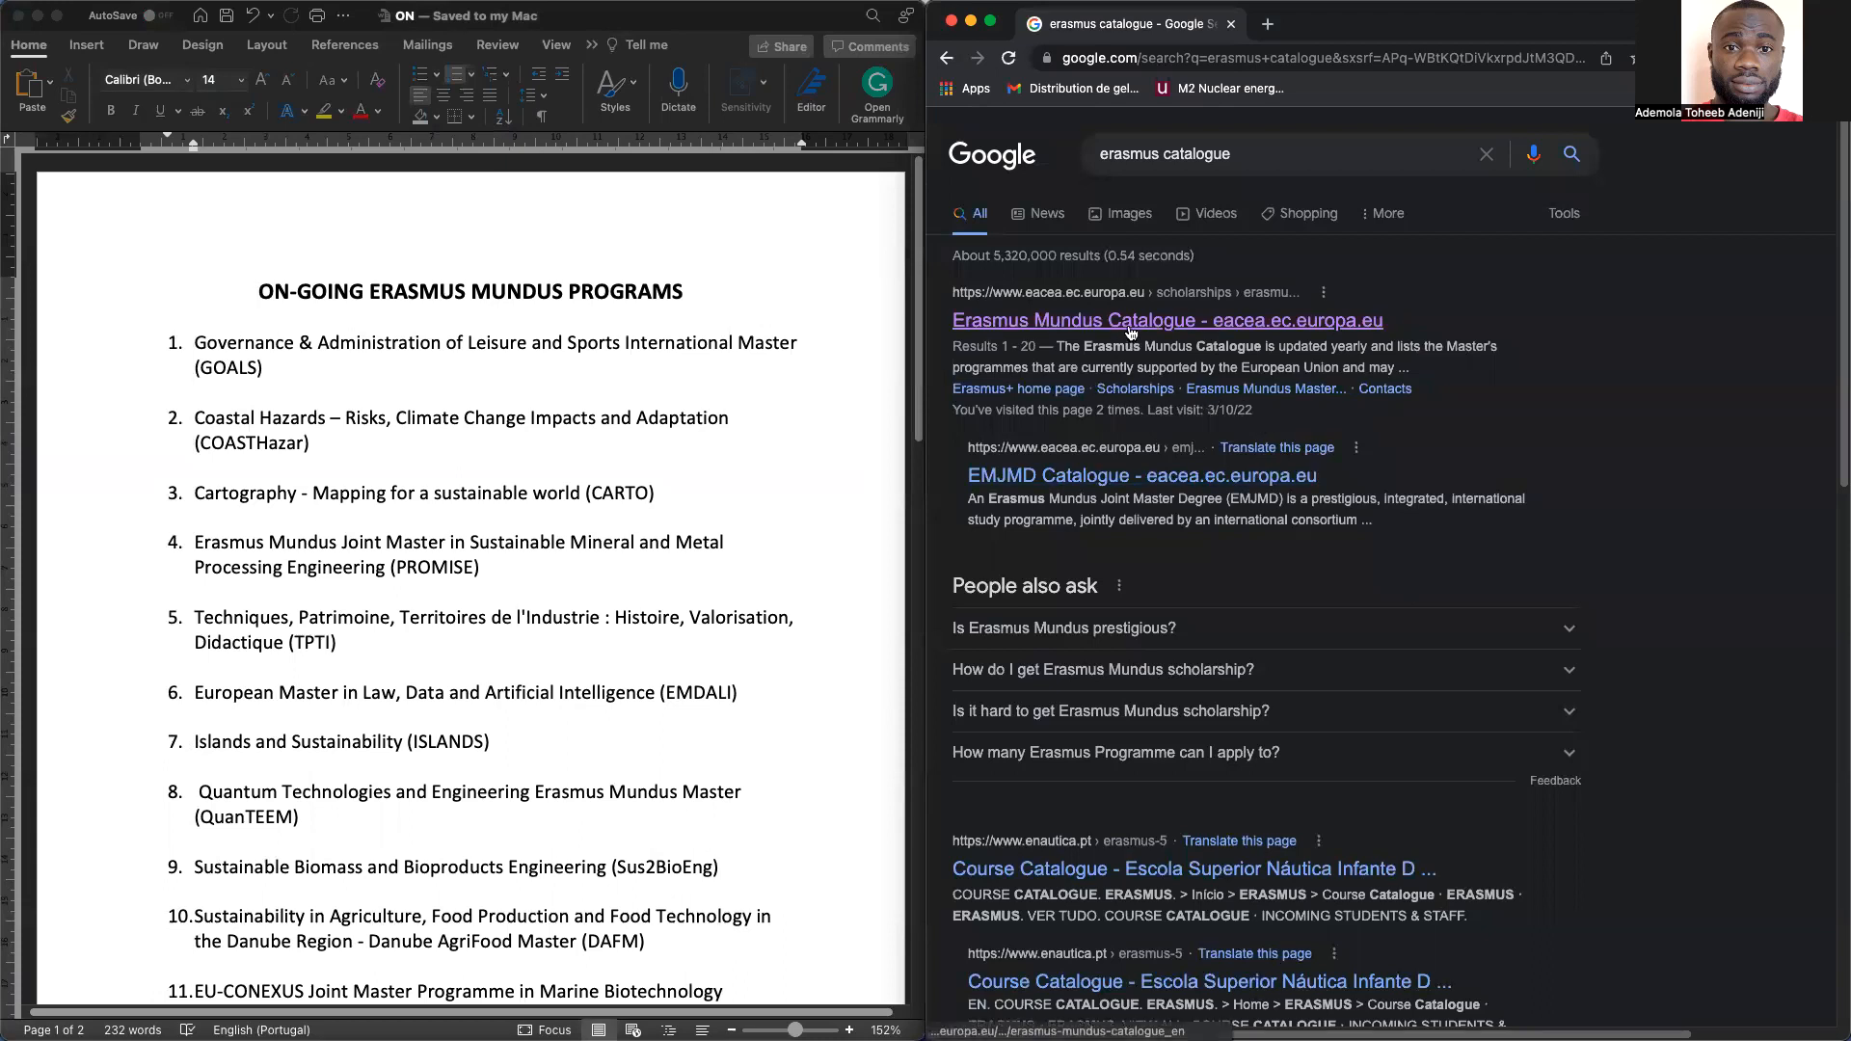
{"action": "left_click", "coordinate": [1165, 320]}
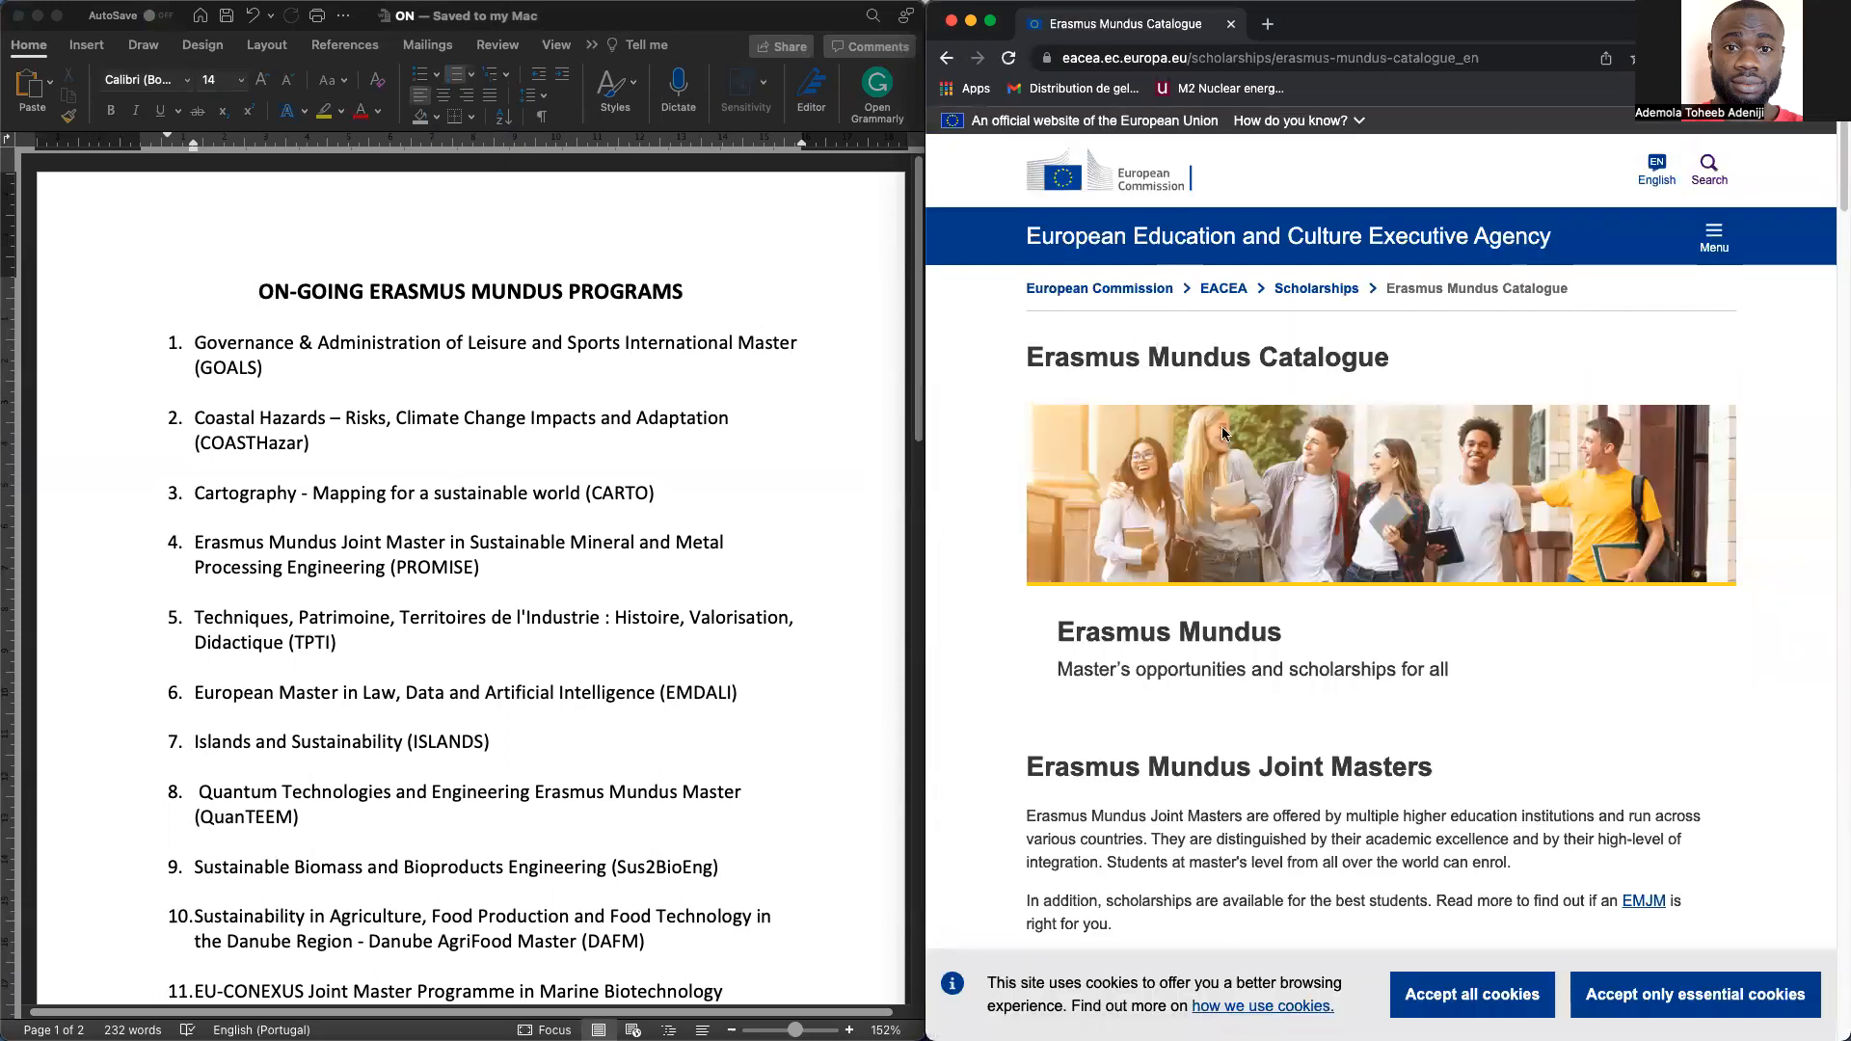
{"action": "scroll", "scroll_direction": "down", "scroll_amount": 3}
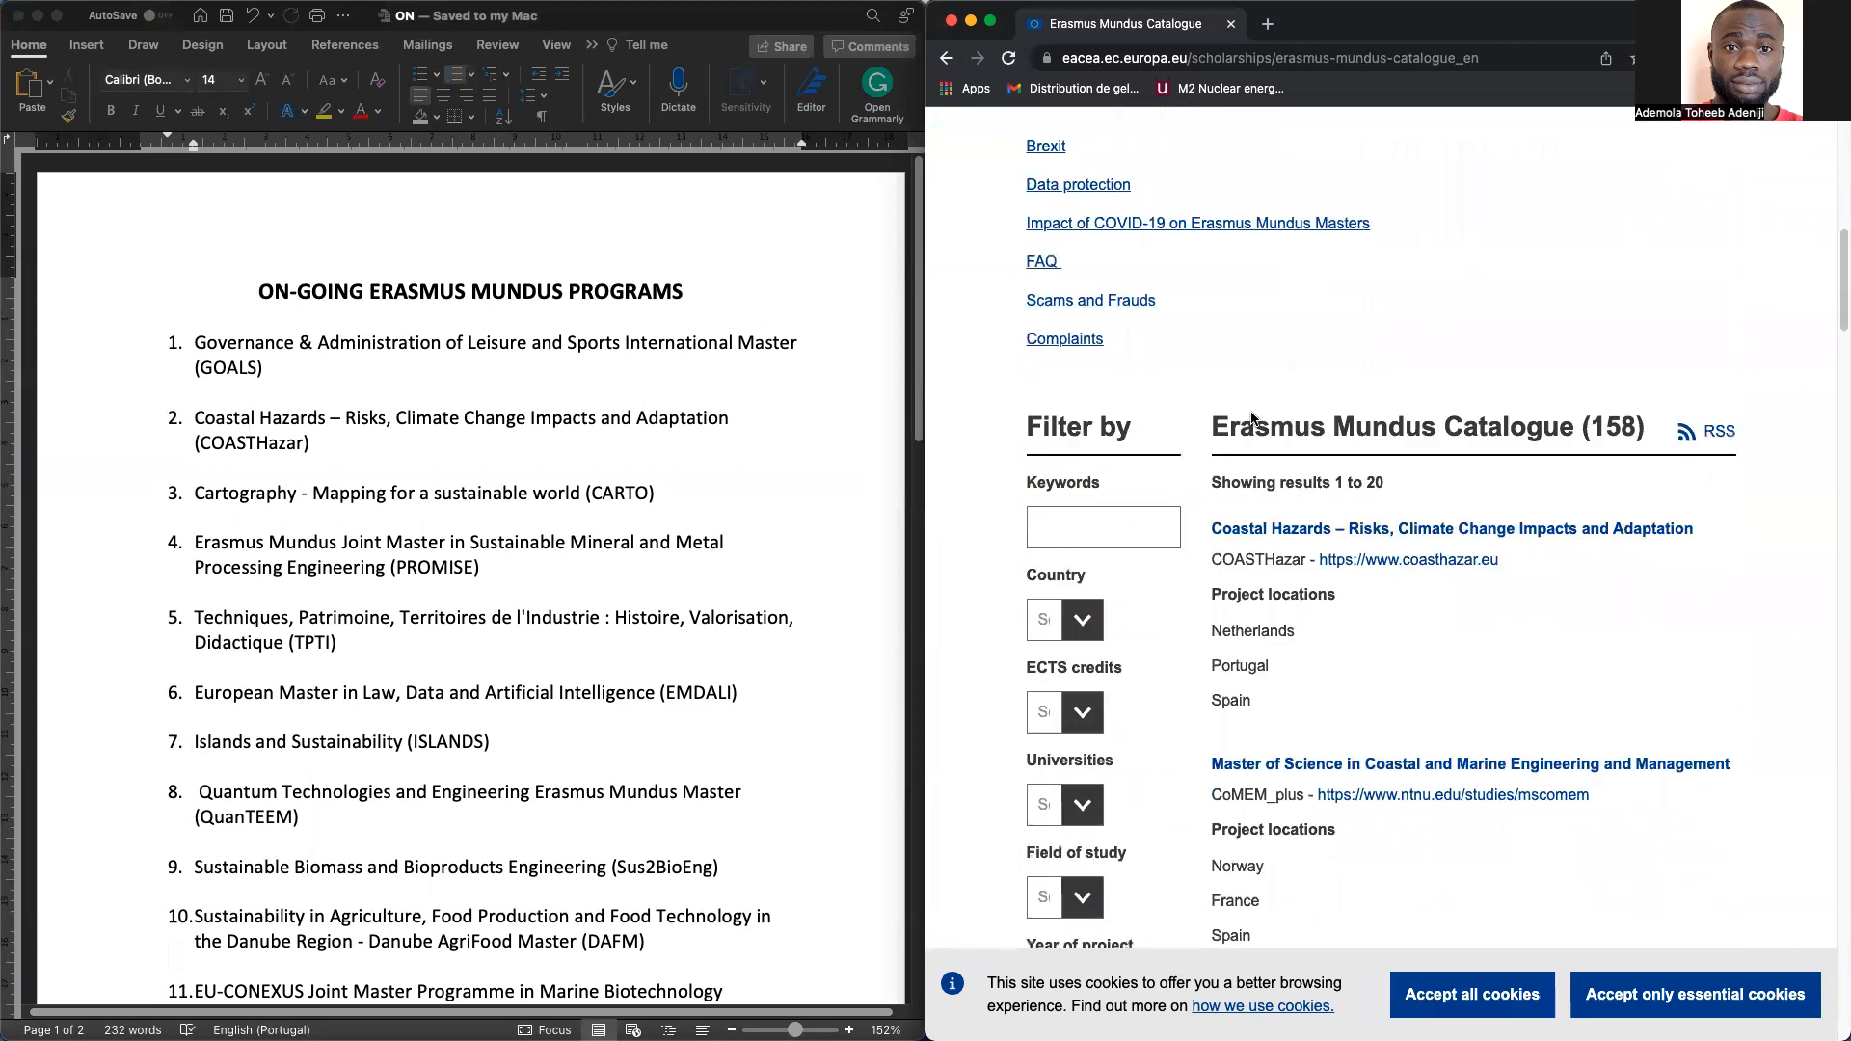
{"action": "scroll", "scroll_direction": "down", "scroll_amount": 3}
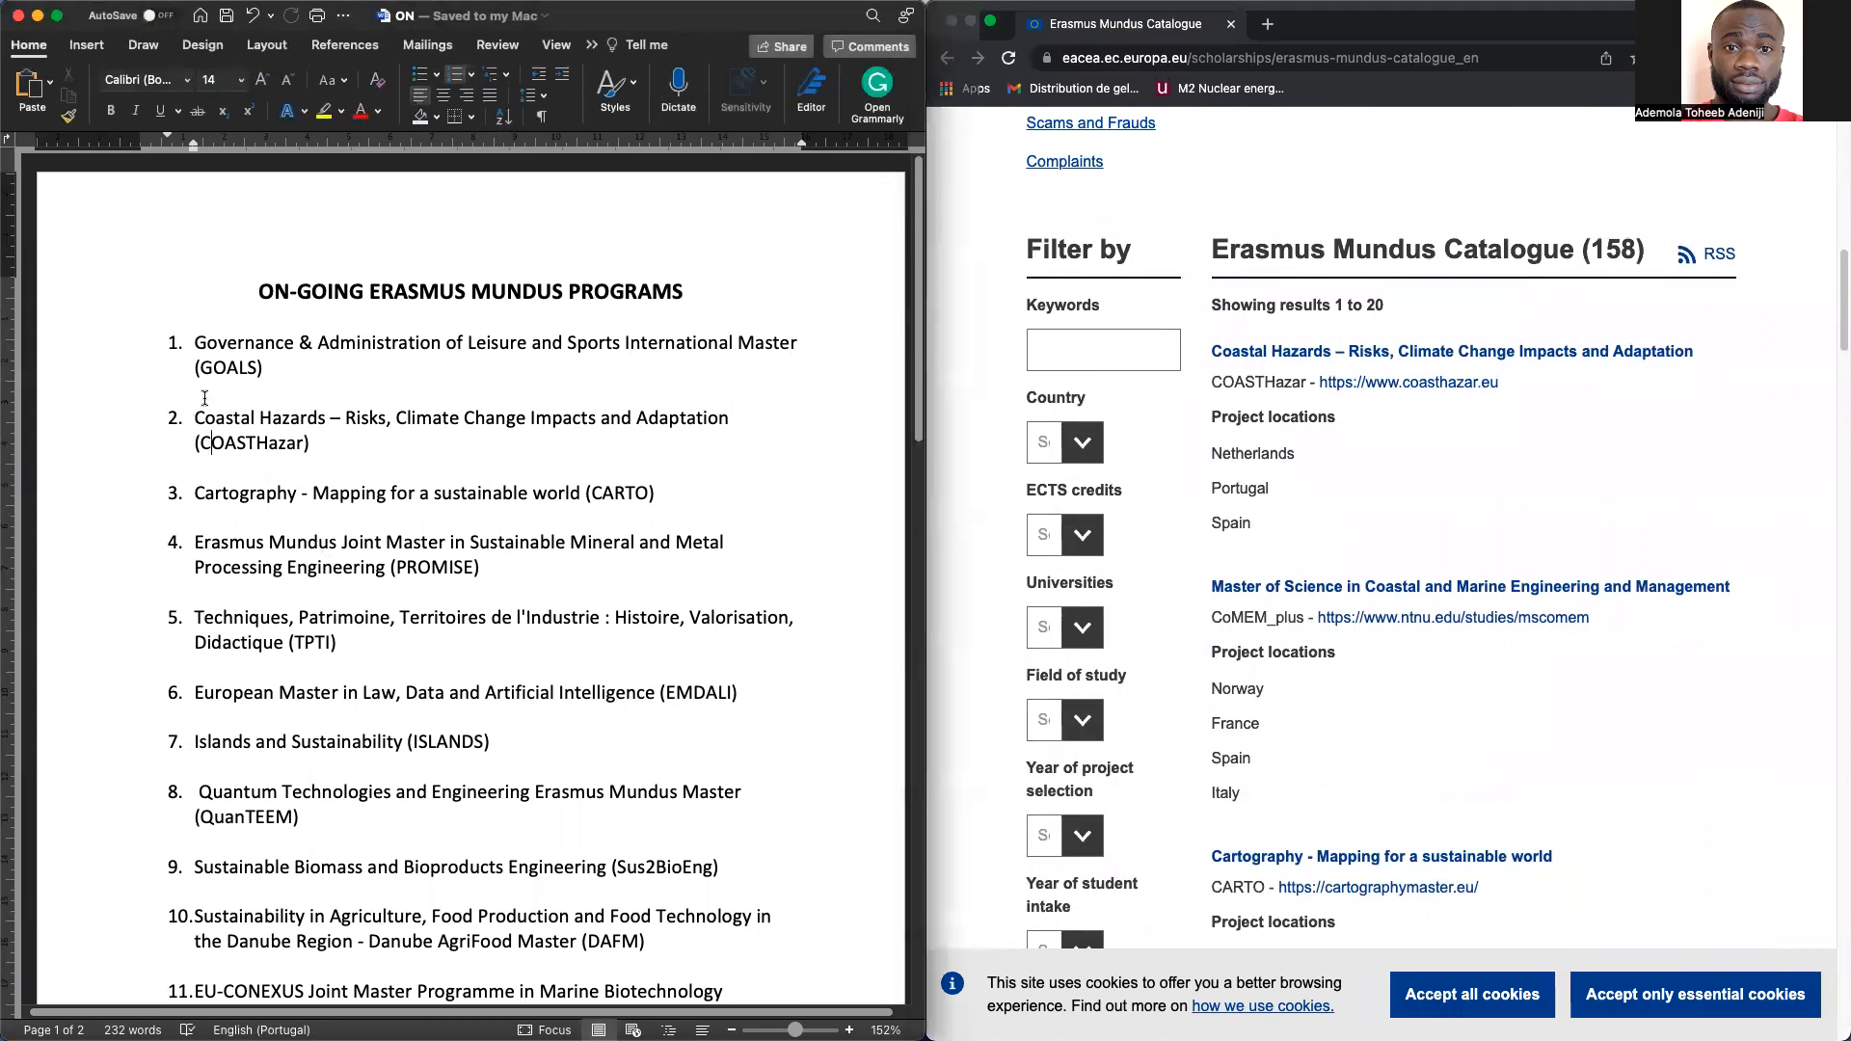
Filter the catalogue by the keyword GOALS, which returns no results
{"action": "double_click", "coordinate": [227, 366]}
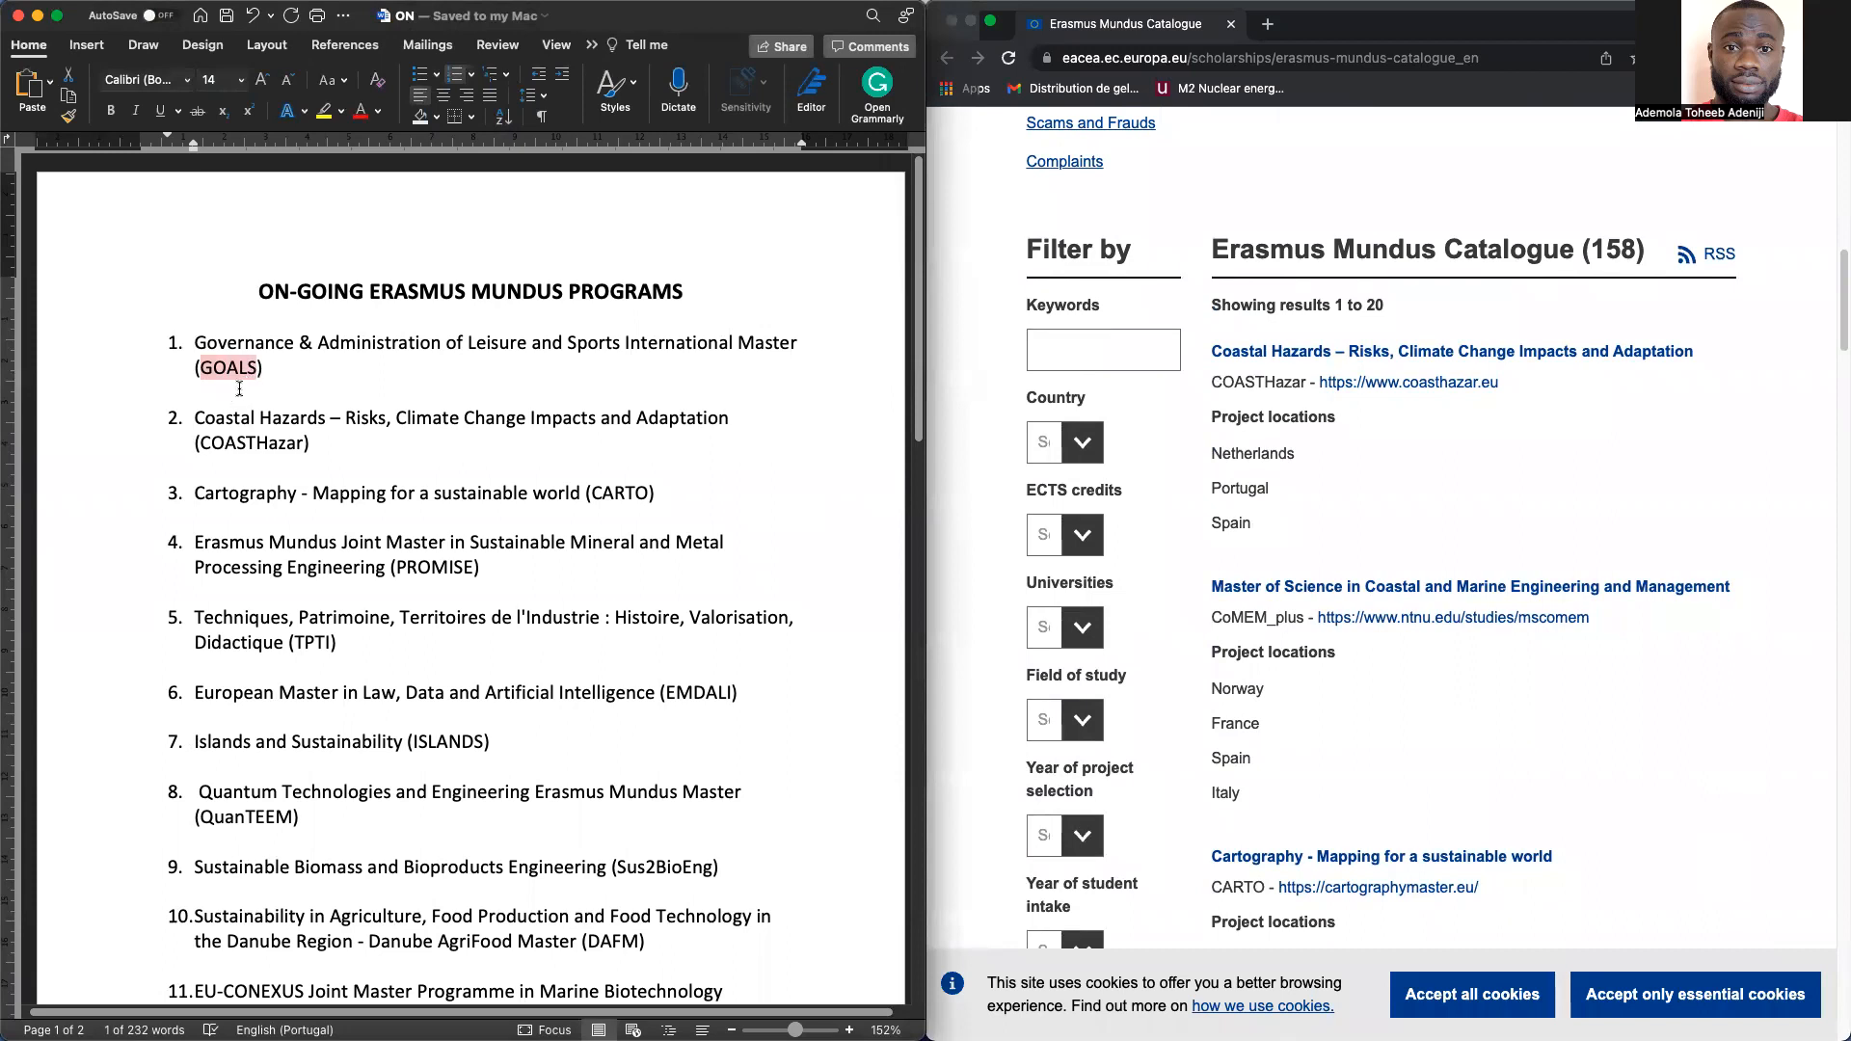
{"action": "left_click", "coordinate": [1101, 349]}
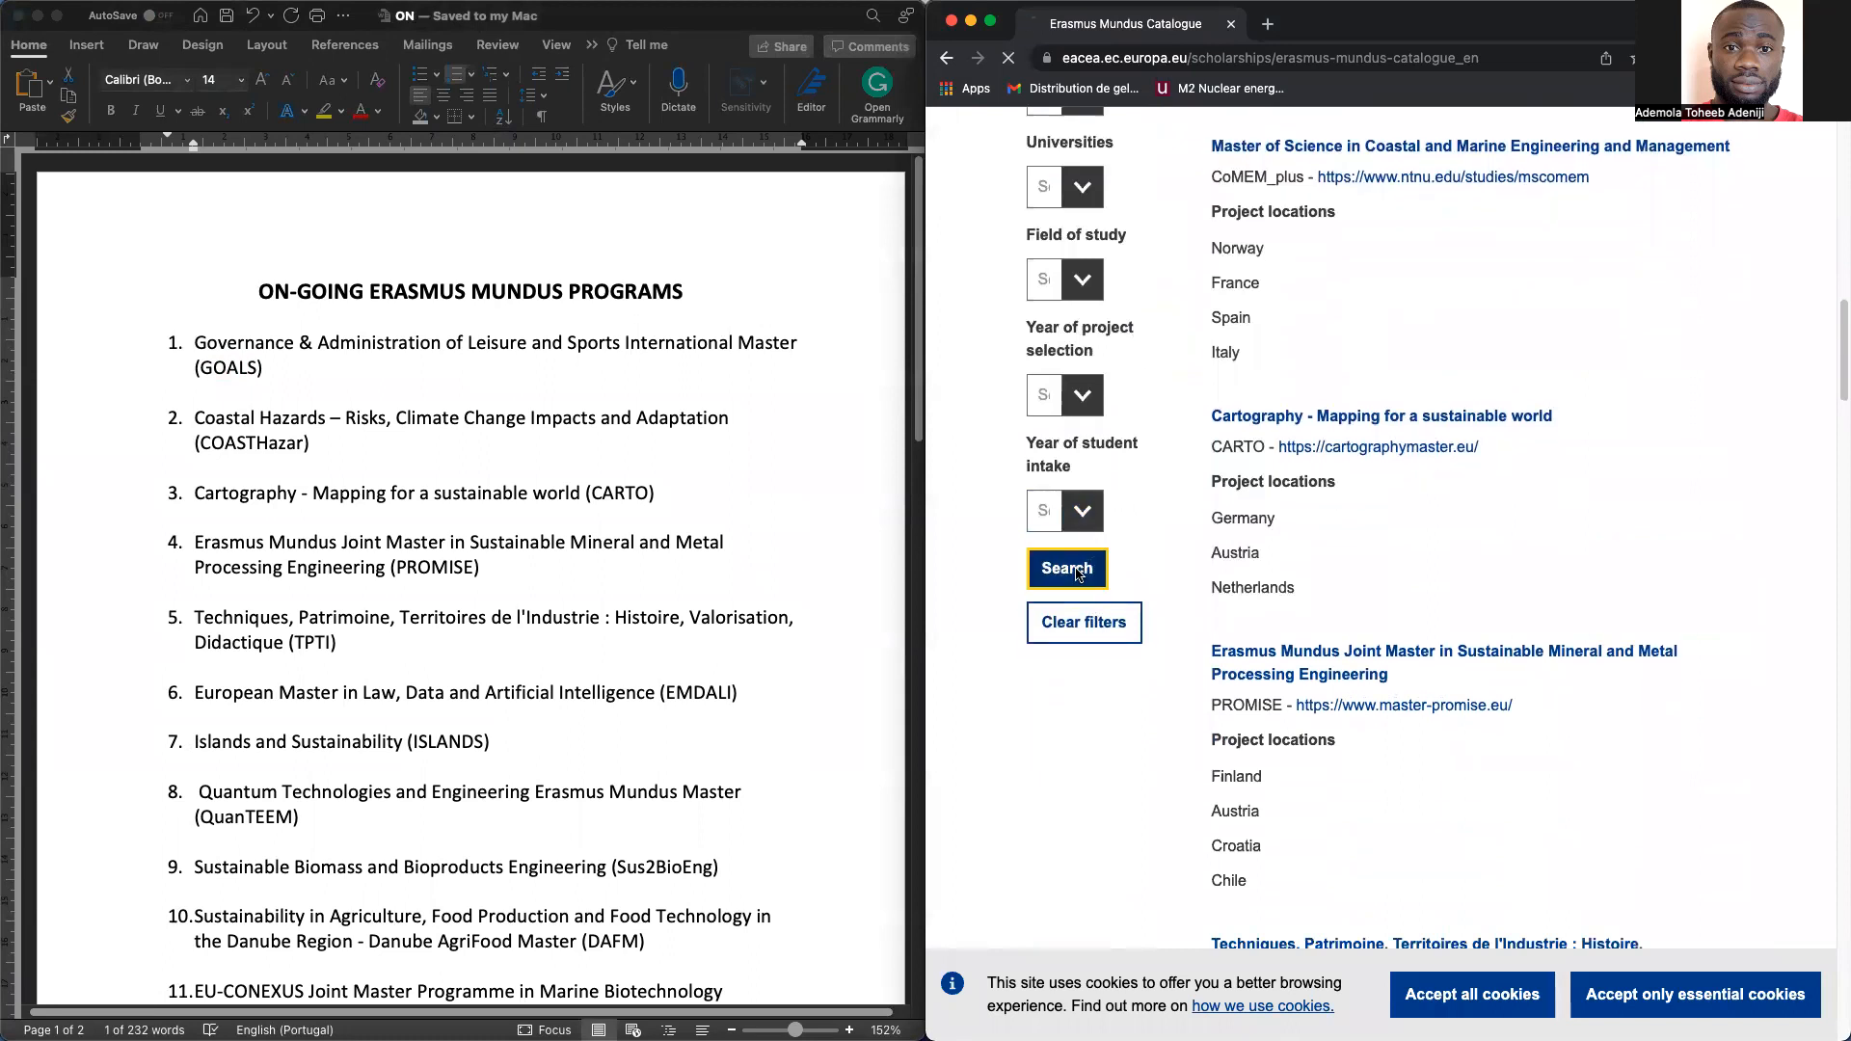
{"action": "left_click", "coordinate": [1065, 566]}
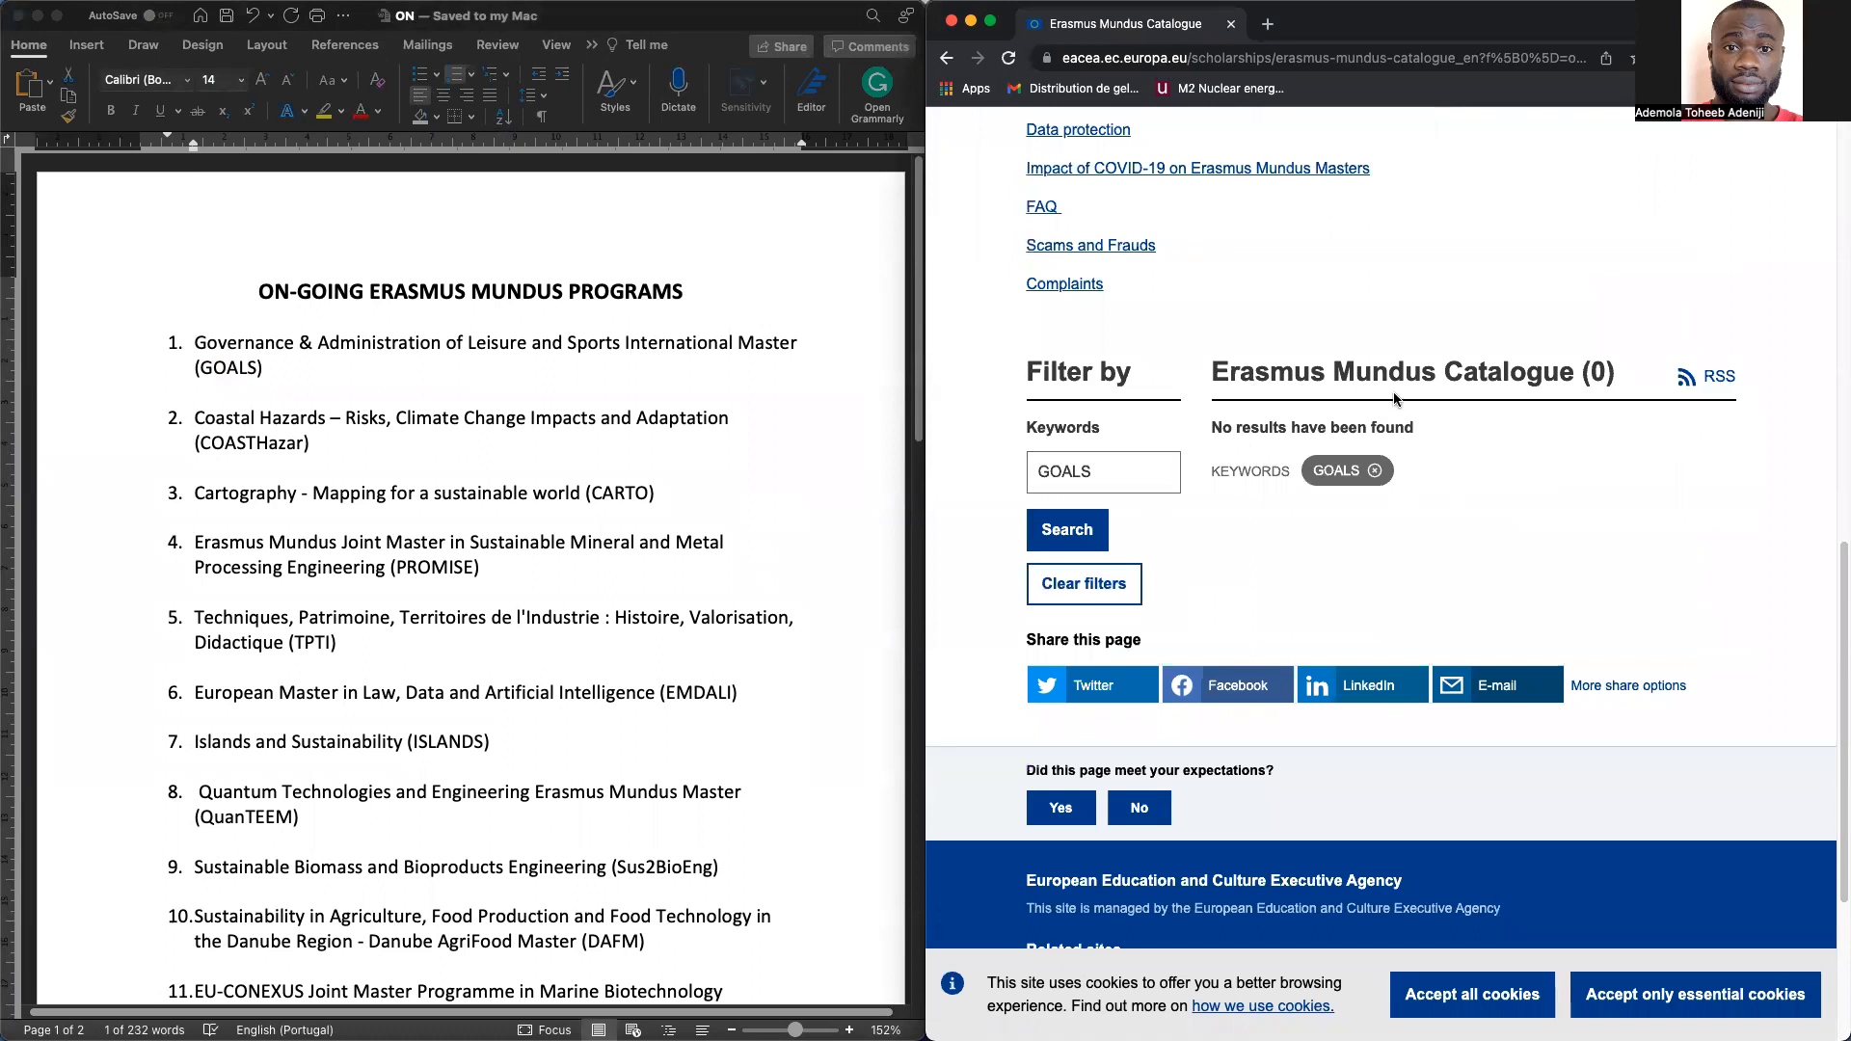
{"action": "mouse_move", "coordinate": [1436, 459]}
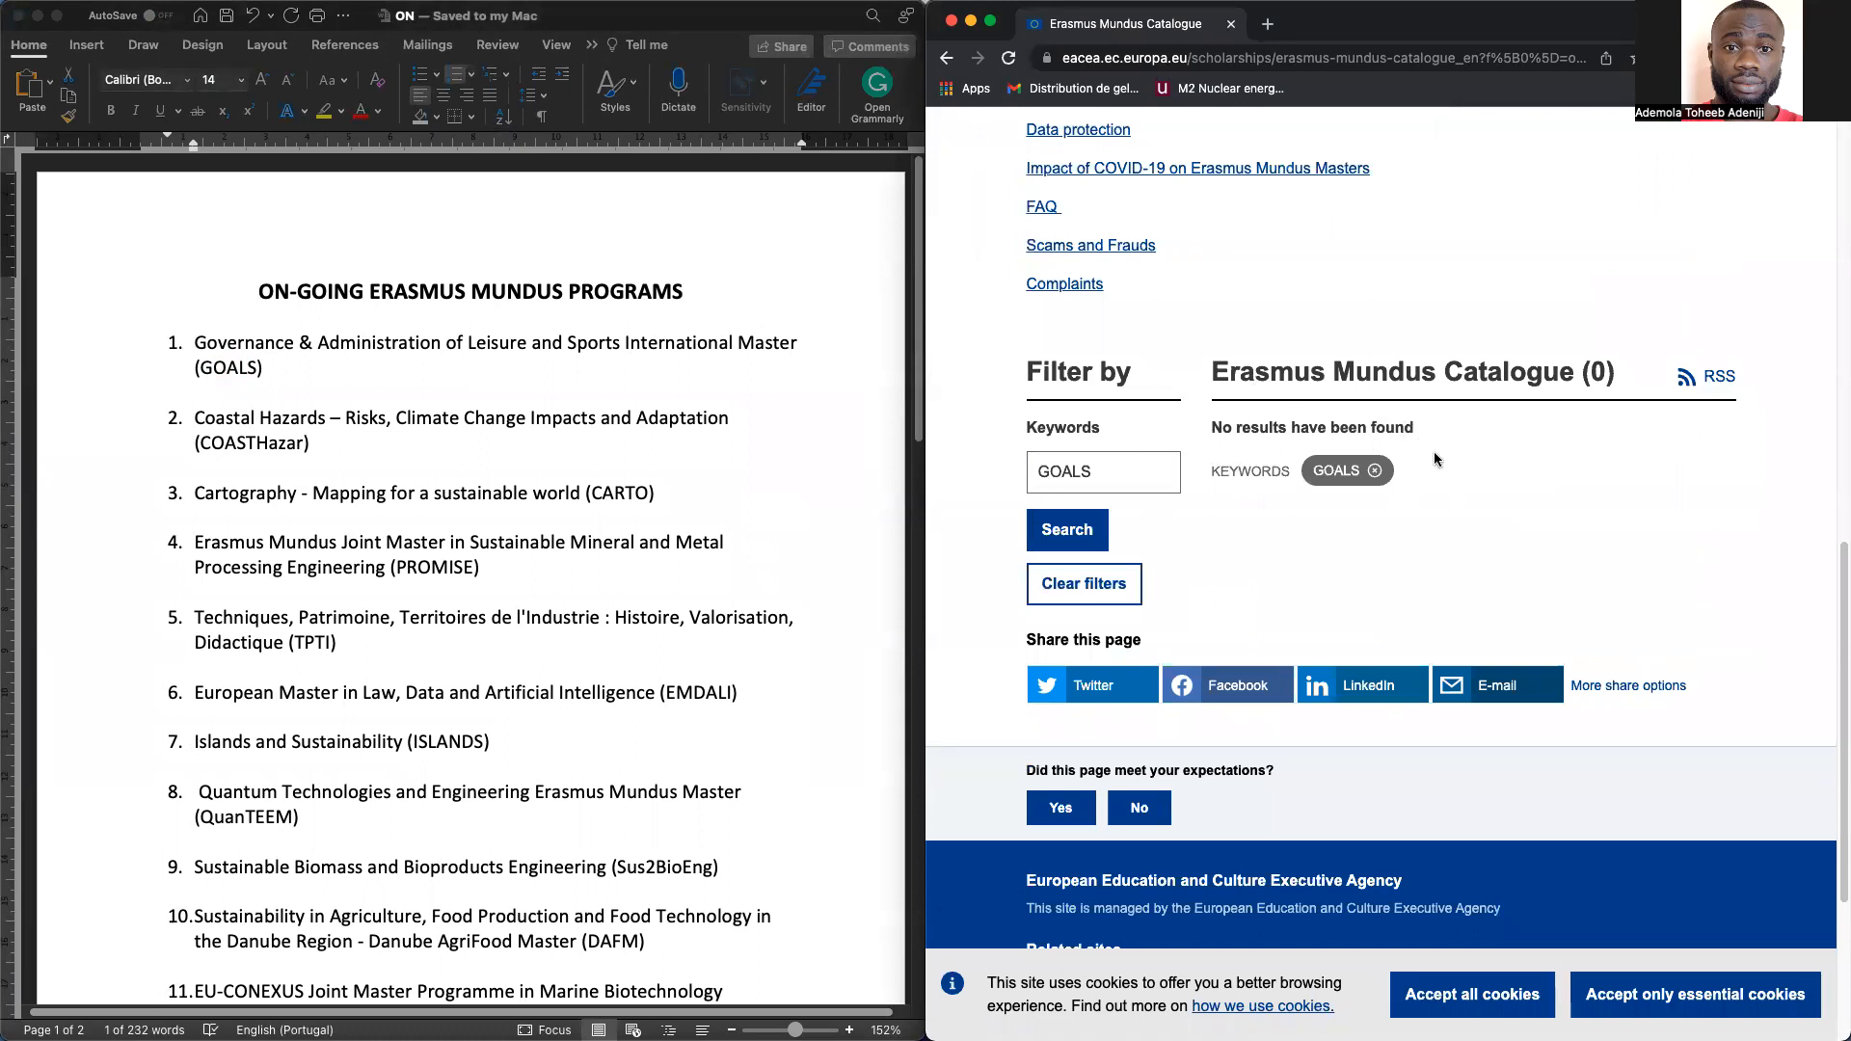
{"action": "mouse_move", "coordinate": [595, 411]}
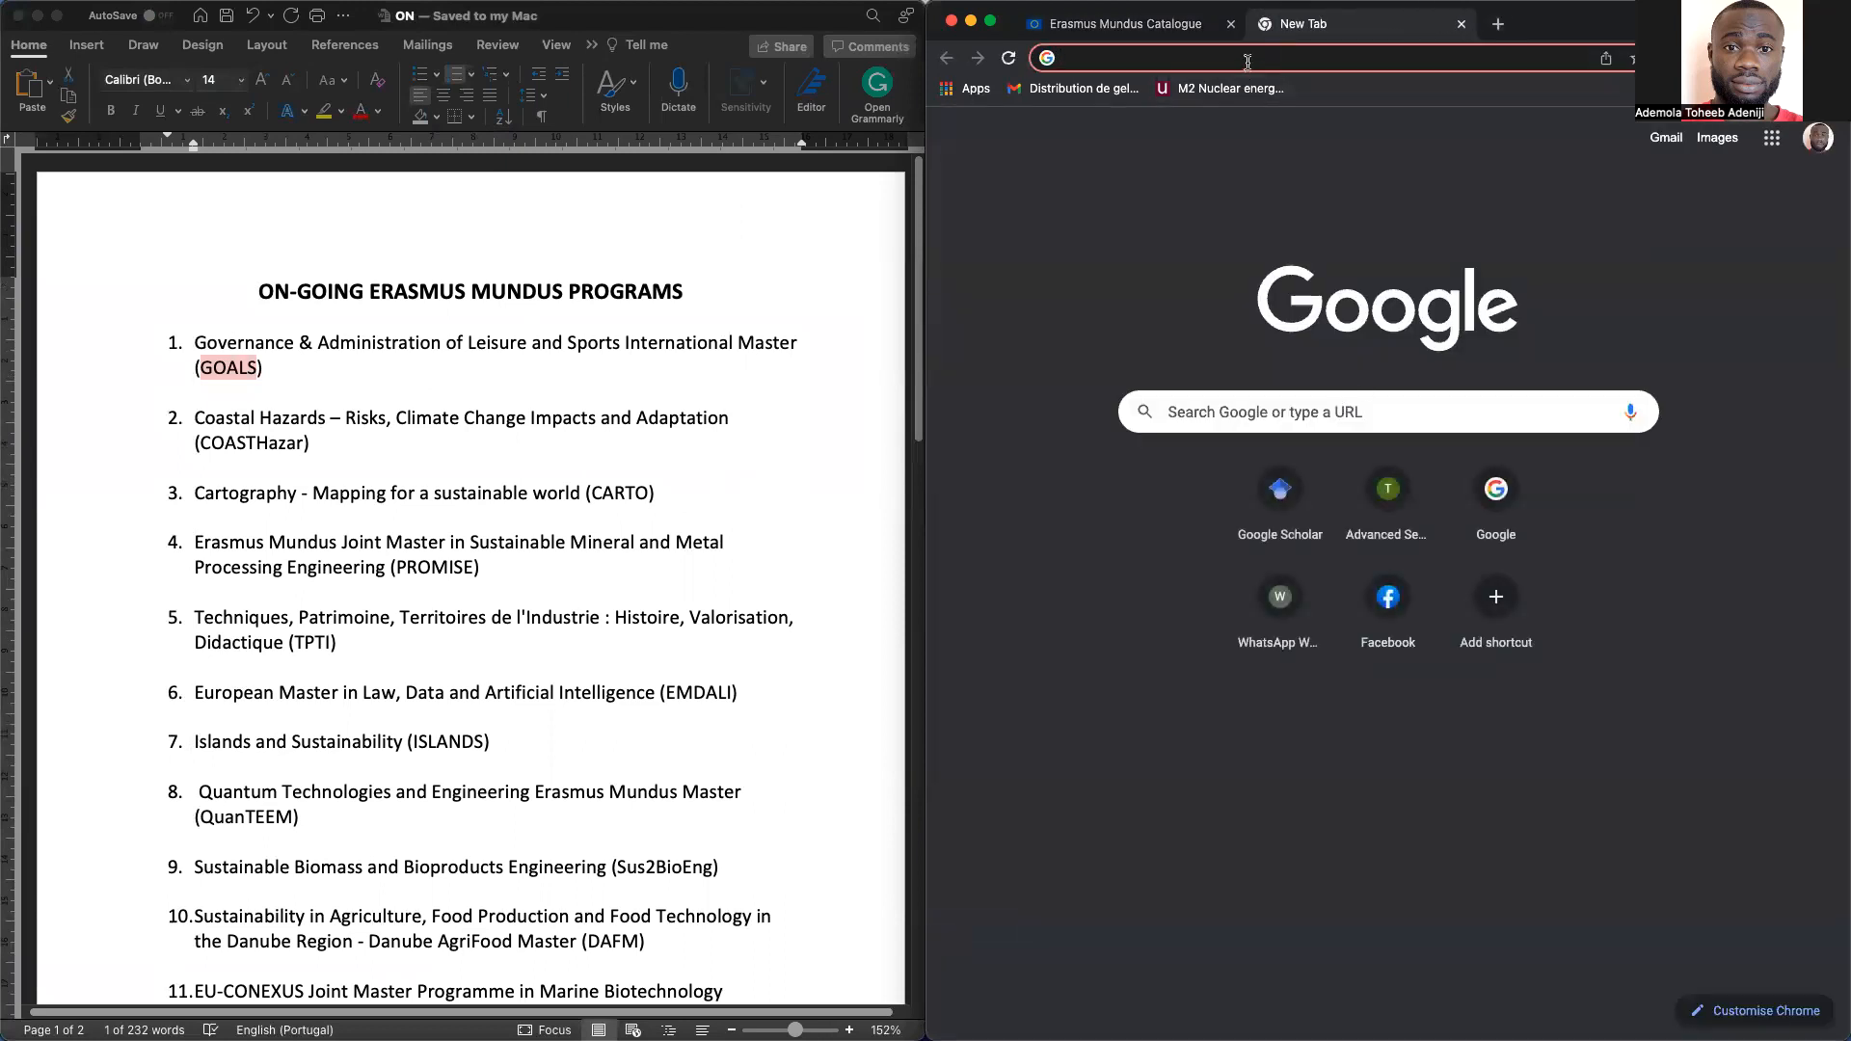
Search Google for GOALS ERASMUS MASTERS and scroll the results to the master-goals.eu page
{"action": "type", "text": "GOALS ERASMUS MASTERS"}
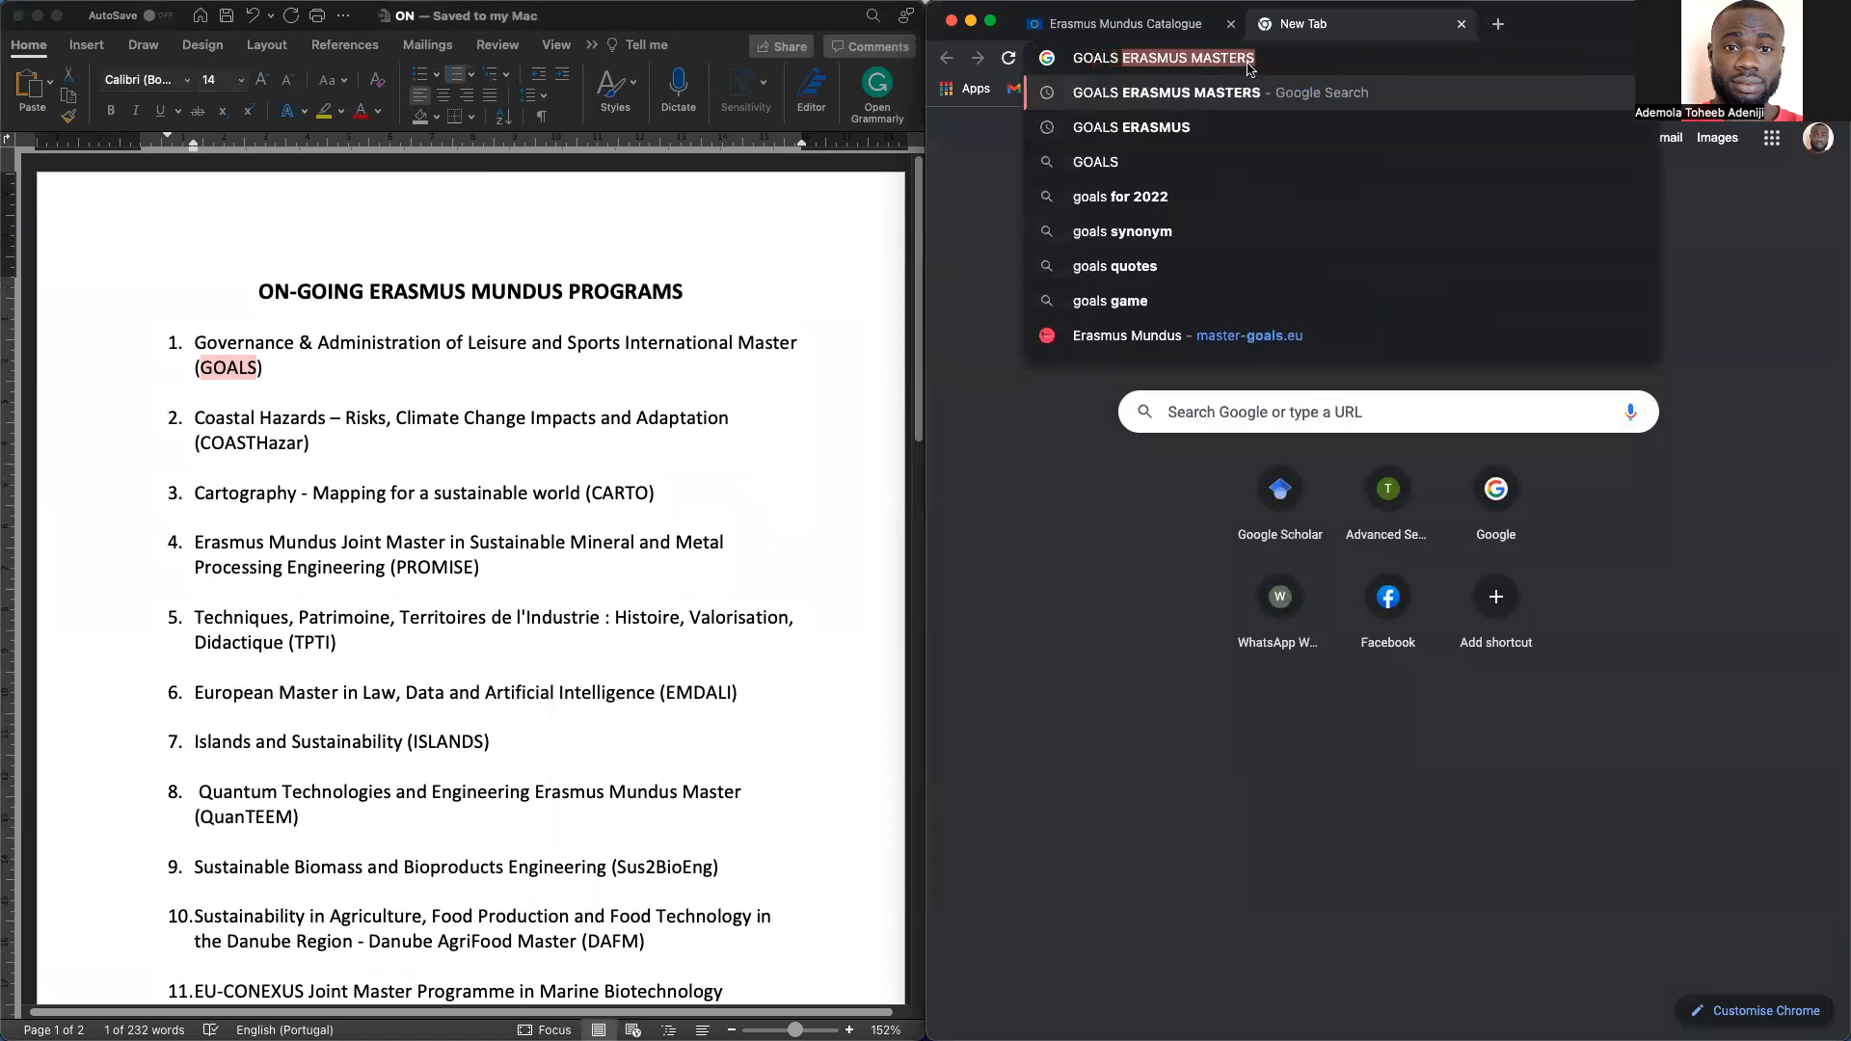
{"action": "left_click", "coordinate": [1162, 58]}
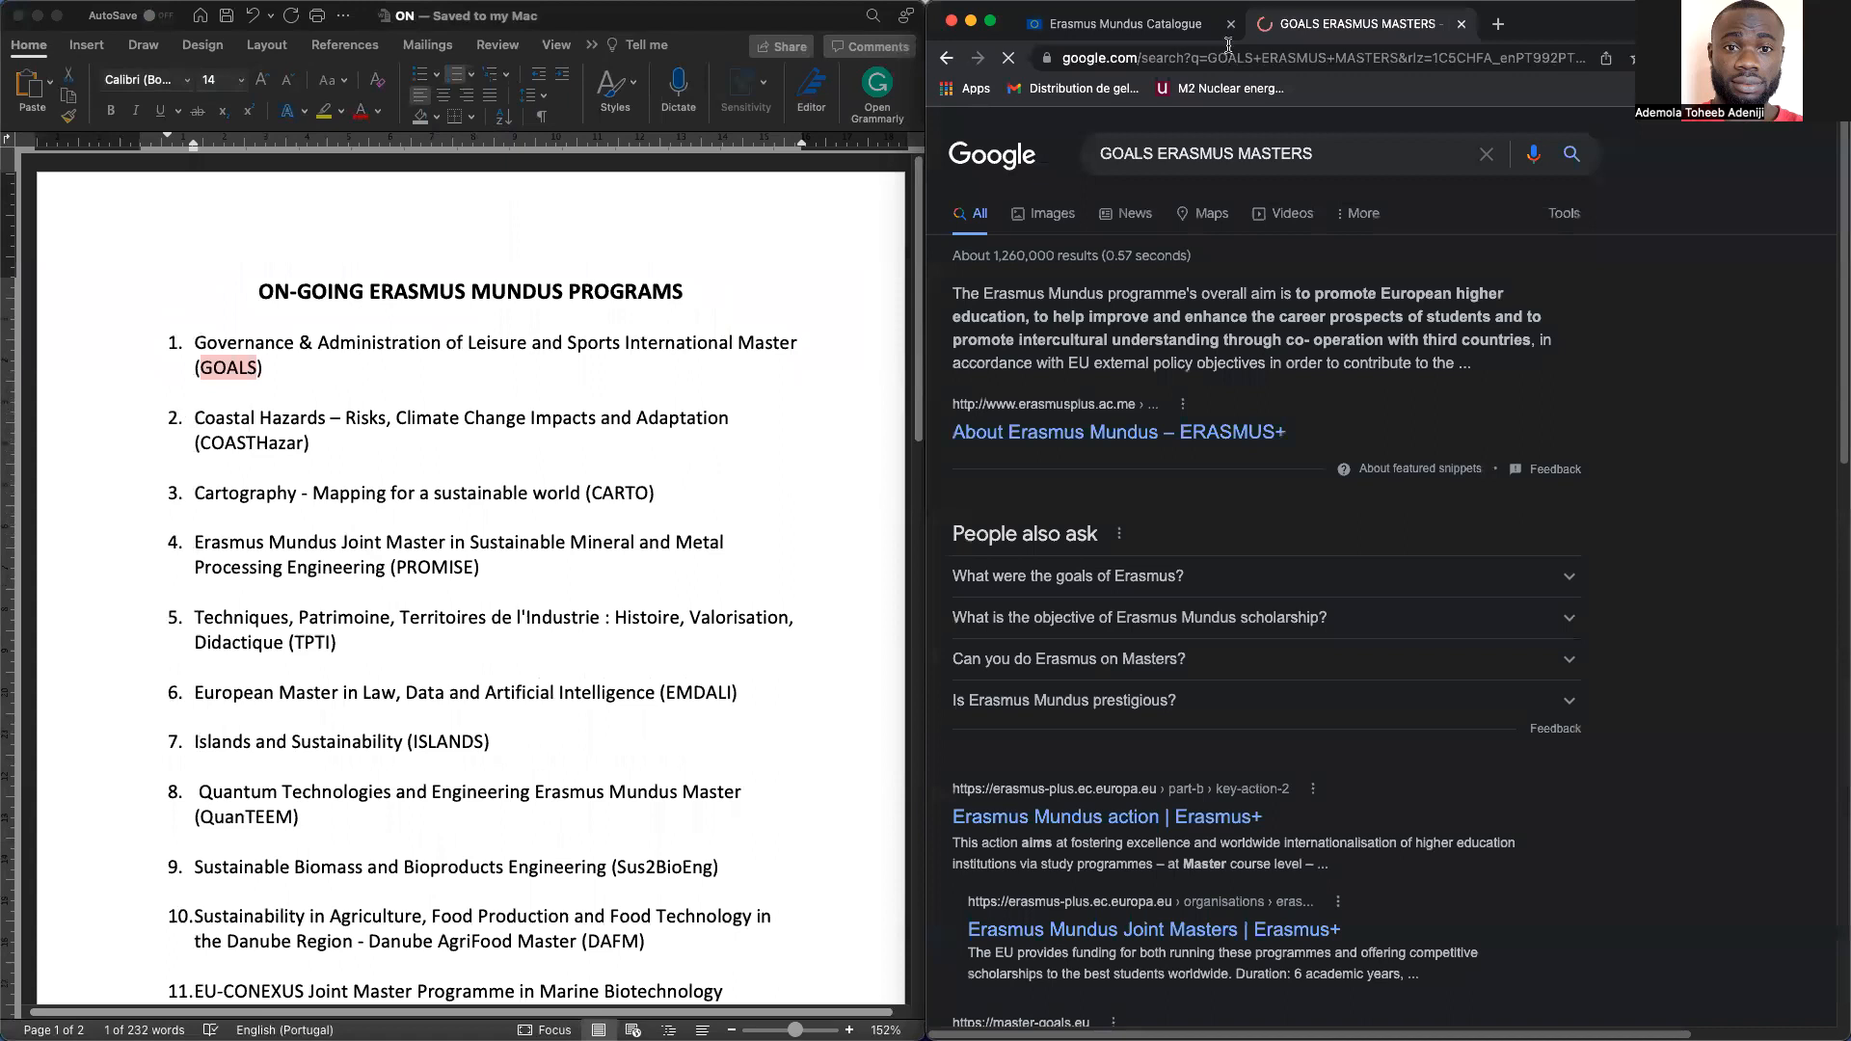
{"action": "scroll", "scroll_direction": "down", "scroll_amount": 3}
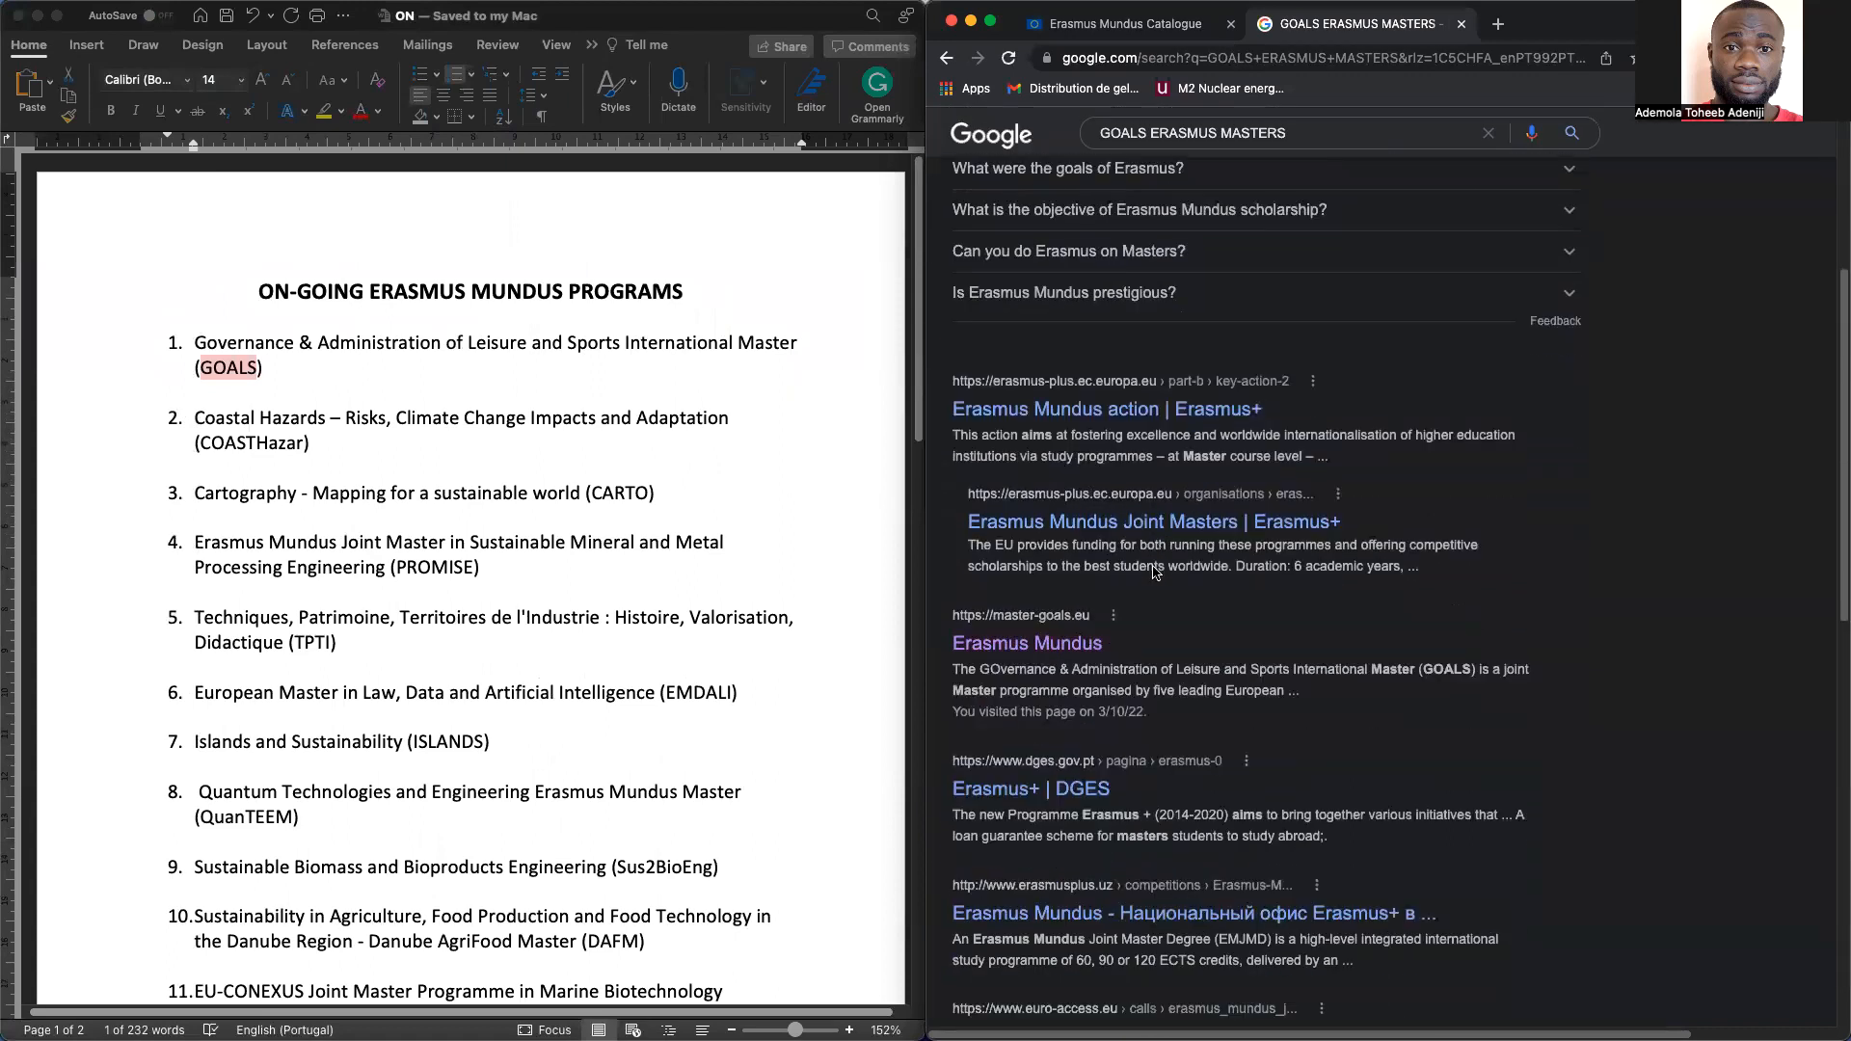
{"action": "scroll", "scroll_direction": "down", "scroll_amount": 3}
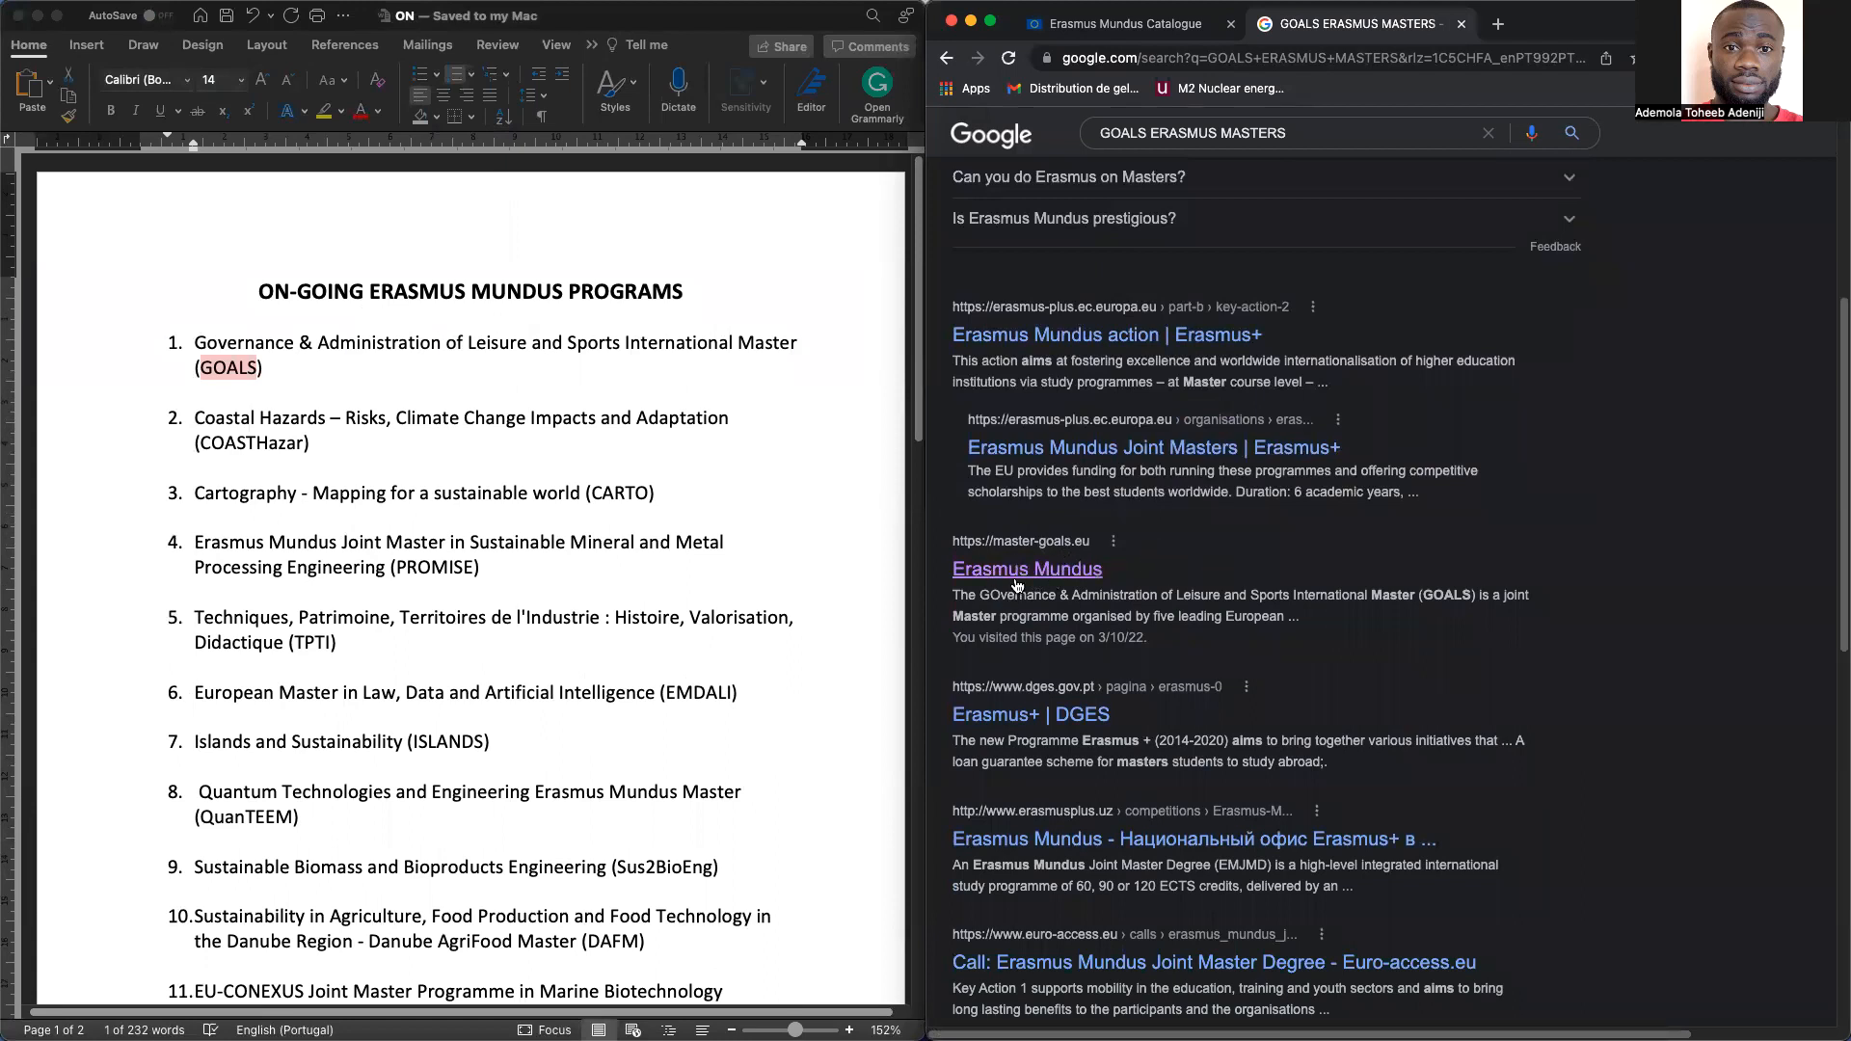
Open master-goals.eu and read the GOALS master's description, partners and March 25 deadline
{"action": "left_click", "coordinate": [1024, 567]}
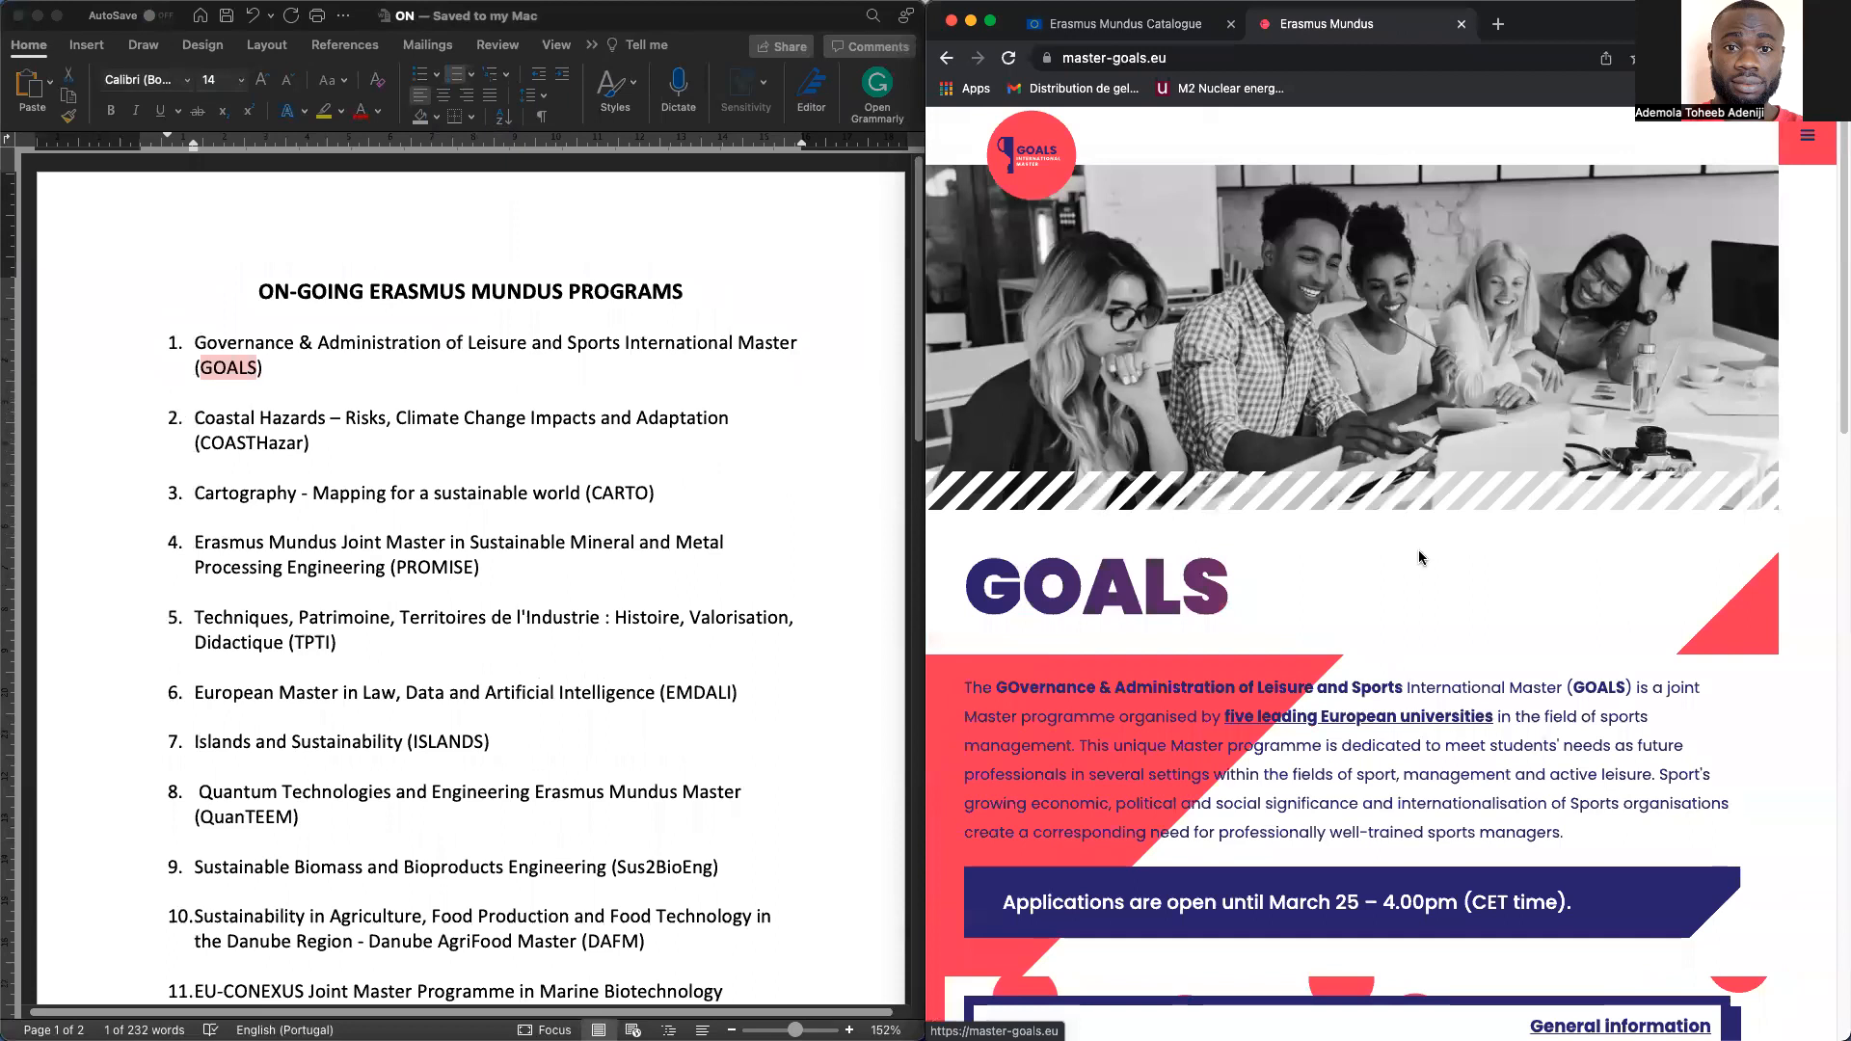
{"action": "scroll", "scroll_direction": "down", "scroll_amount": 3}
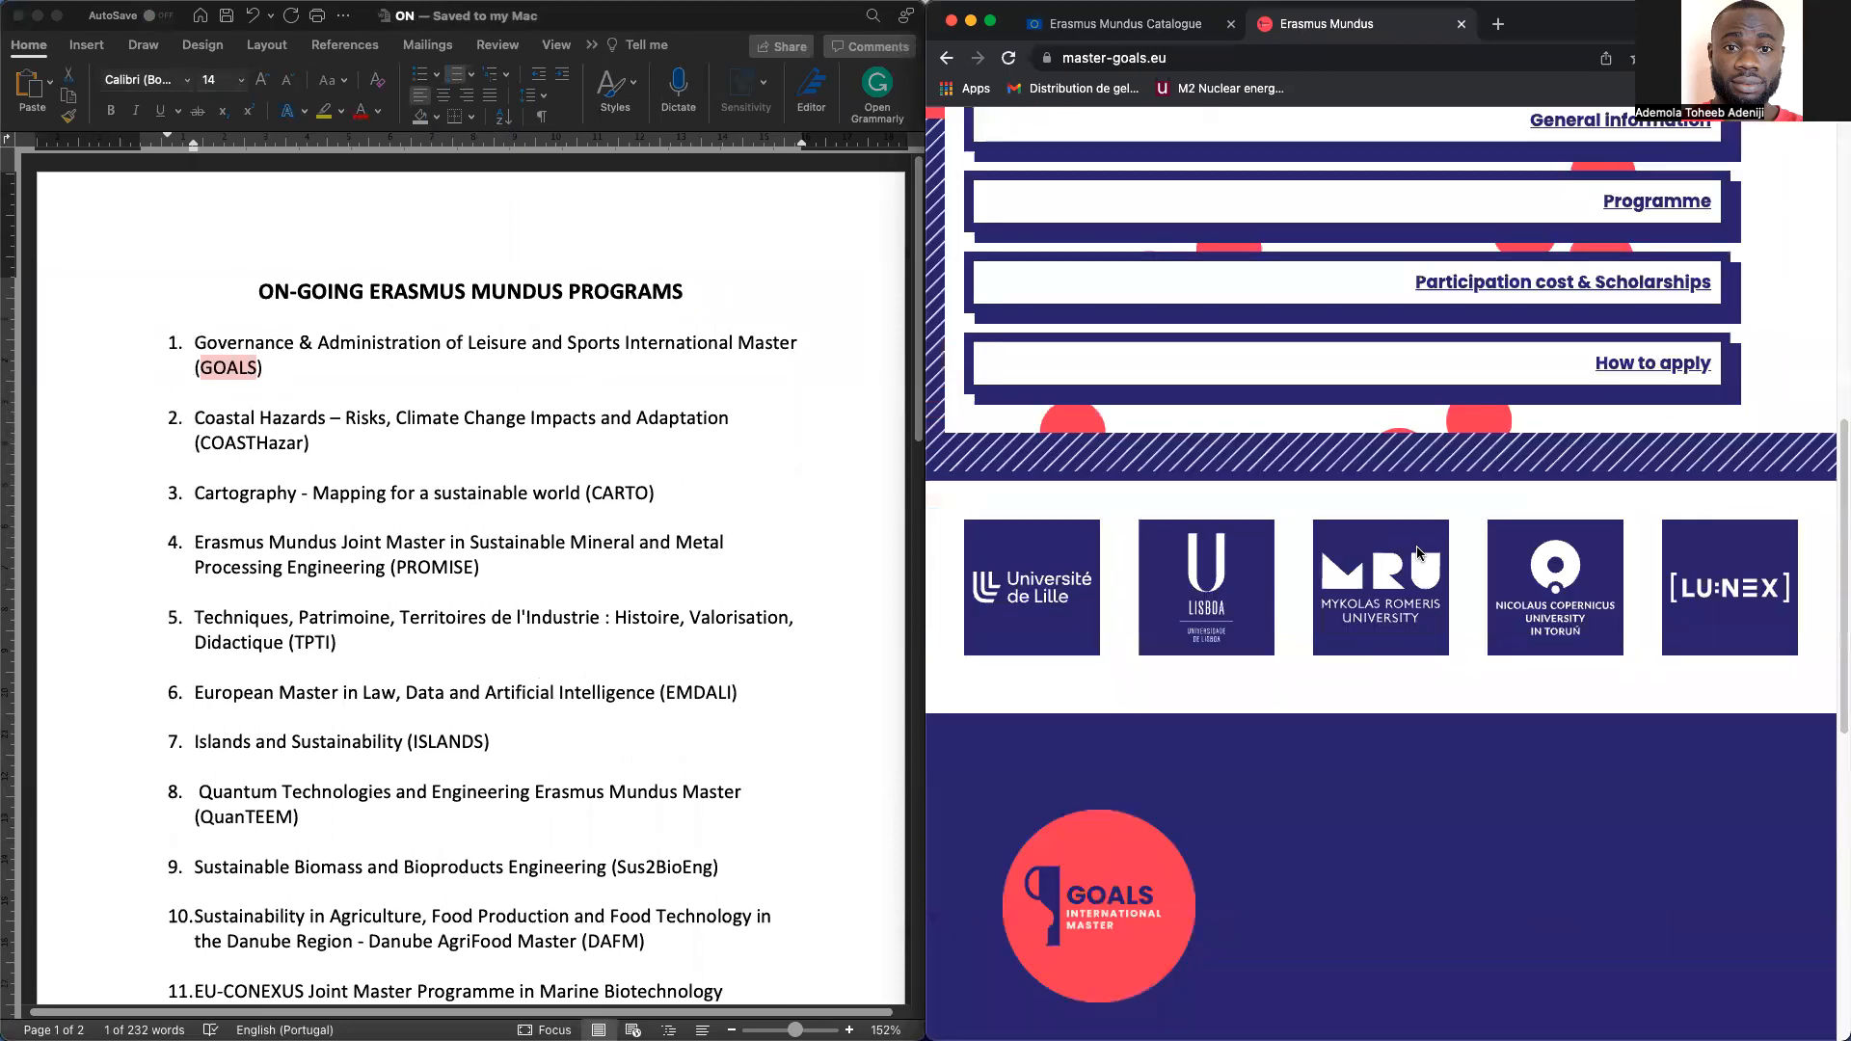
{"action": "scroll", "scroll_direction": "up", "scroll_amount": 3}
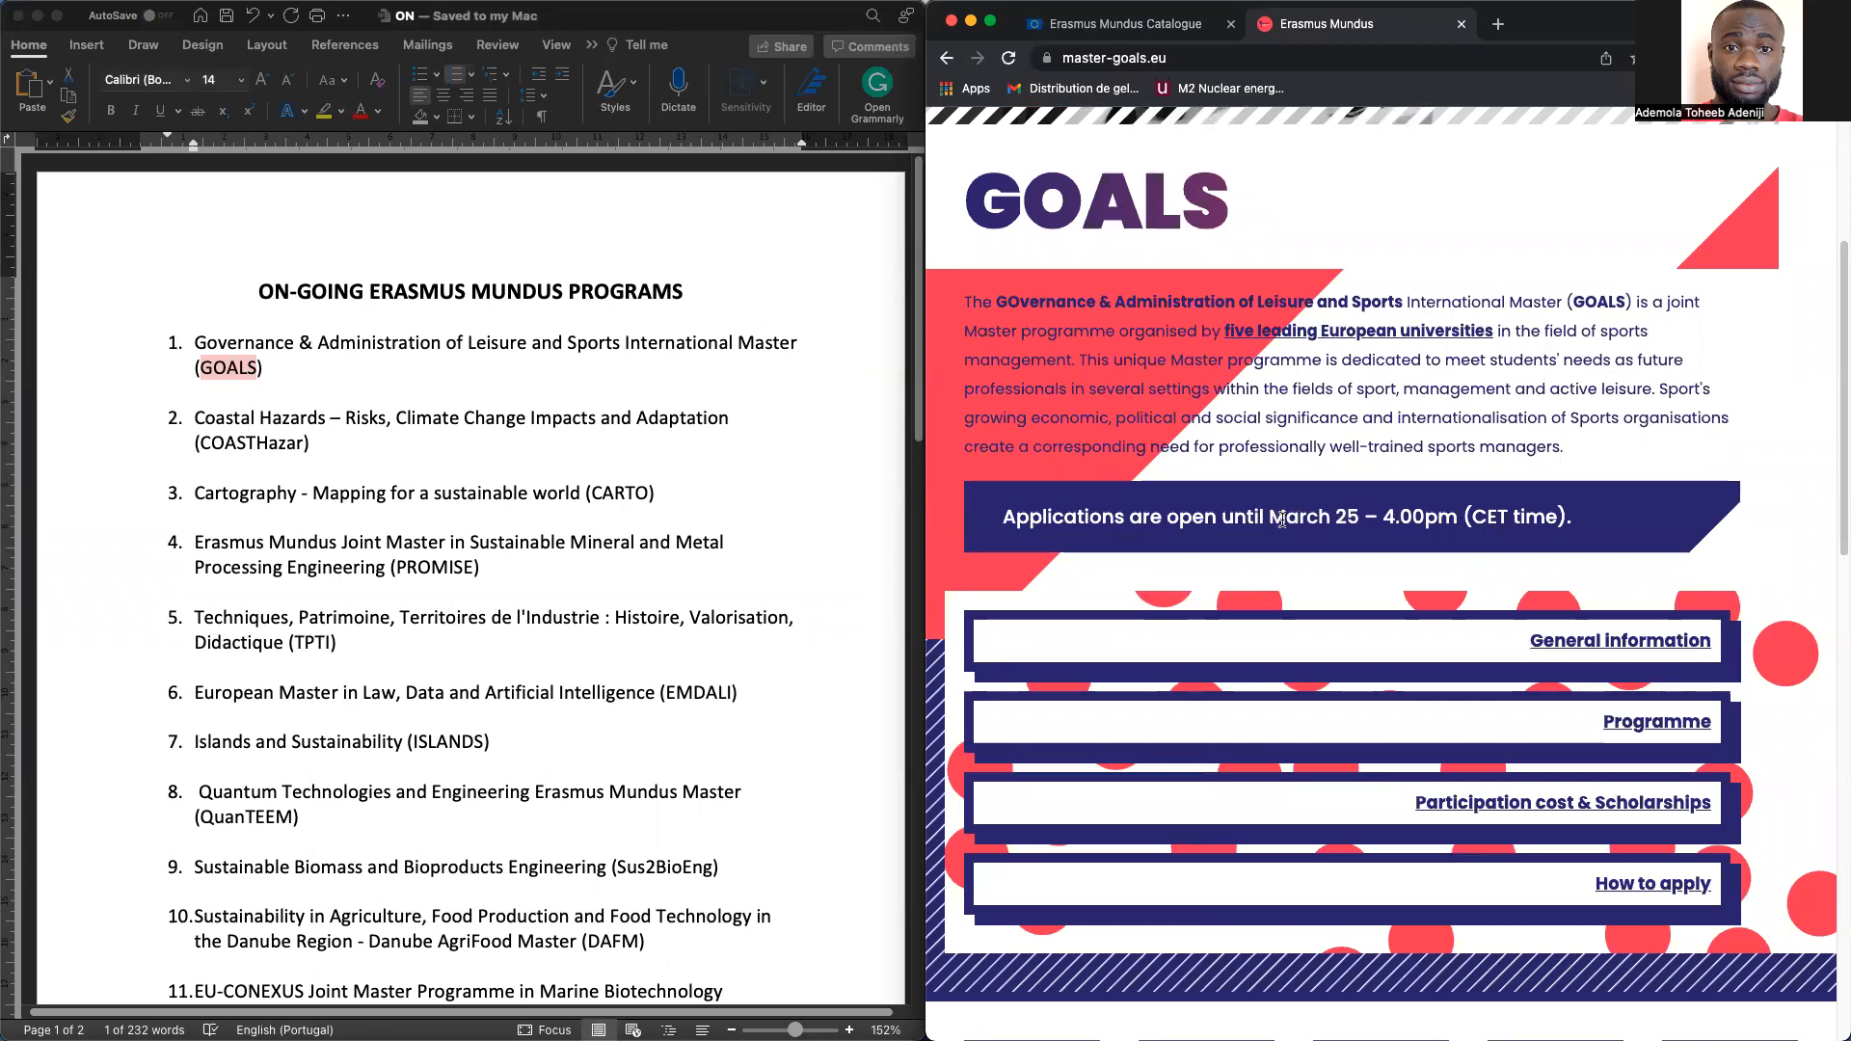
{"action": "mouse_move", "coordinate": [1363, 532]}
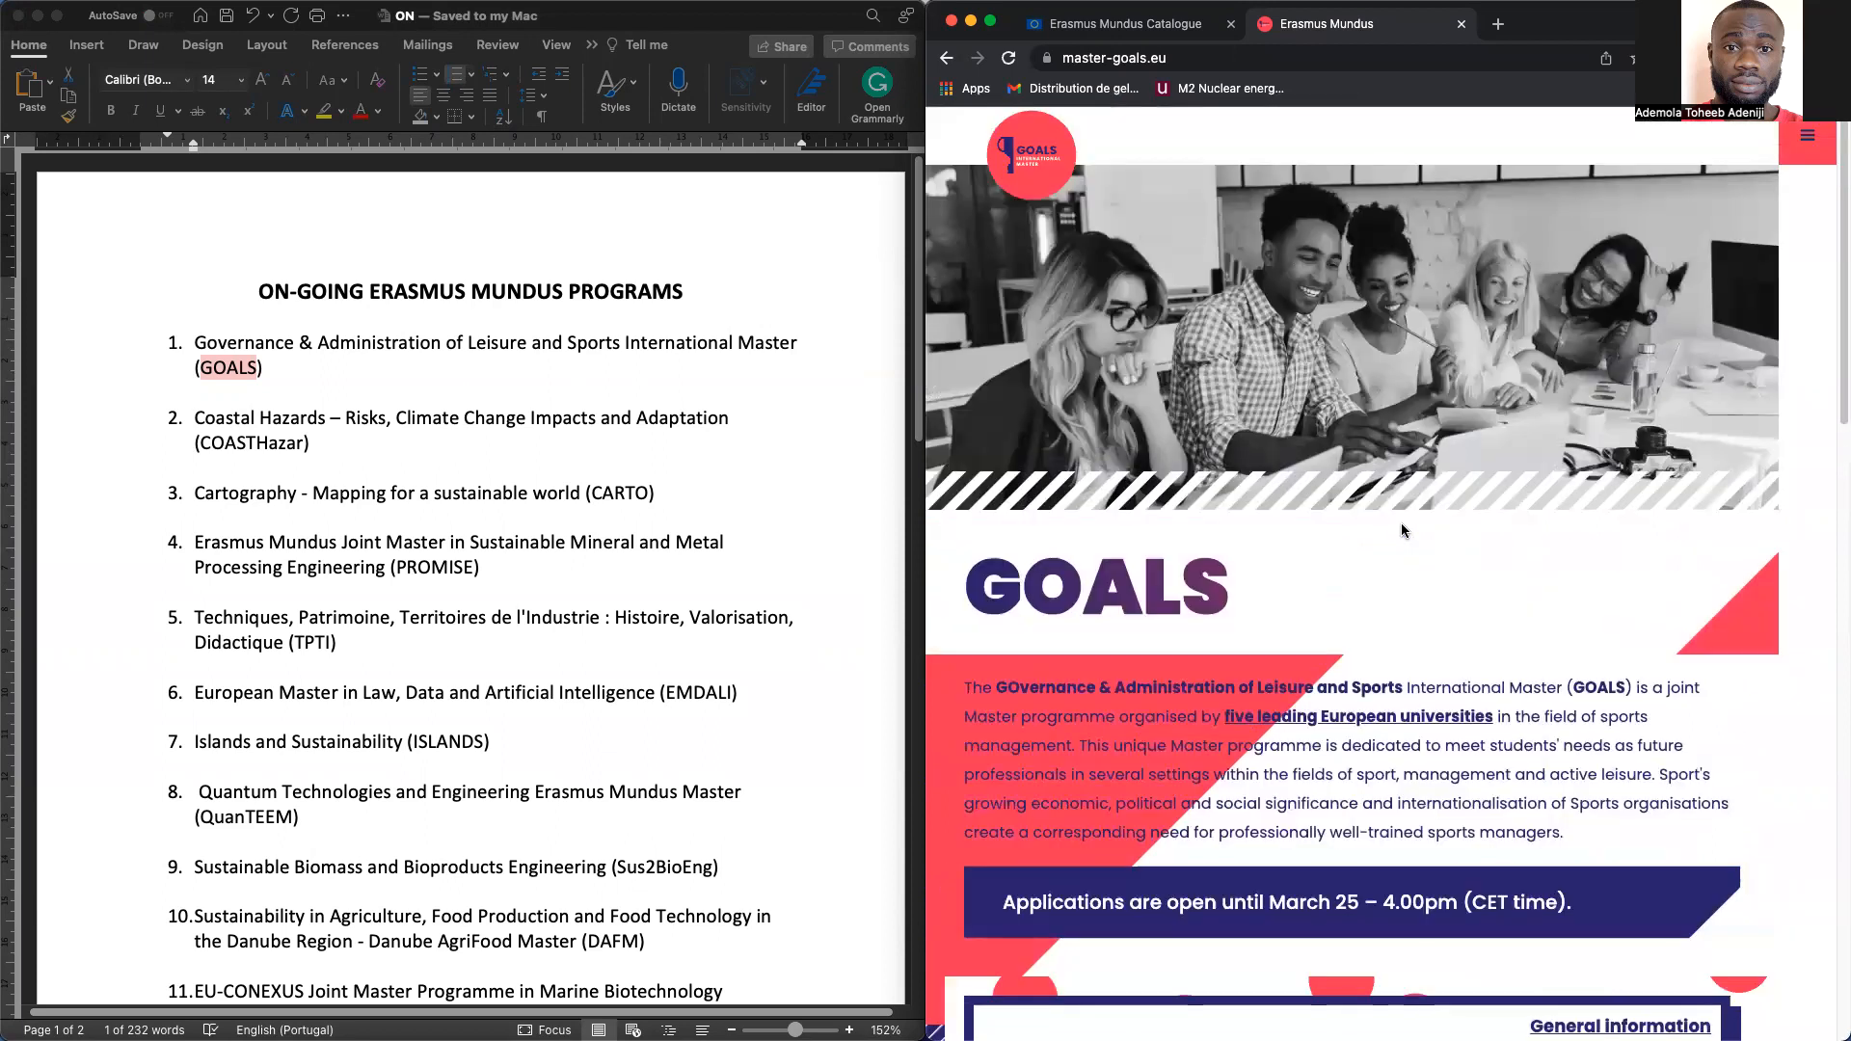
{"action": "scroll", "scroll_direction": "down", "scroll_amount": 3}
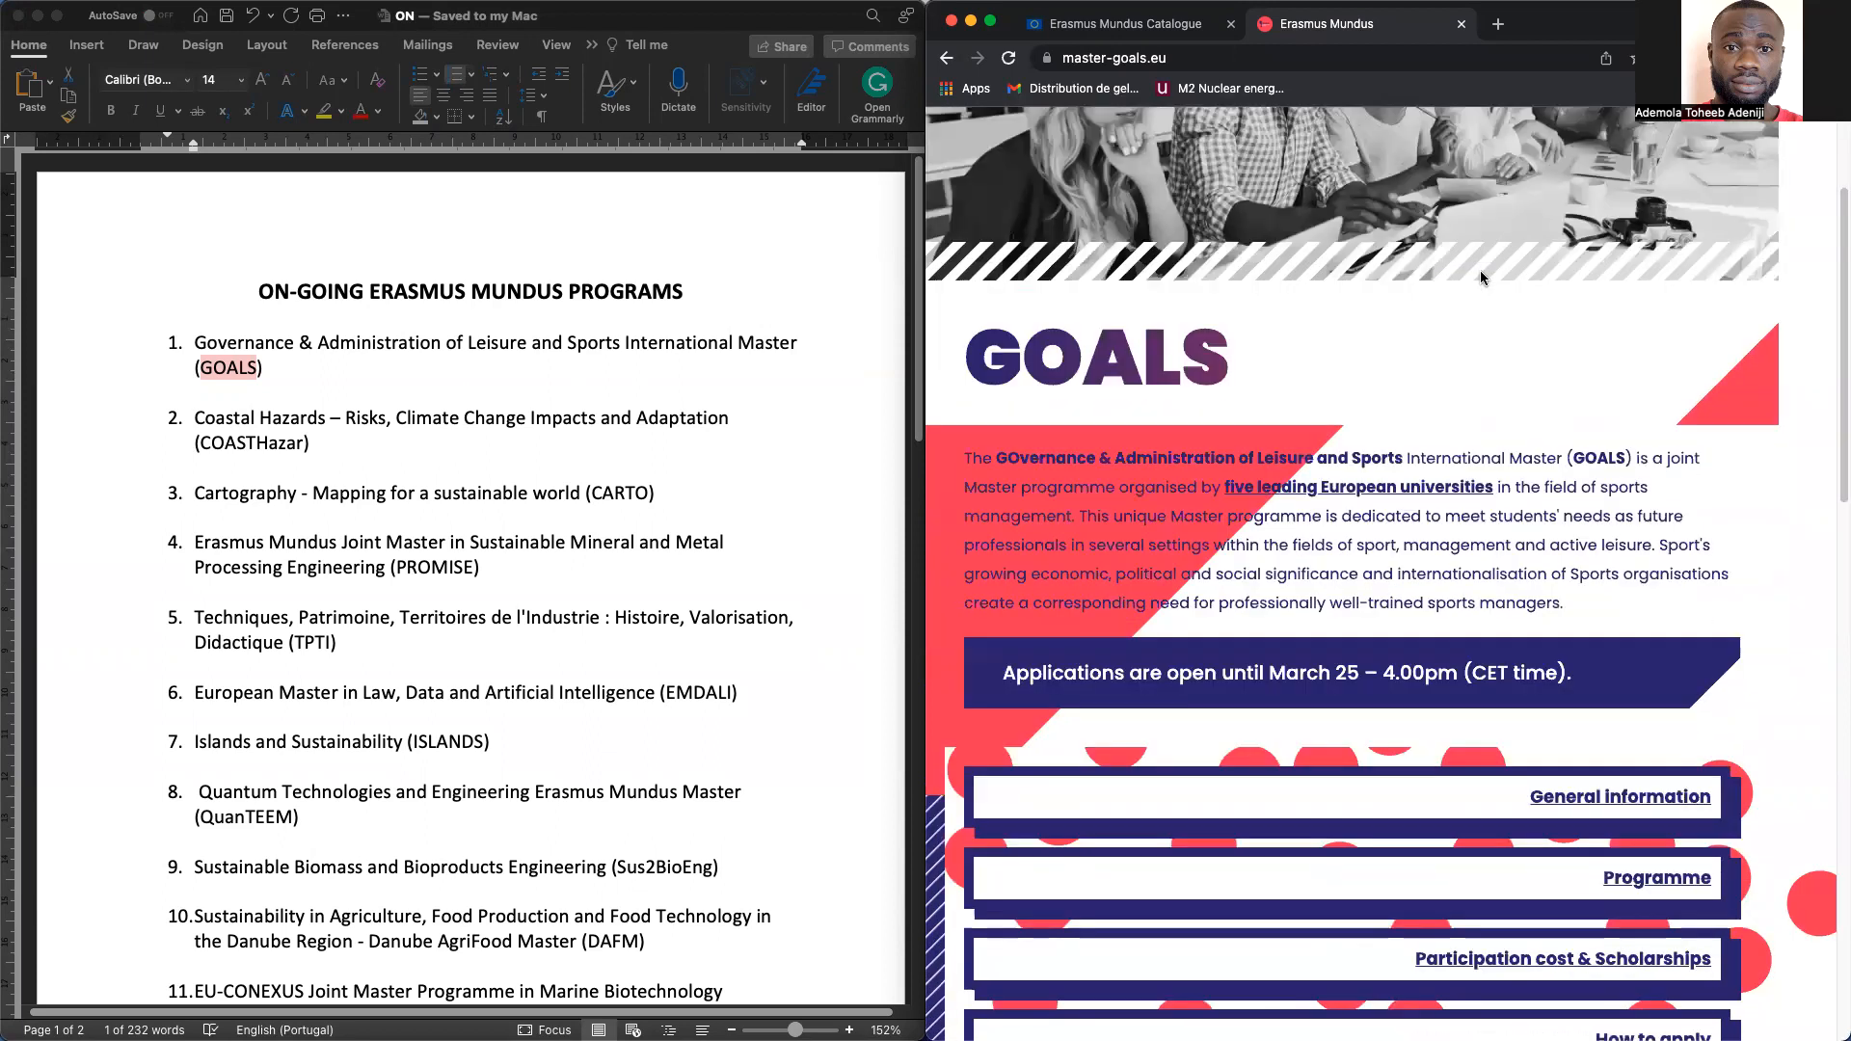
{"action": "scroll", "scroll_direction": "down", "scroll_amount": 3}
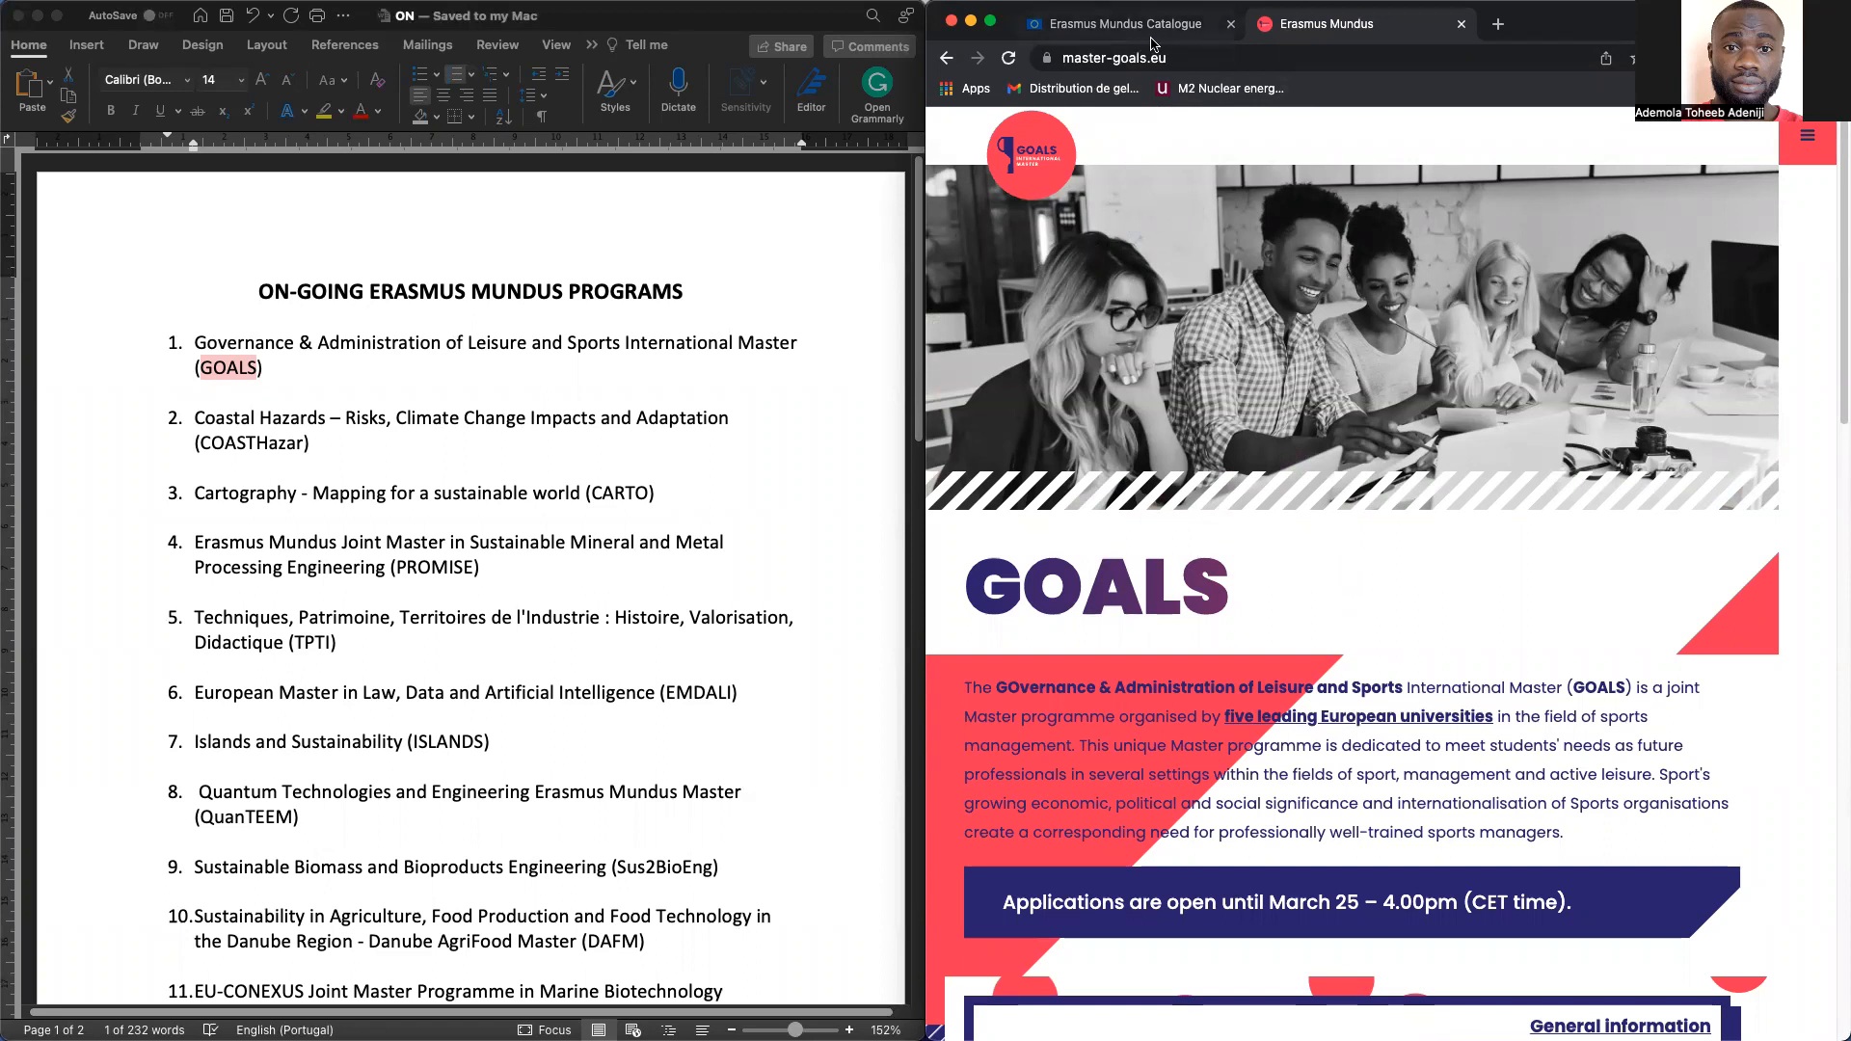
Filter the Erasmus Mundus Catalogue by the keyword COASTHazar, finding one match
{"action": "left_click", "coordinate": [1116, 23]}
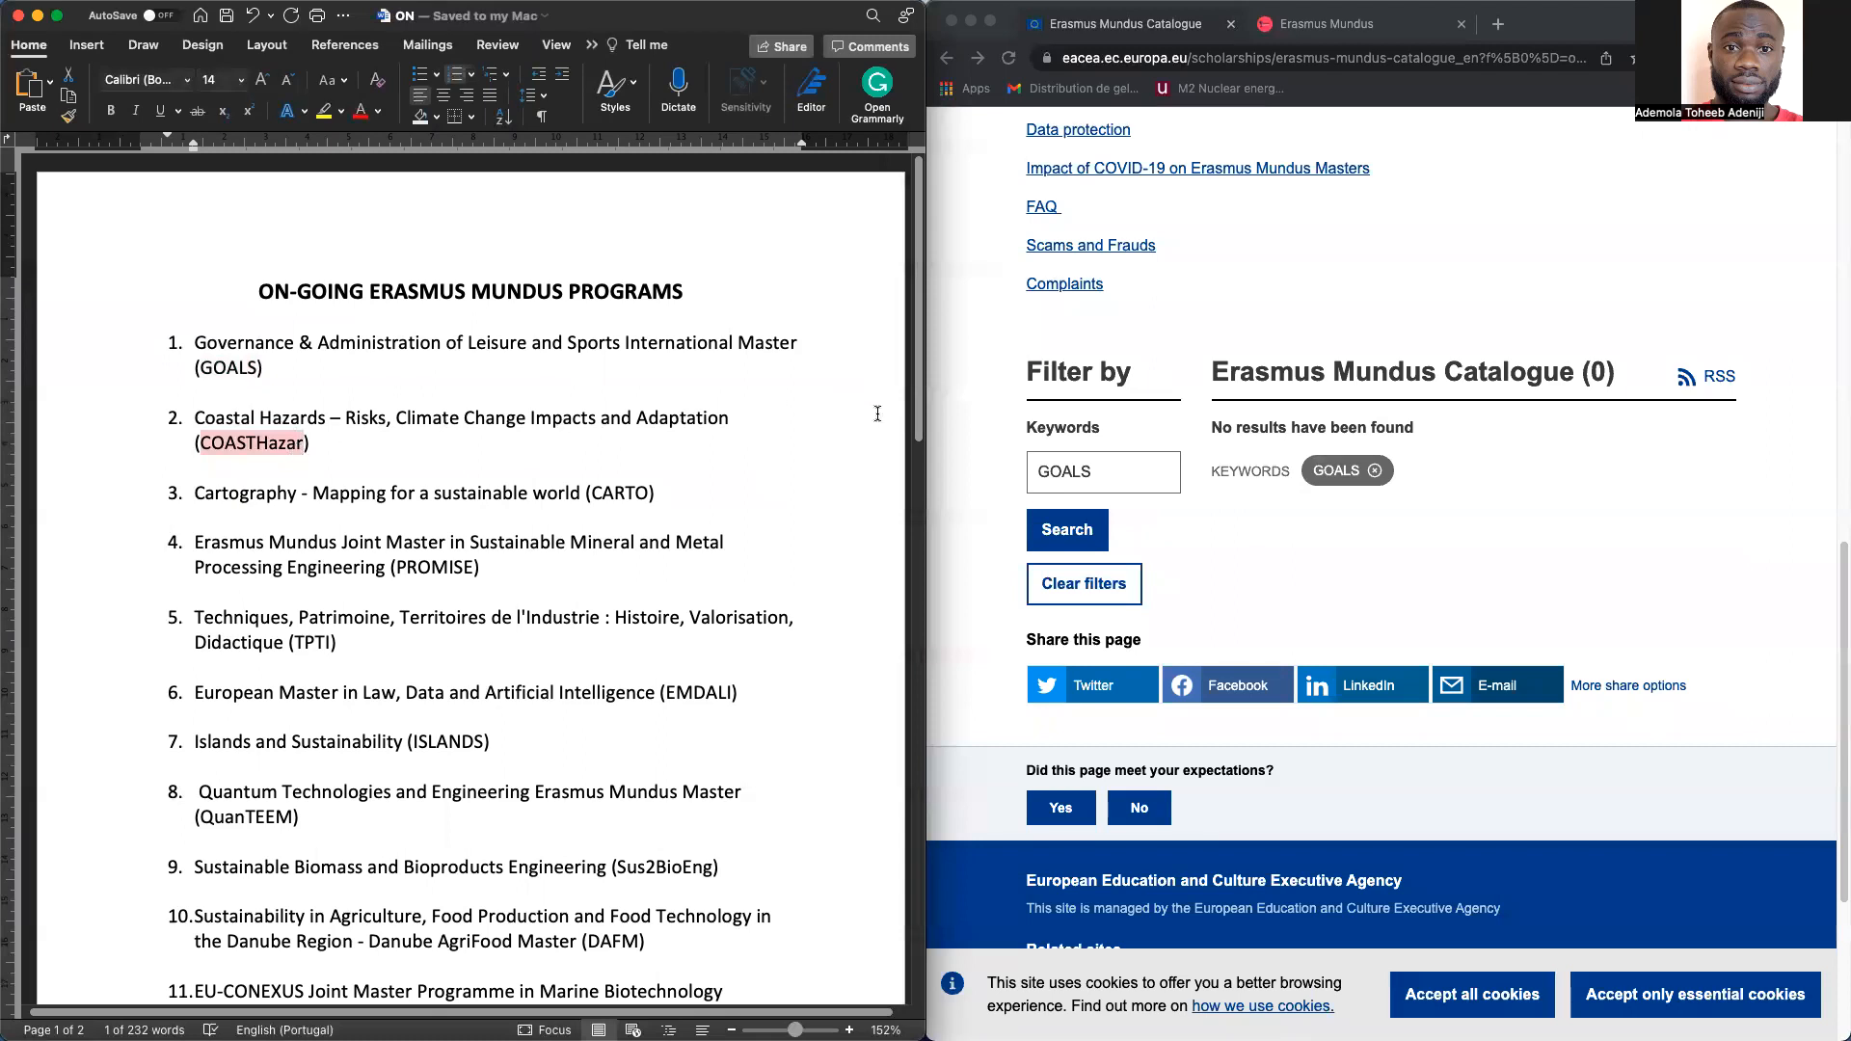
{"action": "left_click", "coordinate": [1101, 471]}
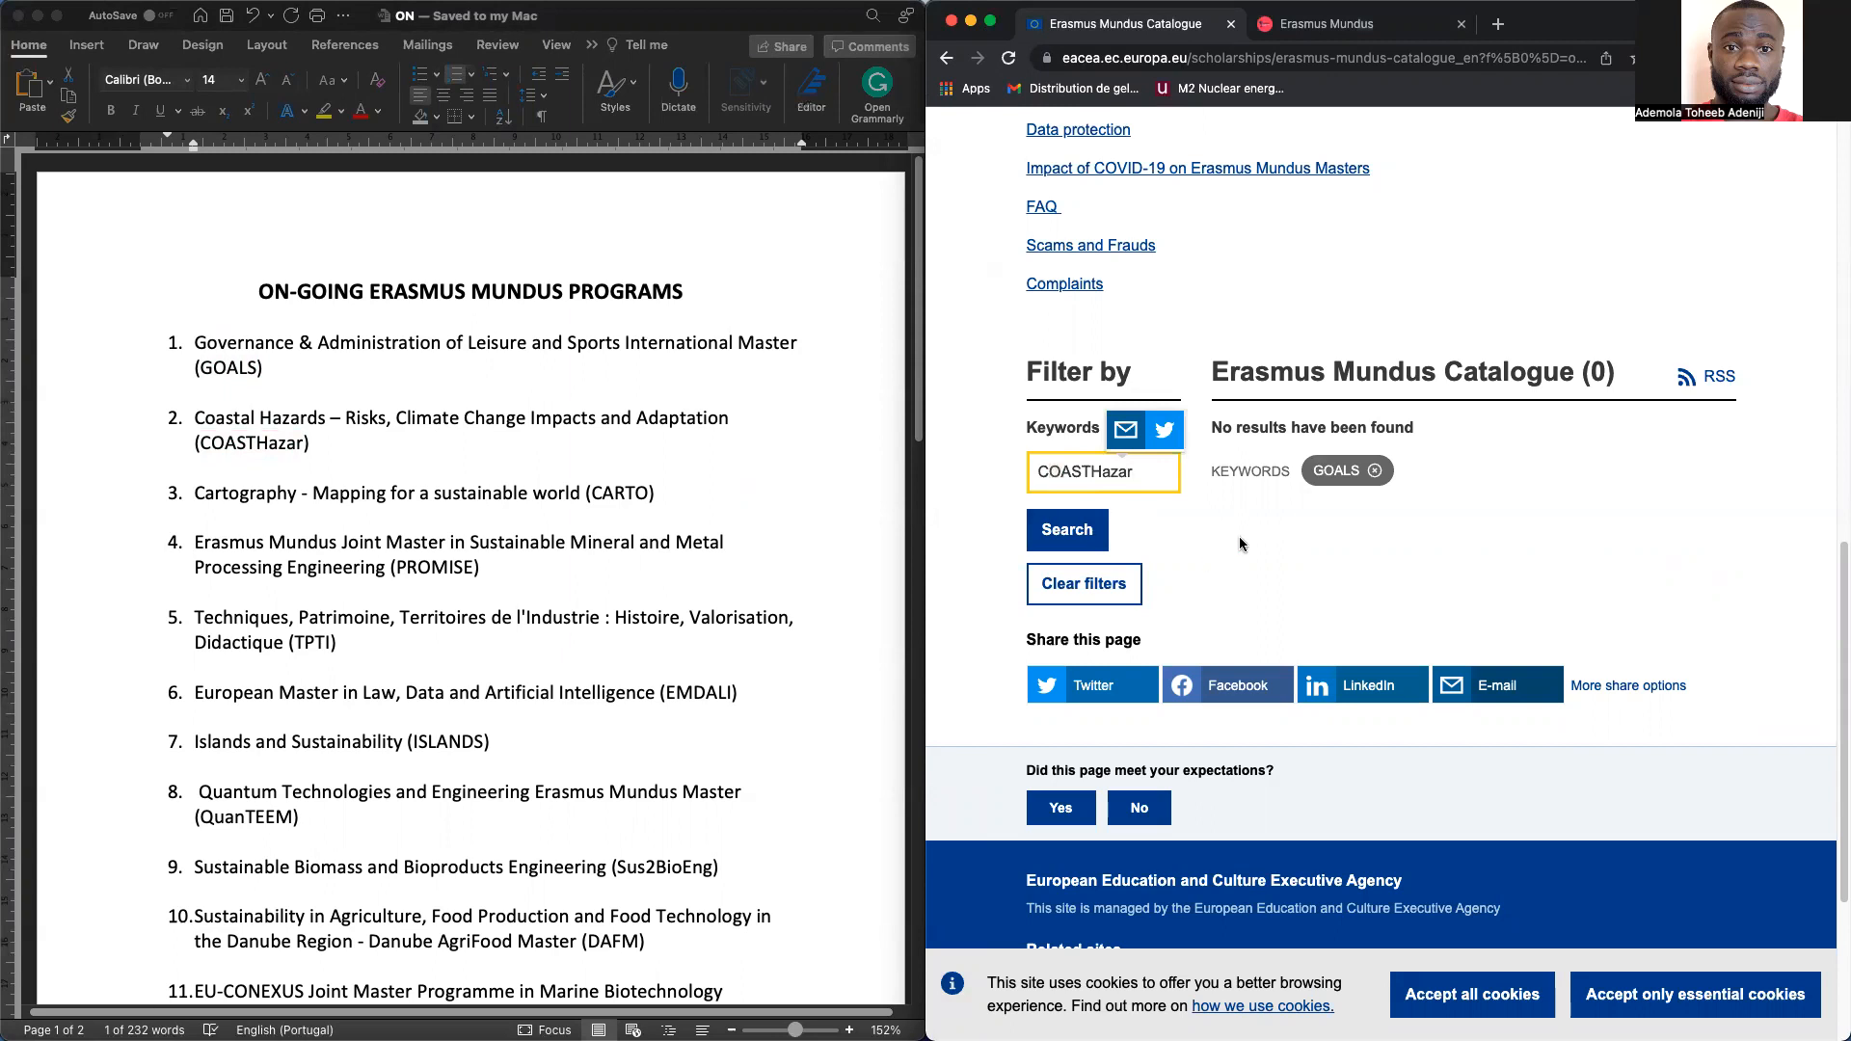
{"action": "left_click", "coordinate": [1066, 528]}
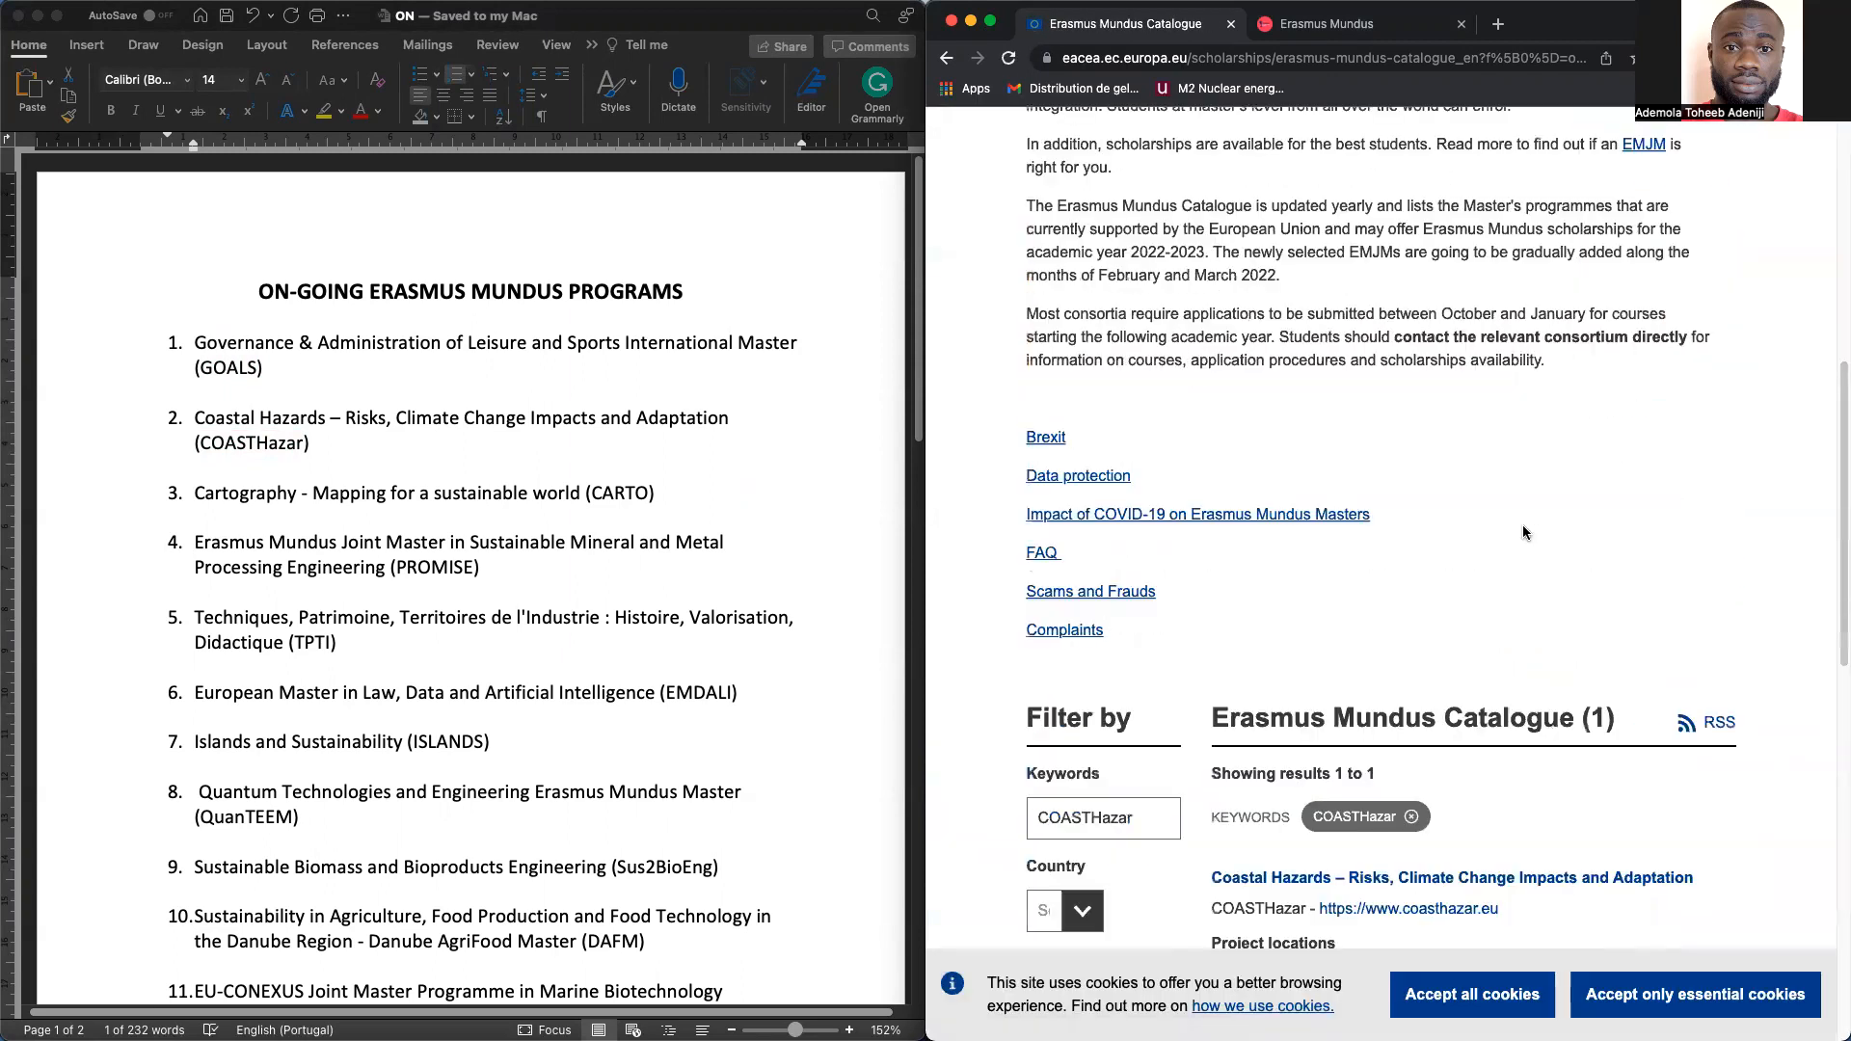
{"action": "scroll", "scroll_direction": "down", "scroll_amount": 3}
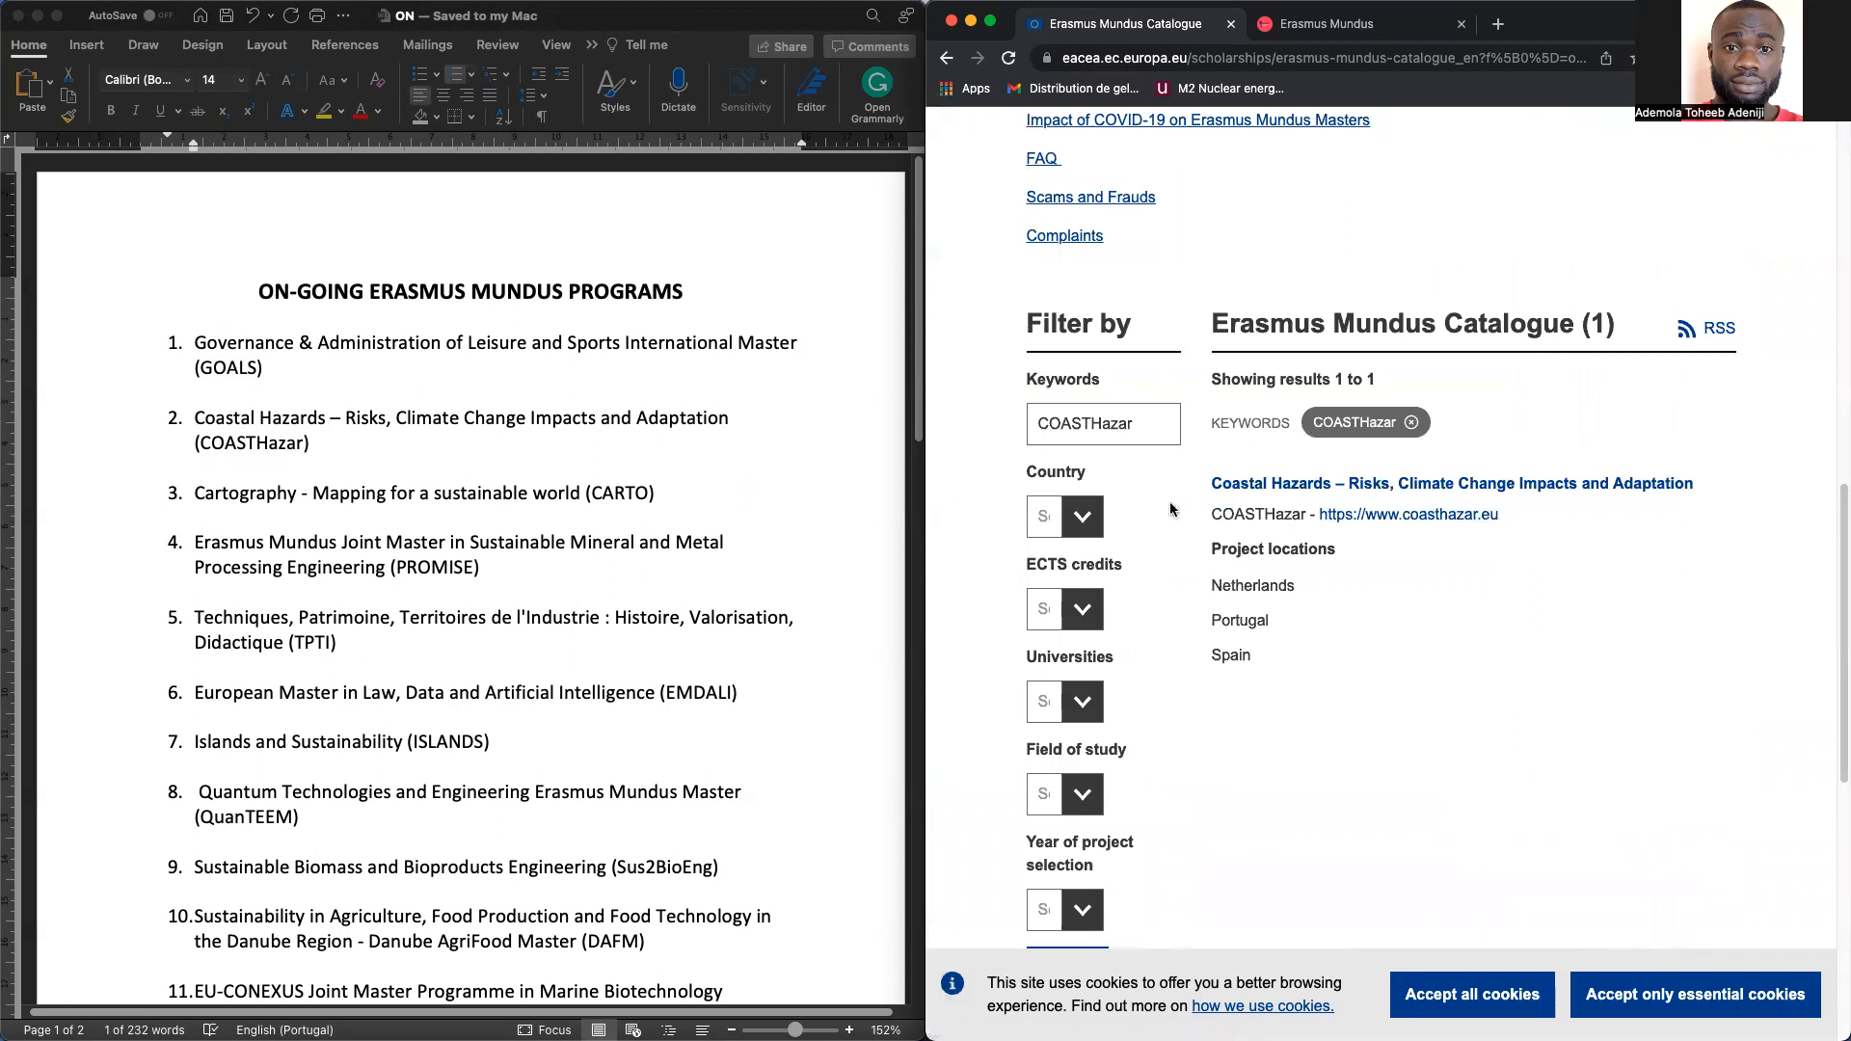
{"action": "mouse_move", "coordinate": [1408, 513]}
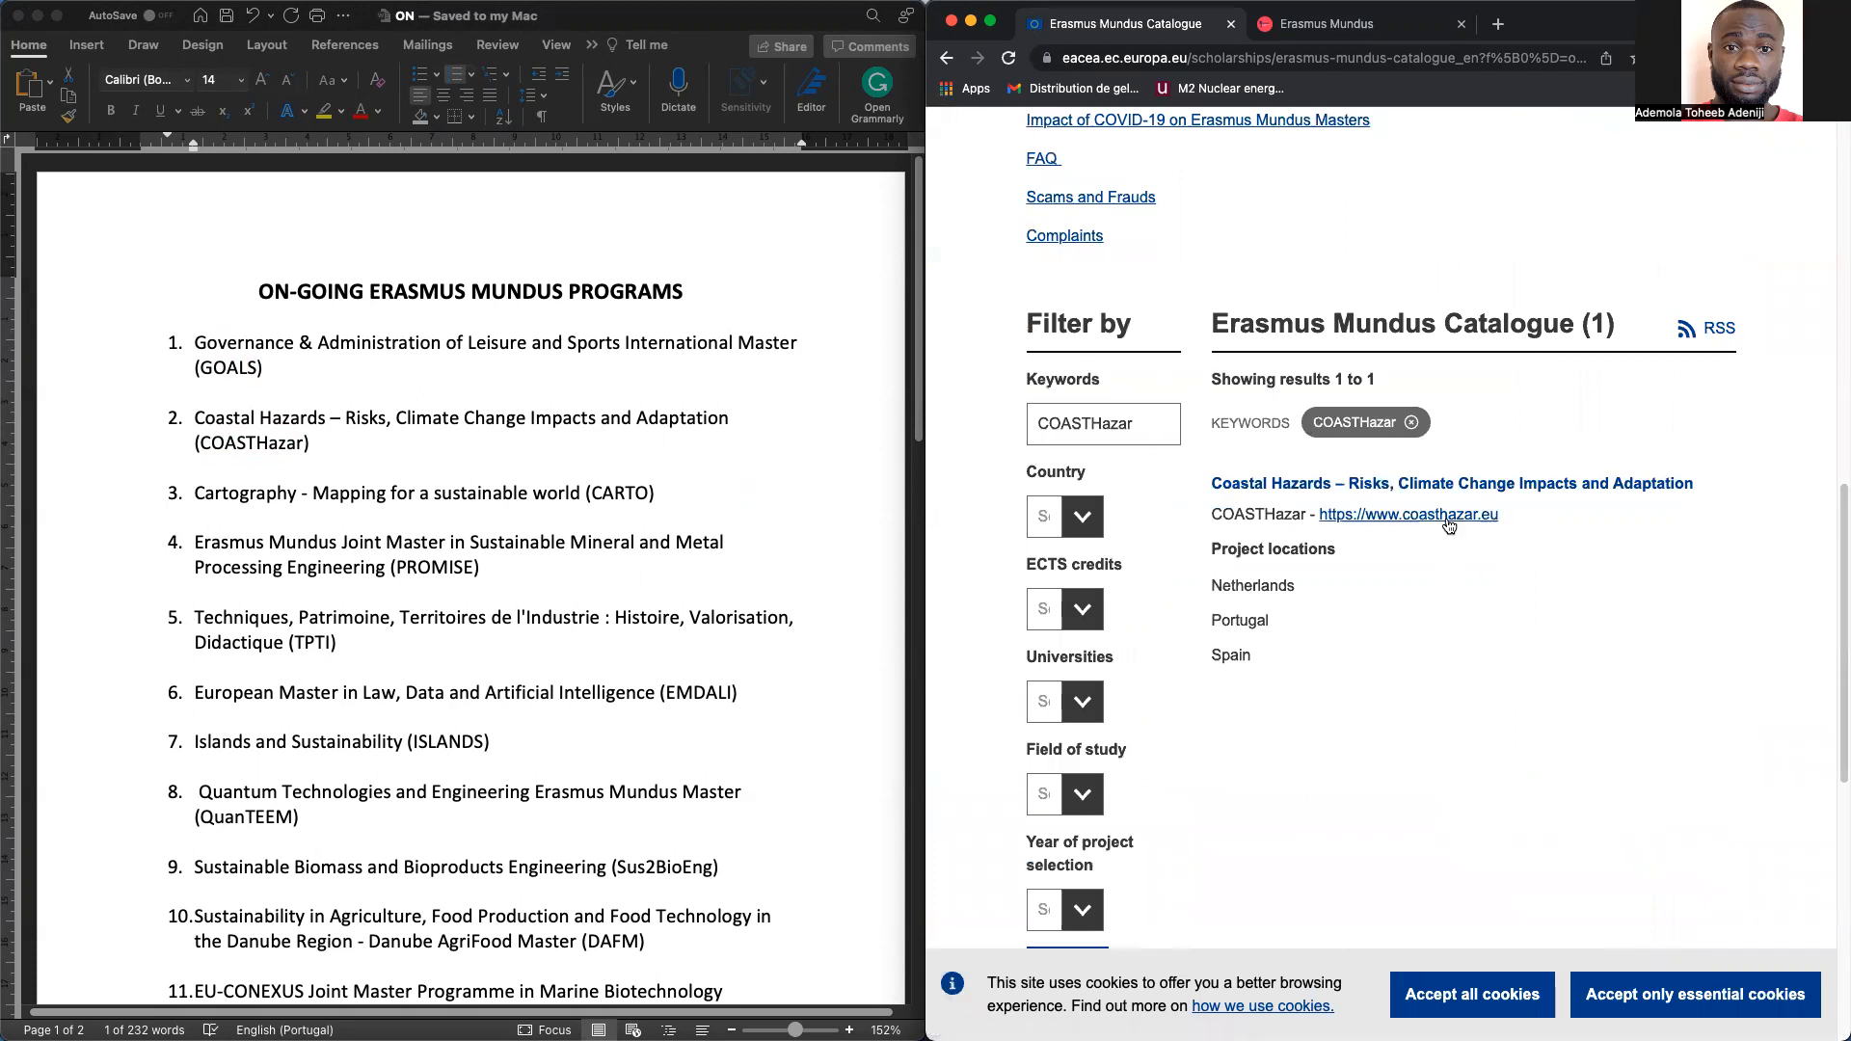
Open the coasthazar.eu programme website from the catalogue entry
{"action": "left_click", "coordinate": [1405, 513]}
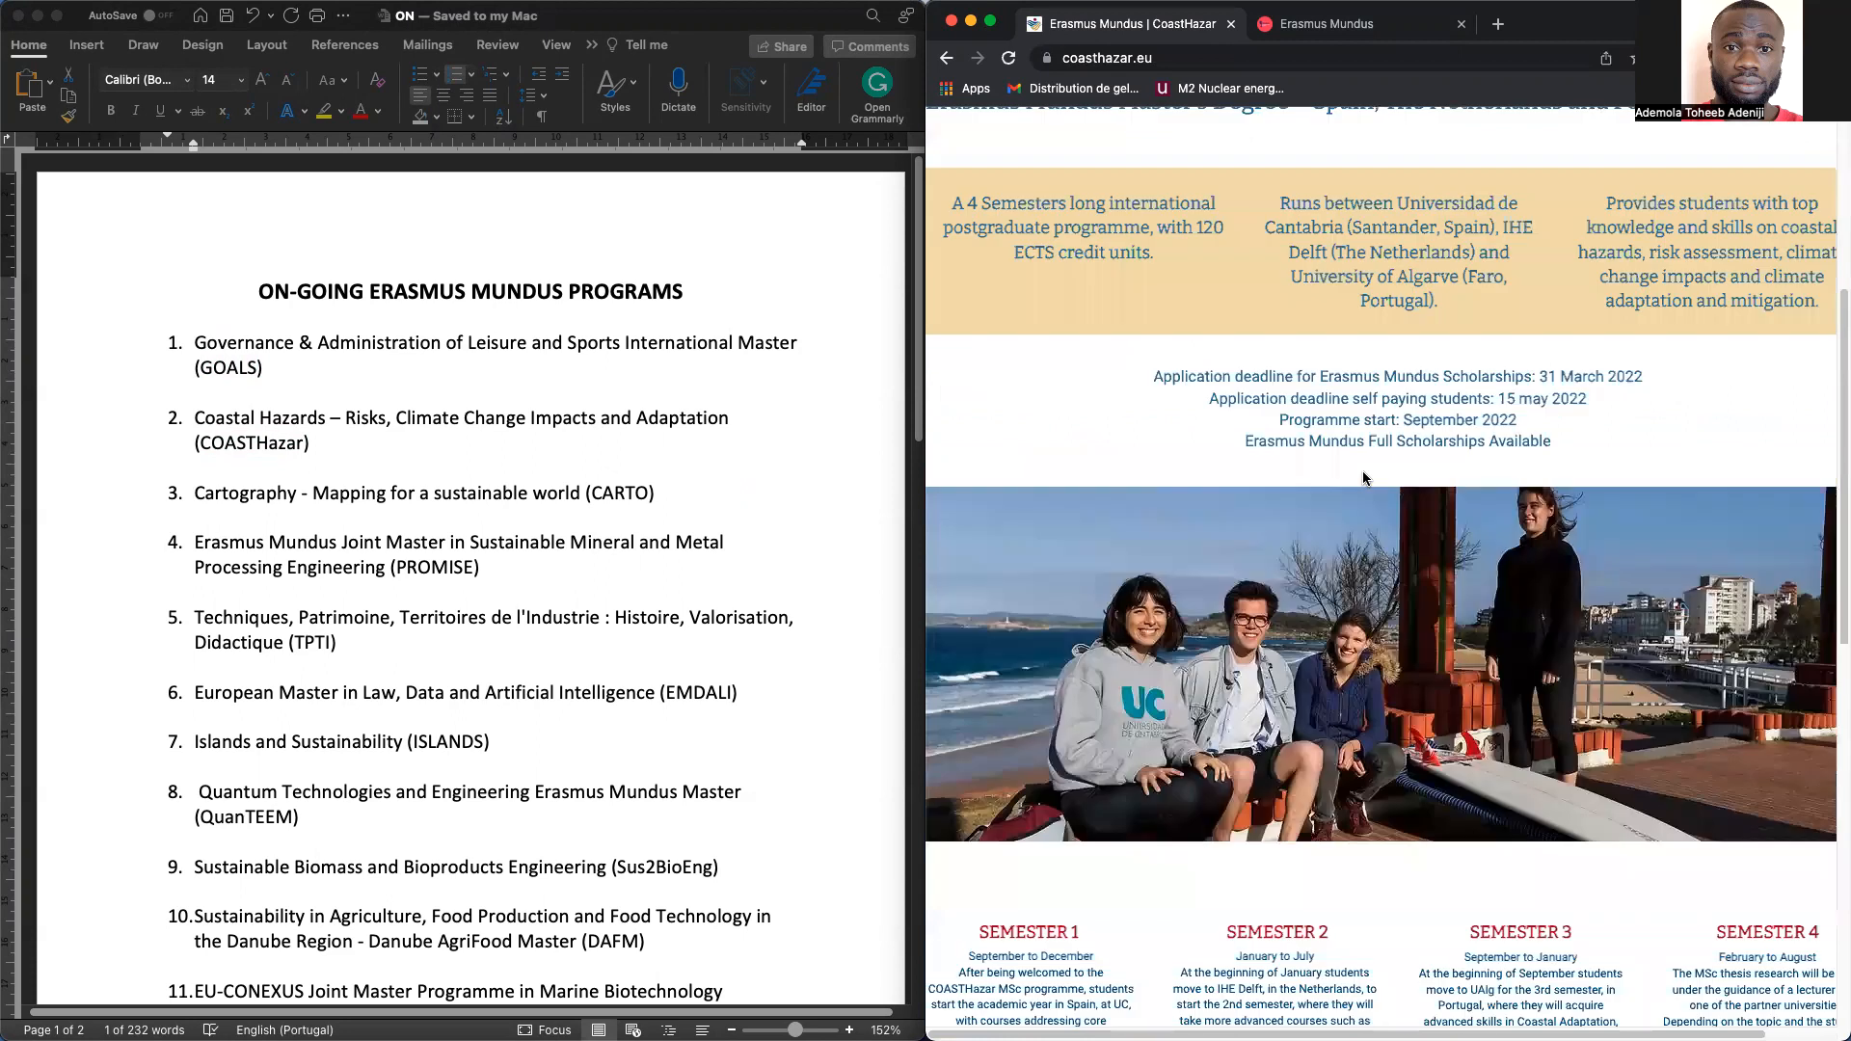
{"action": "scroll", "scroll_direction": "down", "scroll_amount": 3}
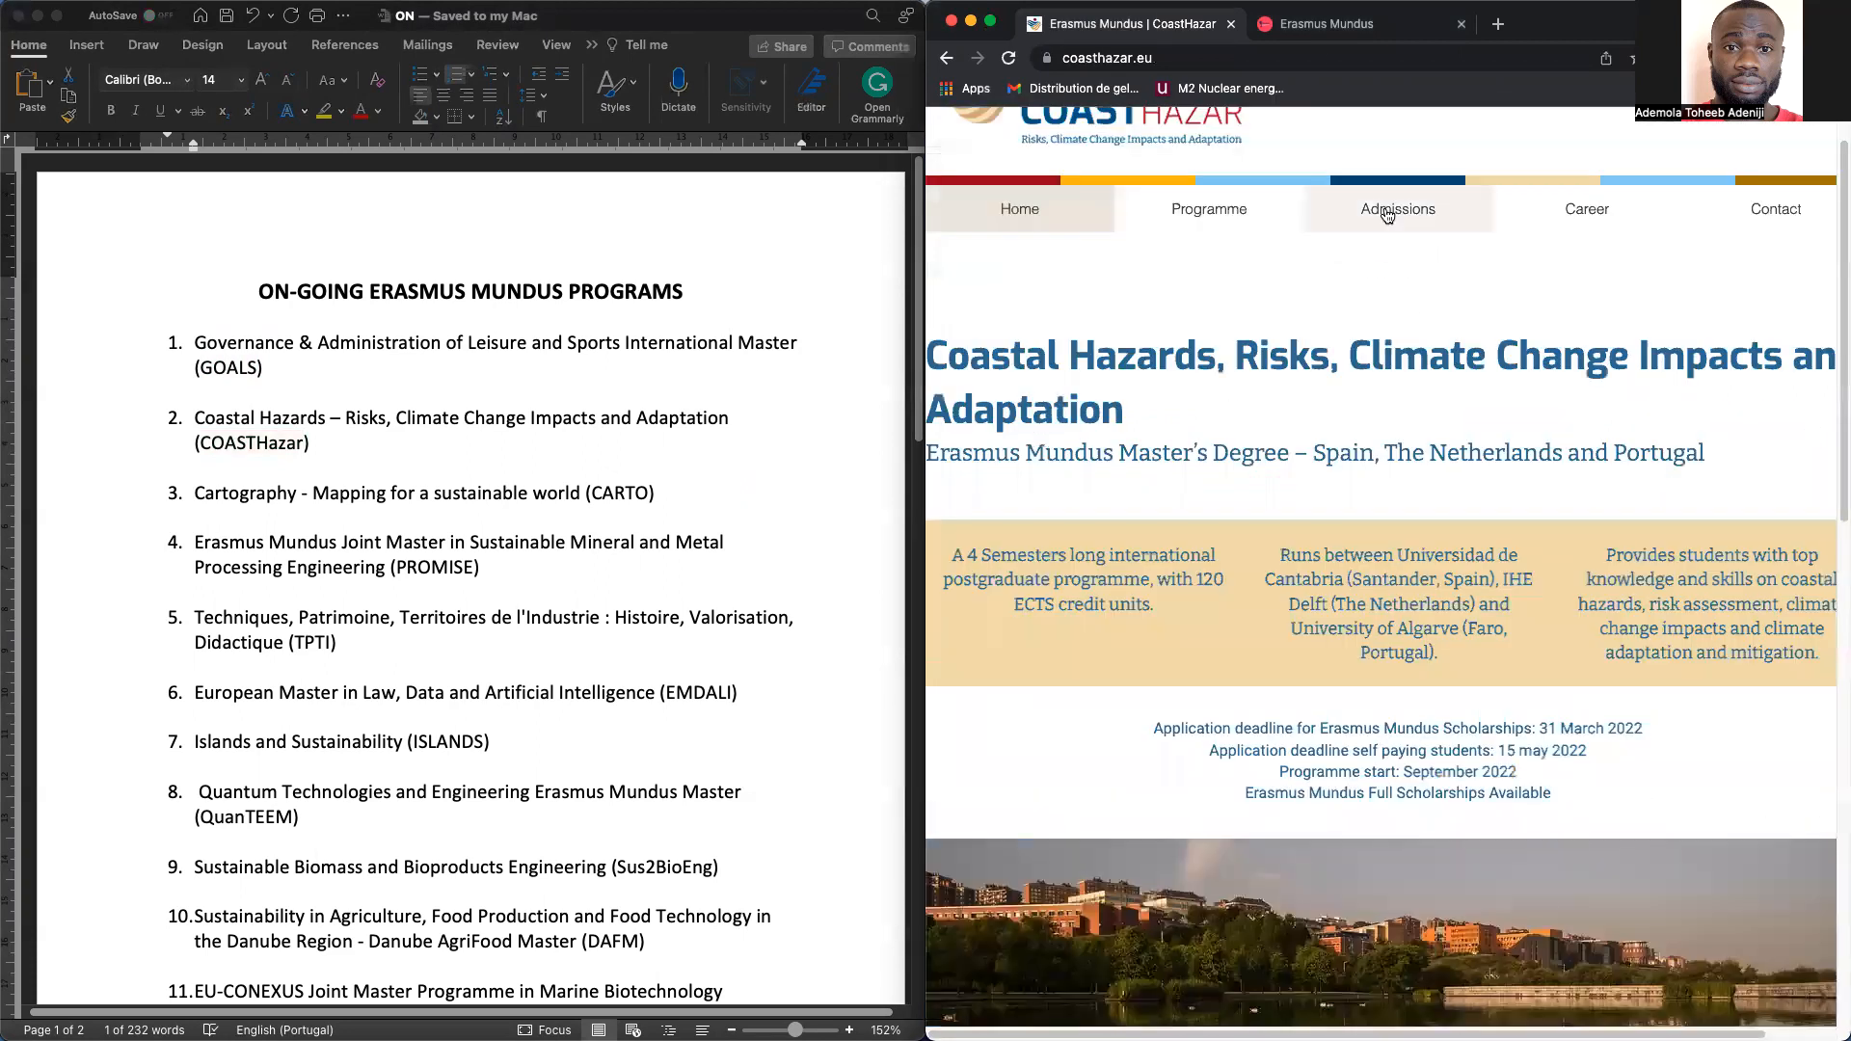
View the COASTHazar Admissions page with requirements and required documents
{"action": "left_click", "coordinate": [1398, 208]}
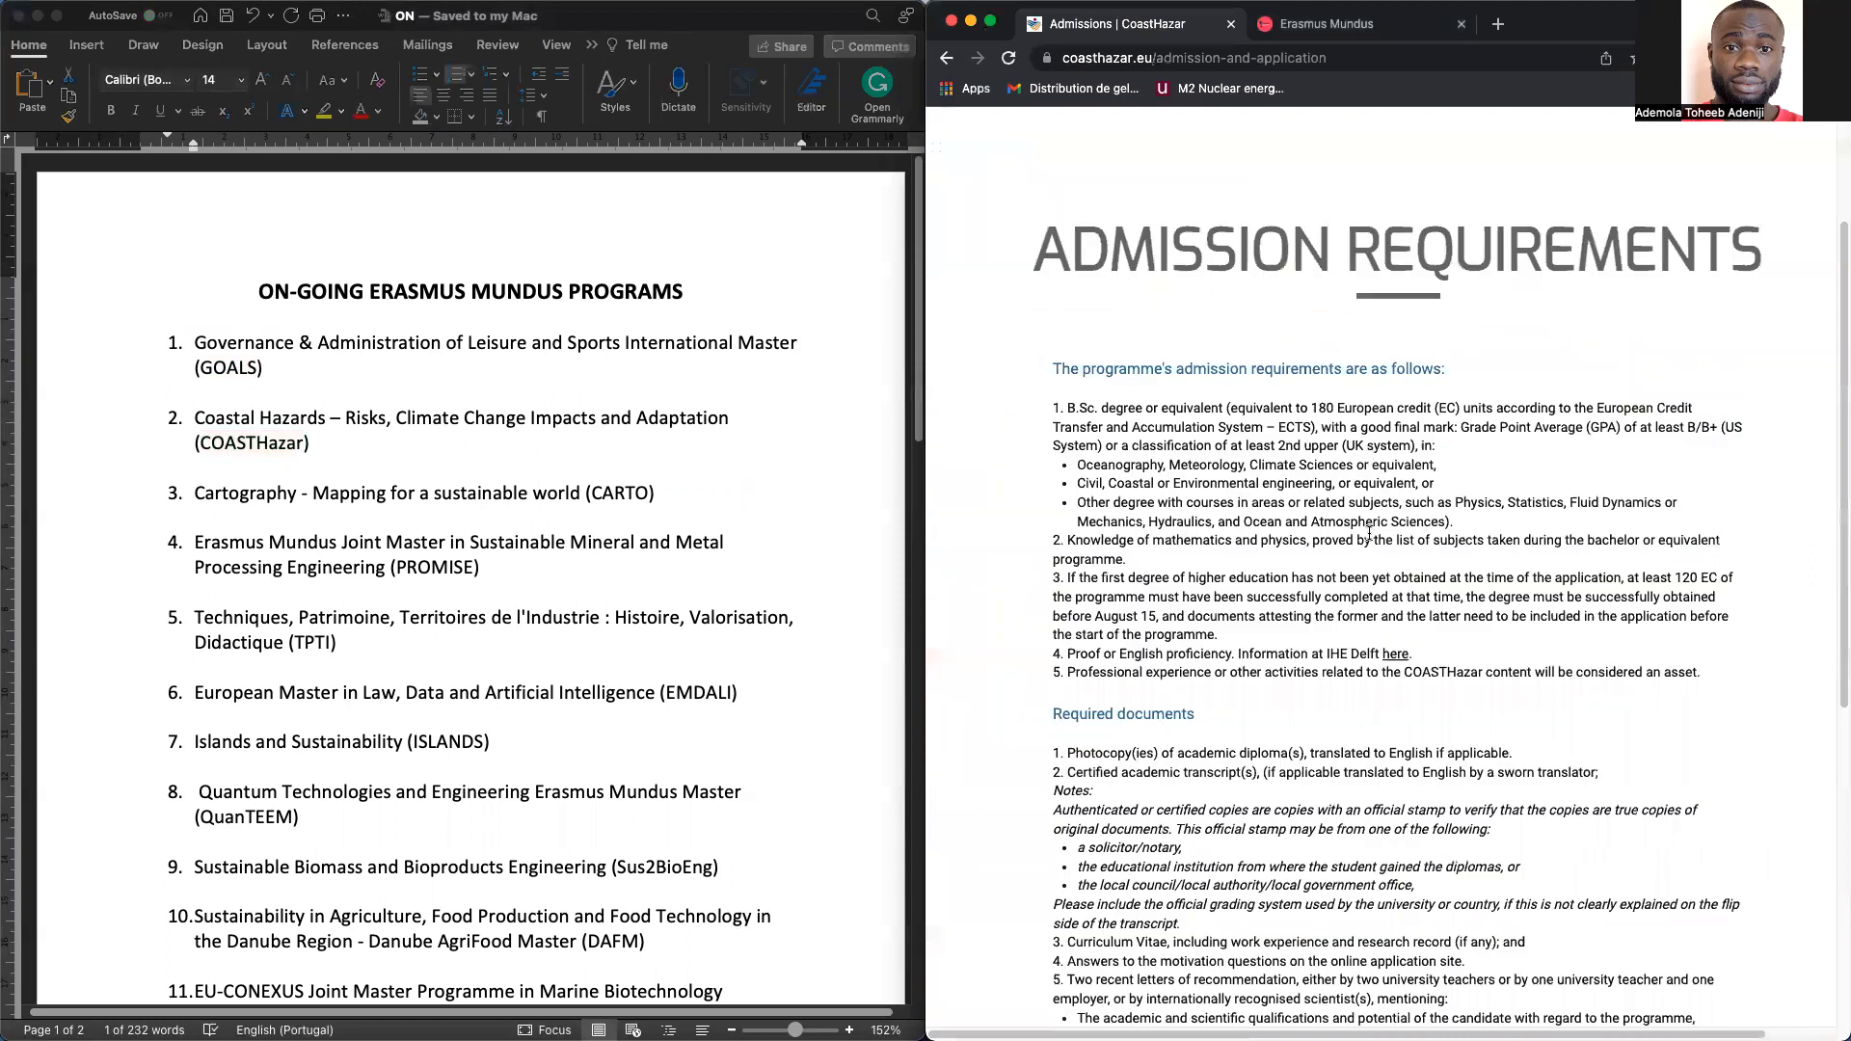
{"action": "scroll", "scroll_direction": "down", "scroll_amount": 3}
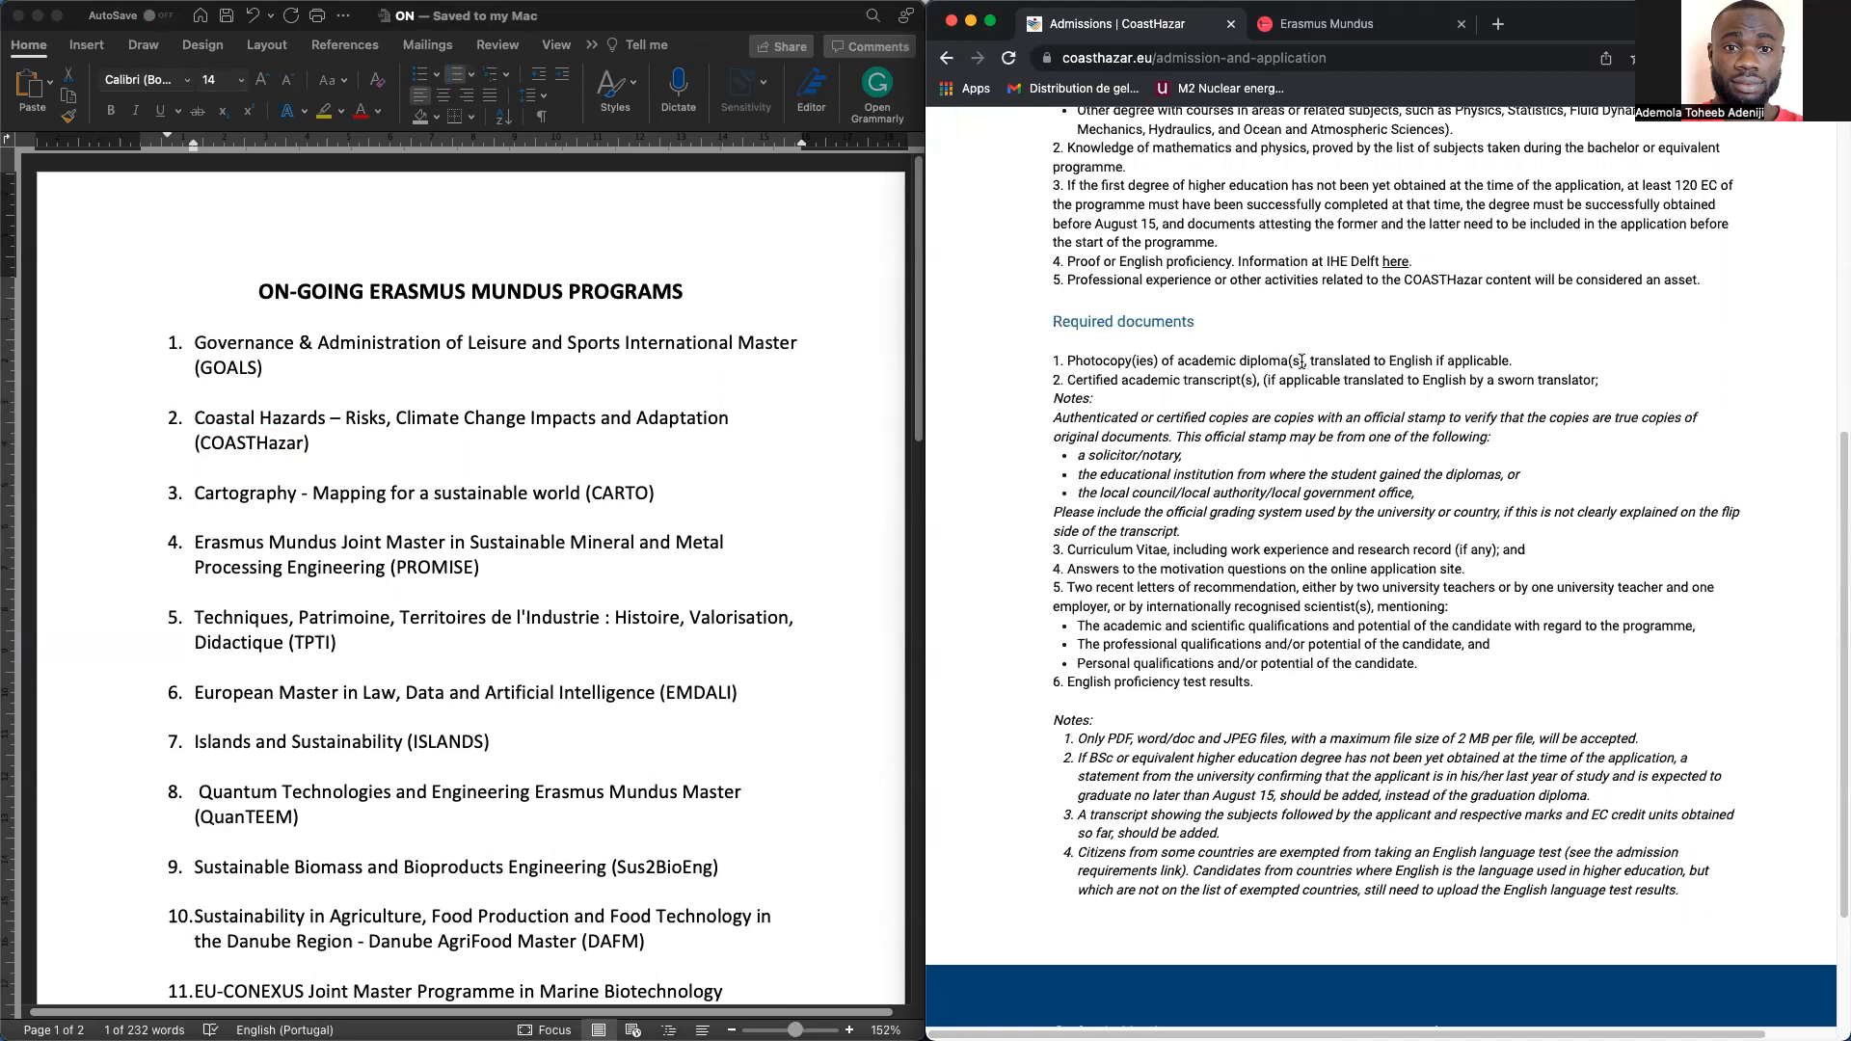
{"action": "mouse_move", "coordinate": [1097, 544]}
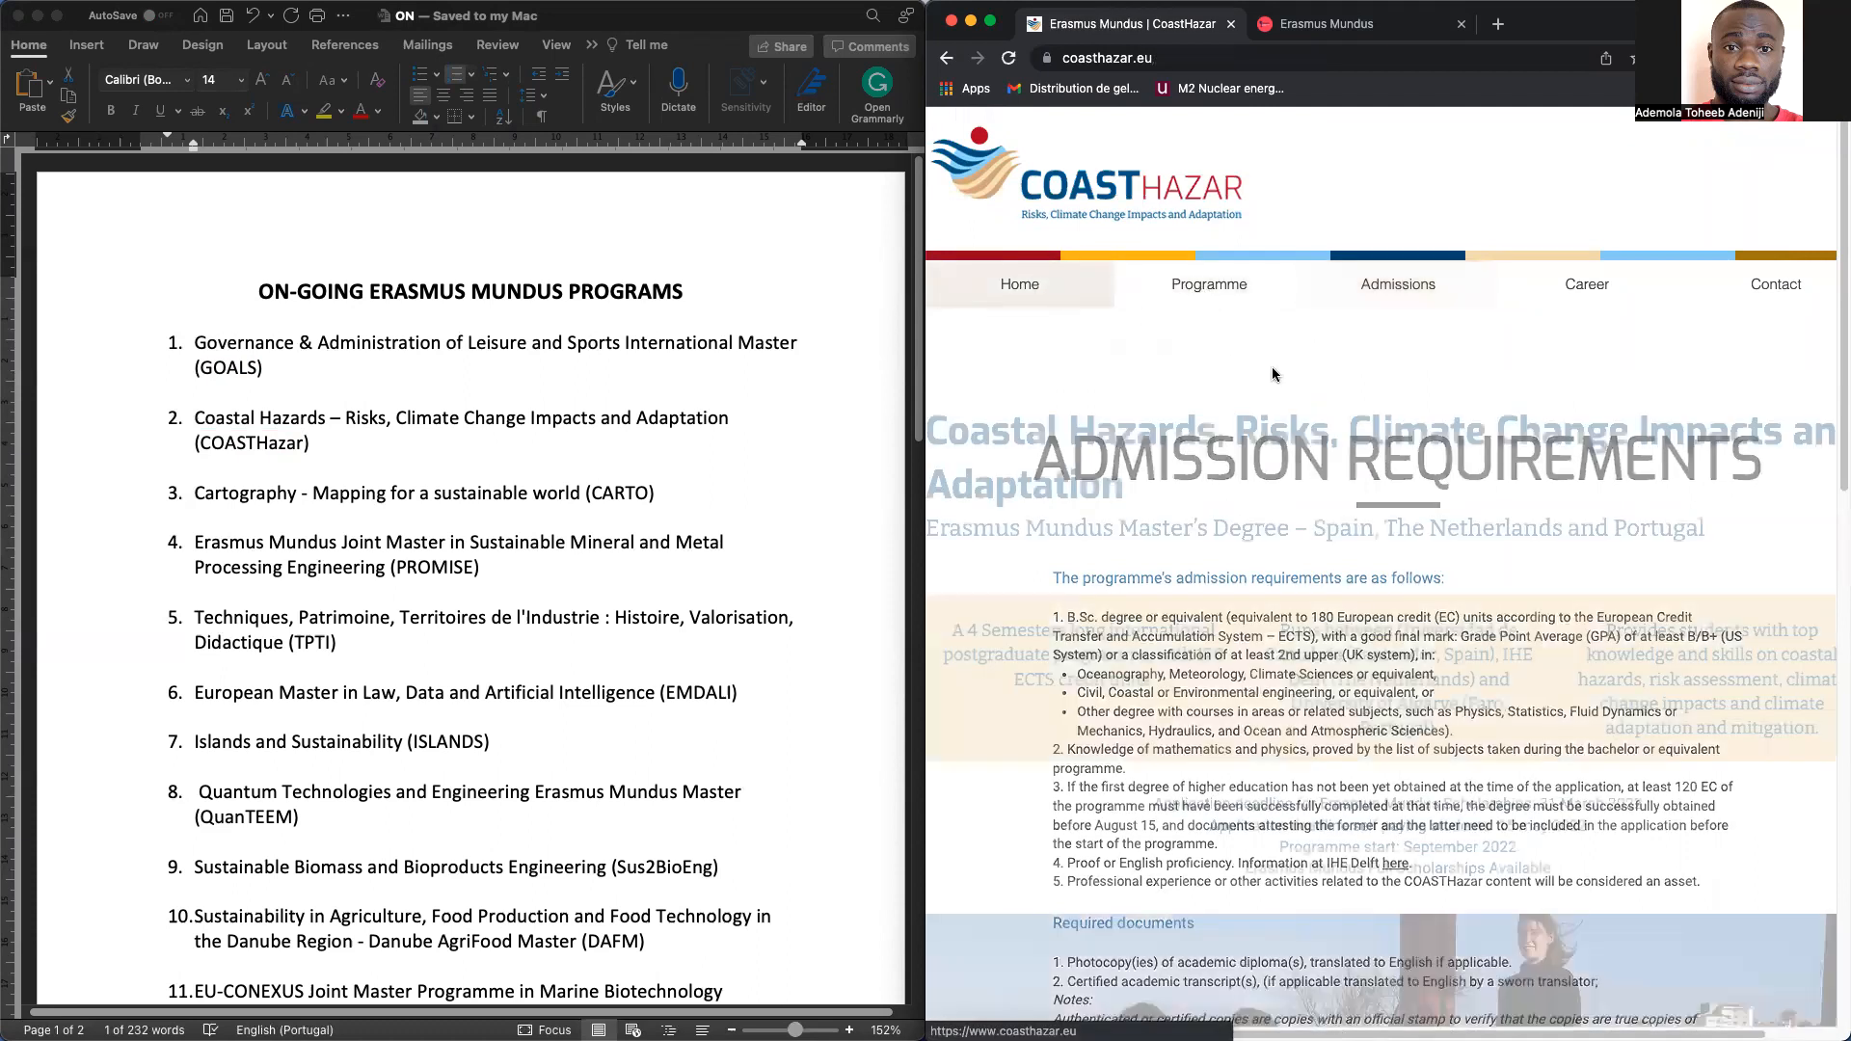
Back on the COASTHazar homepage, pick out the scholarship deadline of 31 March 2022
{"action": "left_click", "coordinate": [1018, 284]}
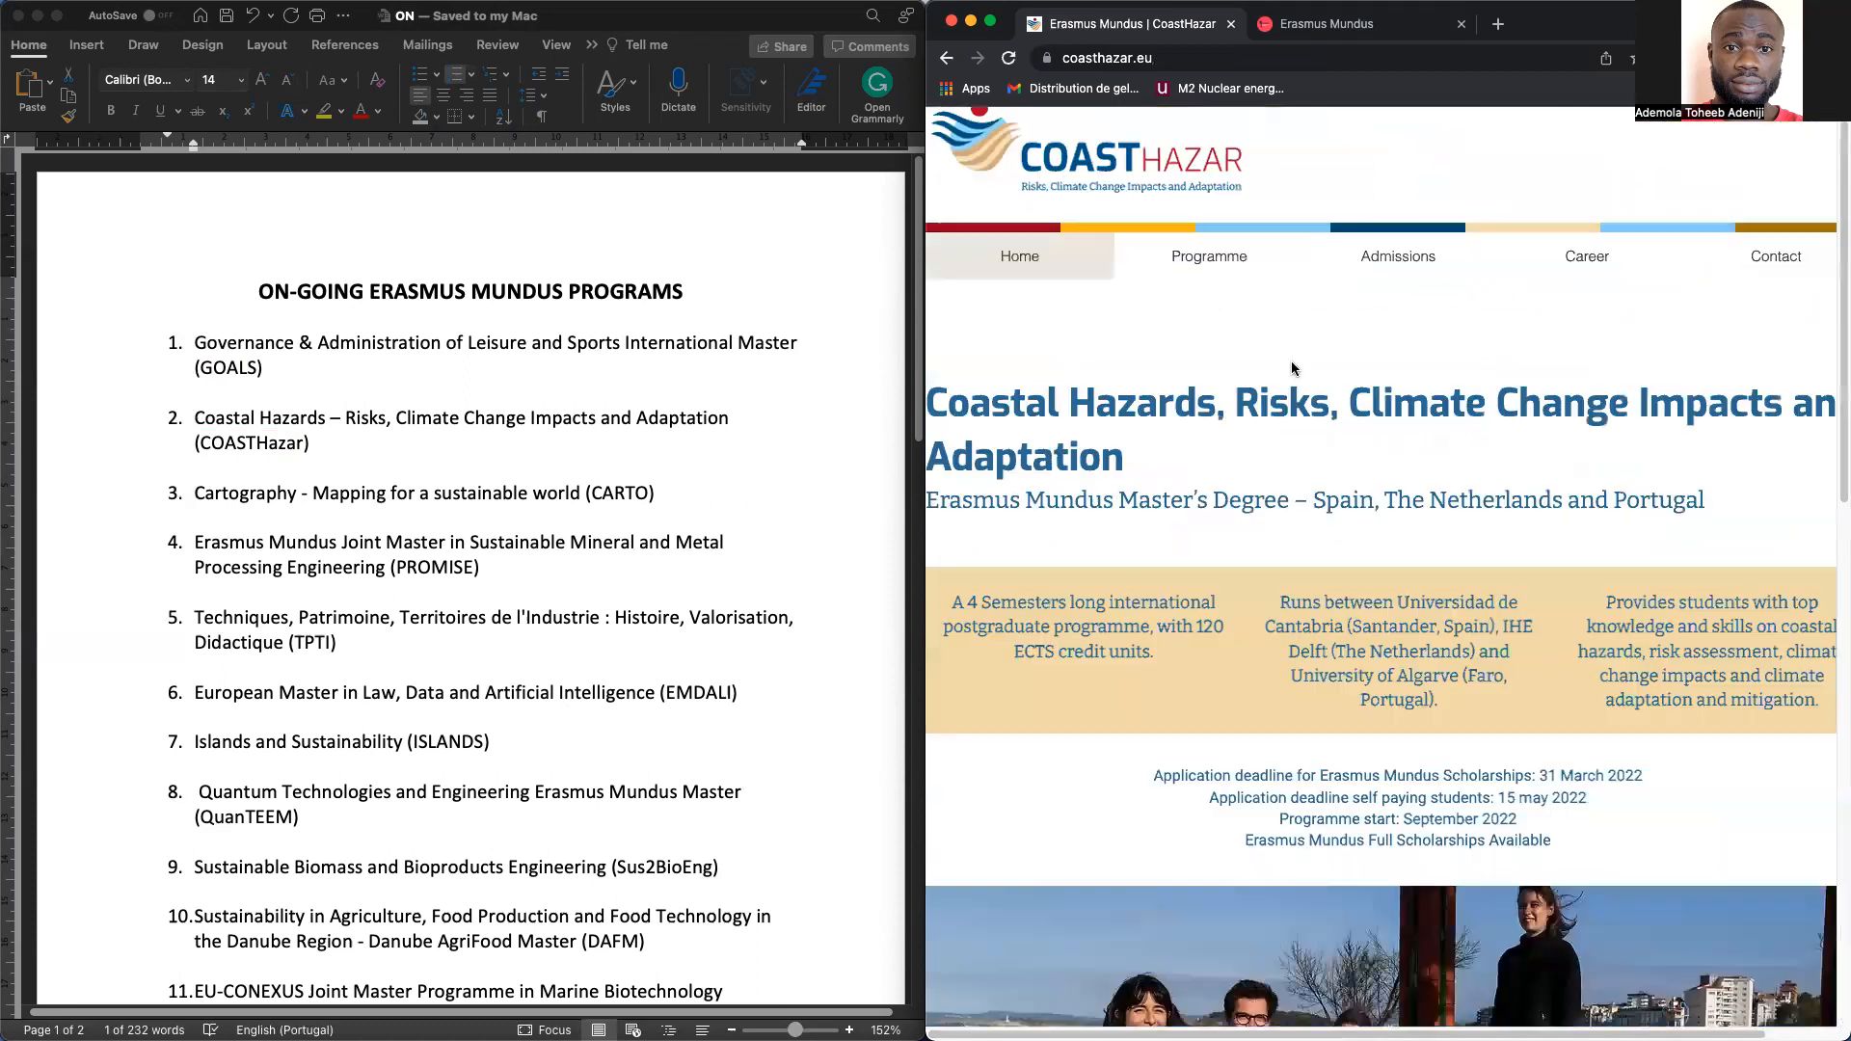
{"action": "scroll", "scroll_direction": "down", "scroll_amount": 3}
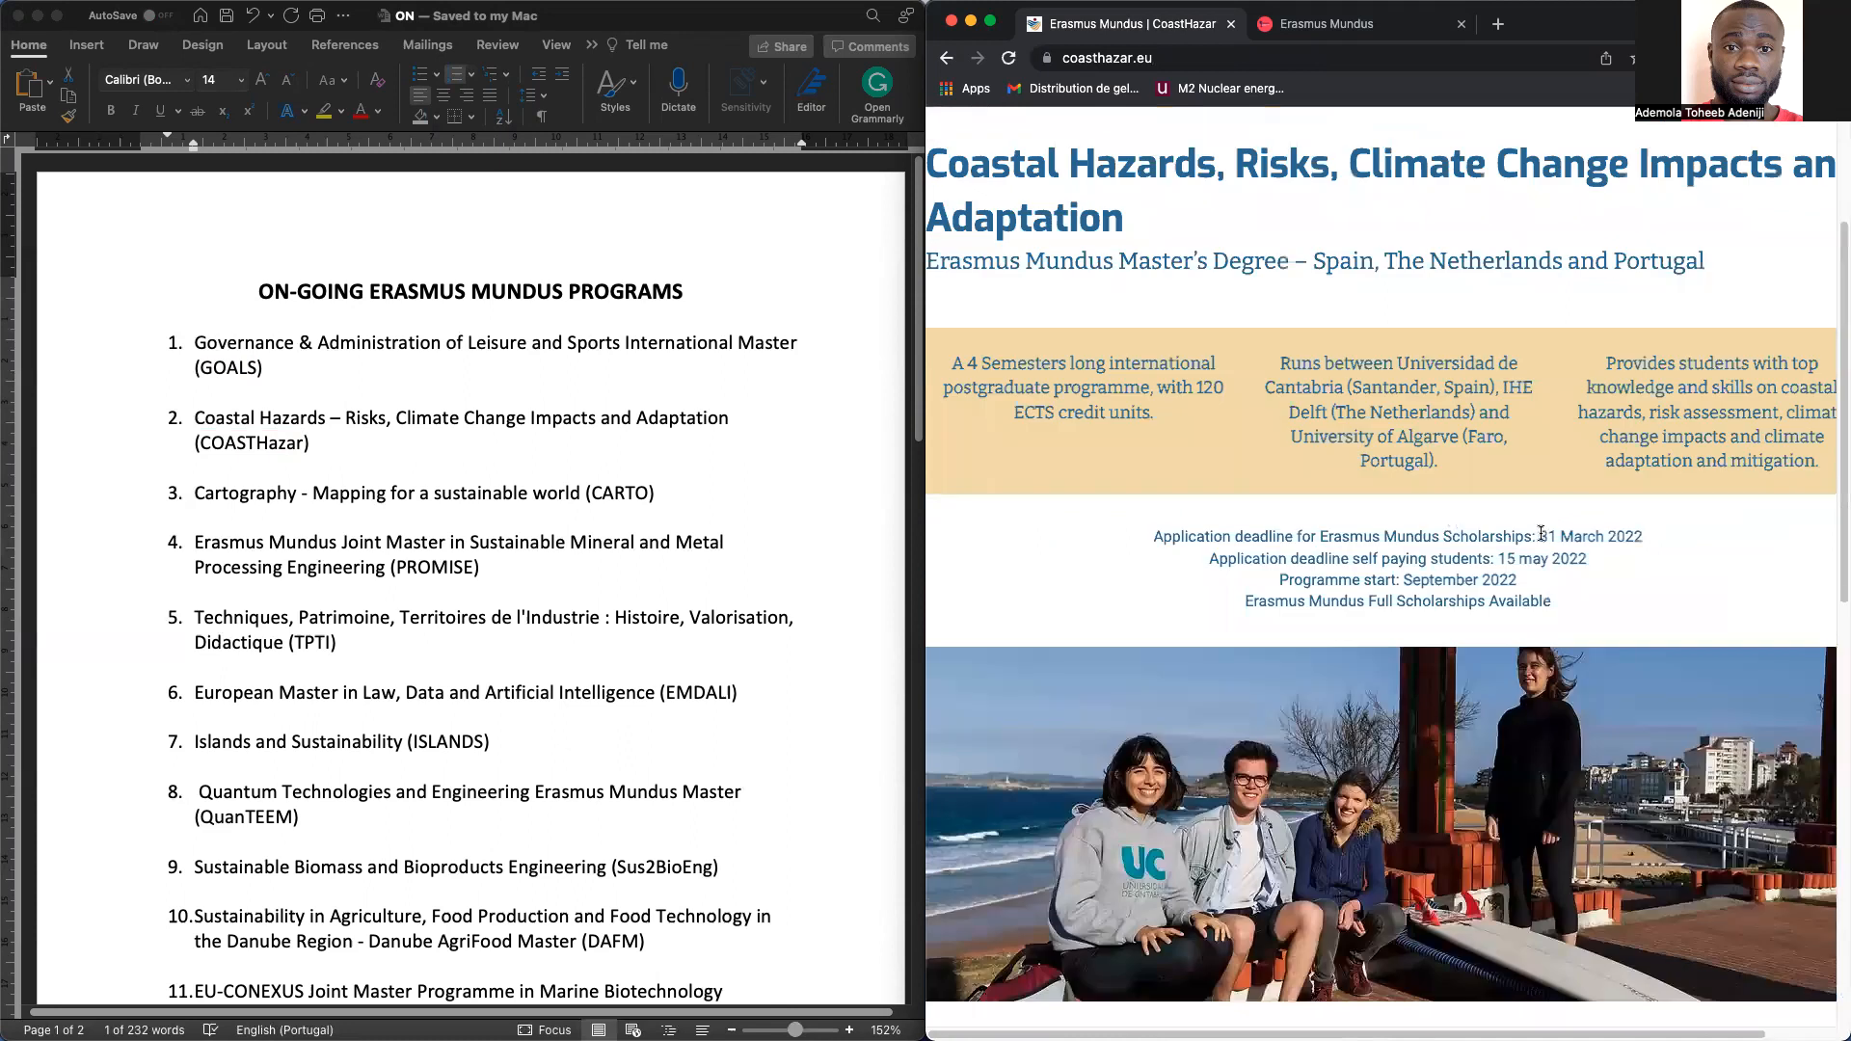
{"action": "left_click_drag", "start_coordinate": [1540, 536], "coordinate": [1641, 536]}
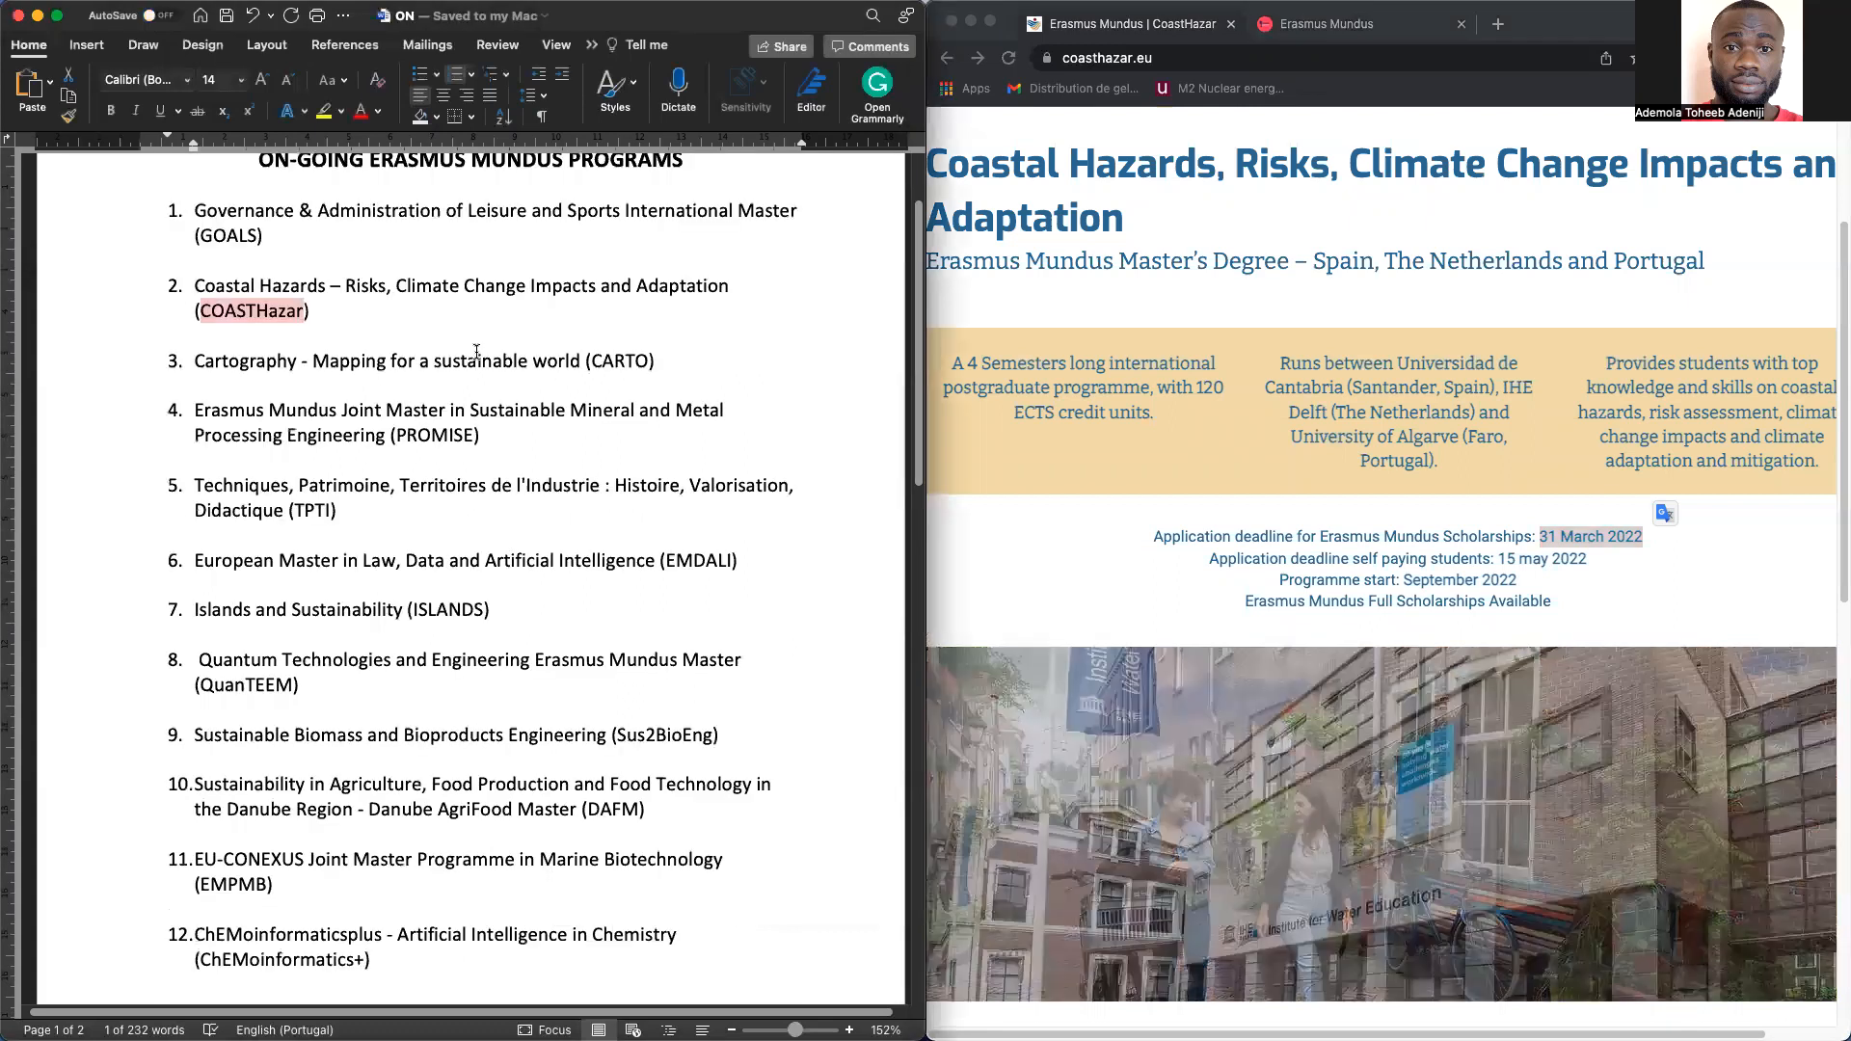
{"action": "scroll", "scroll_direction": "down", "scroll_amount": 3}
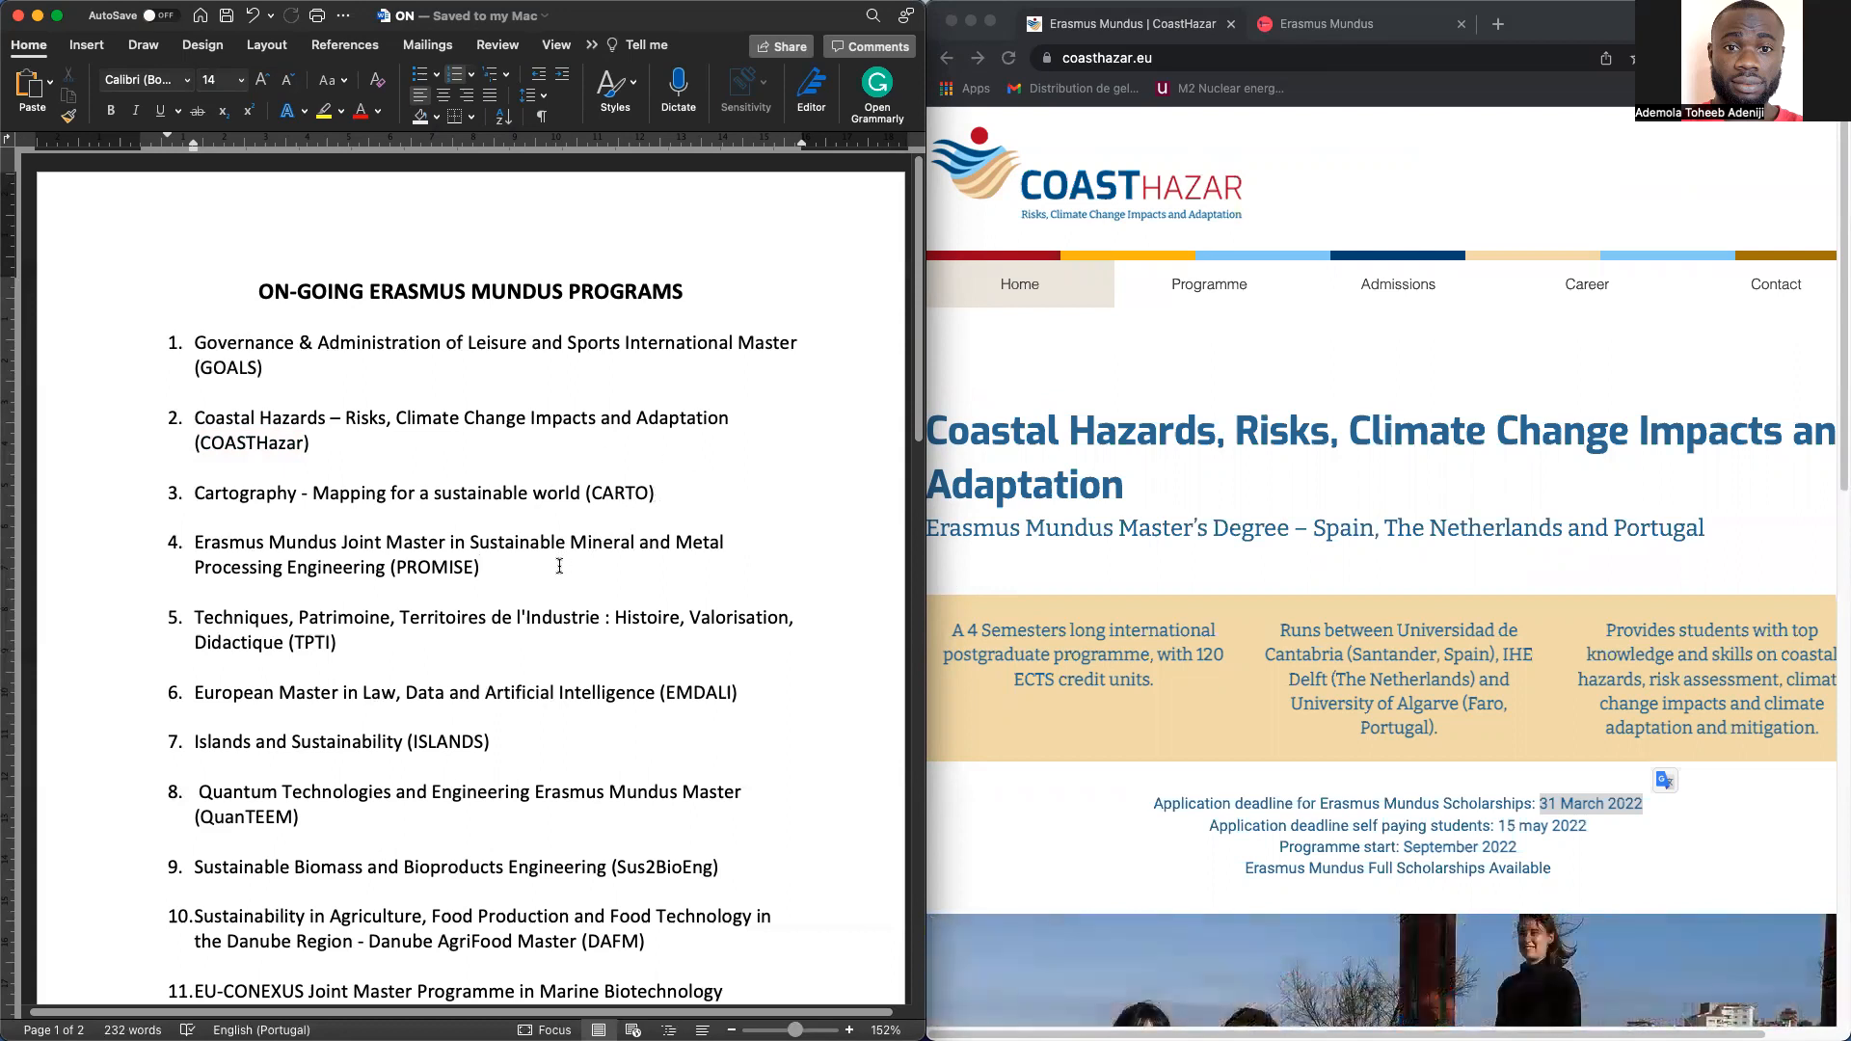
{"action": "left_click", "coordinate": [480, 567]}
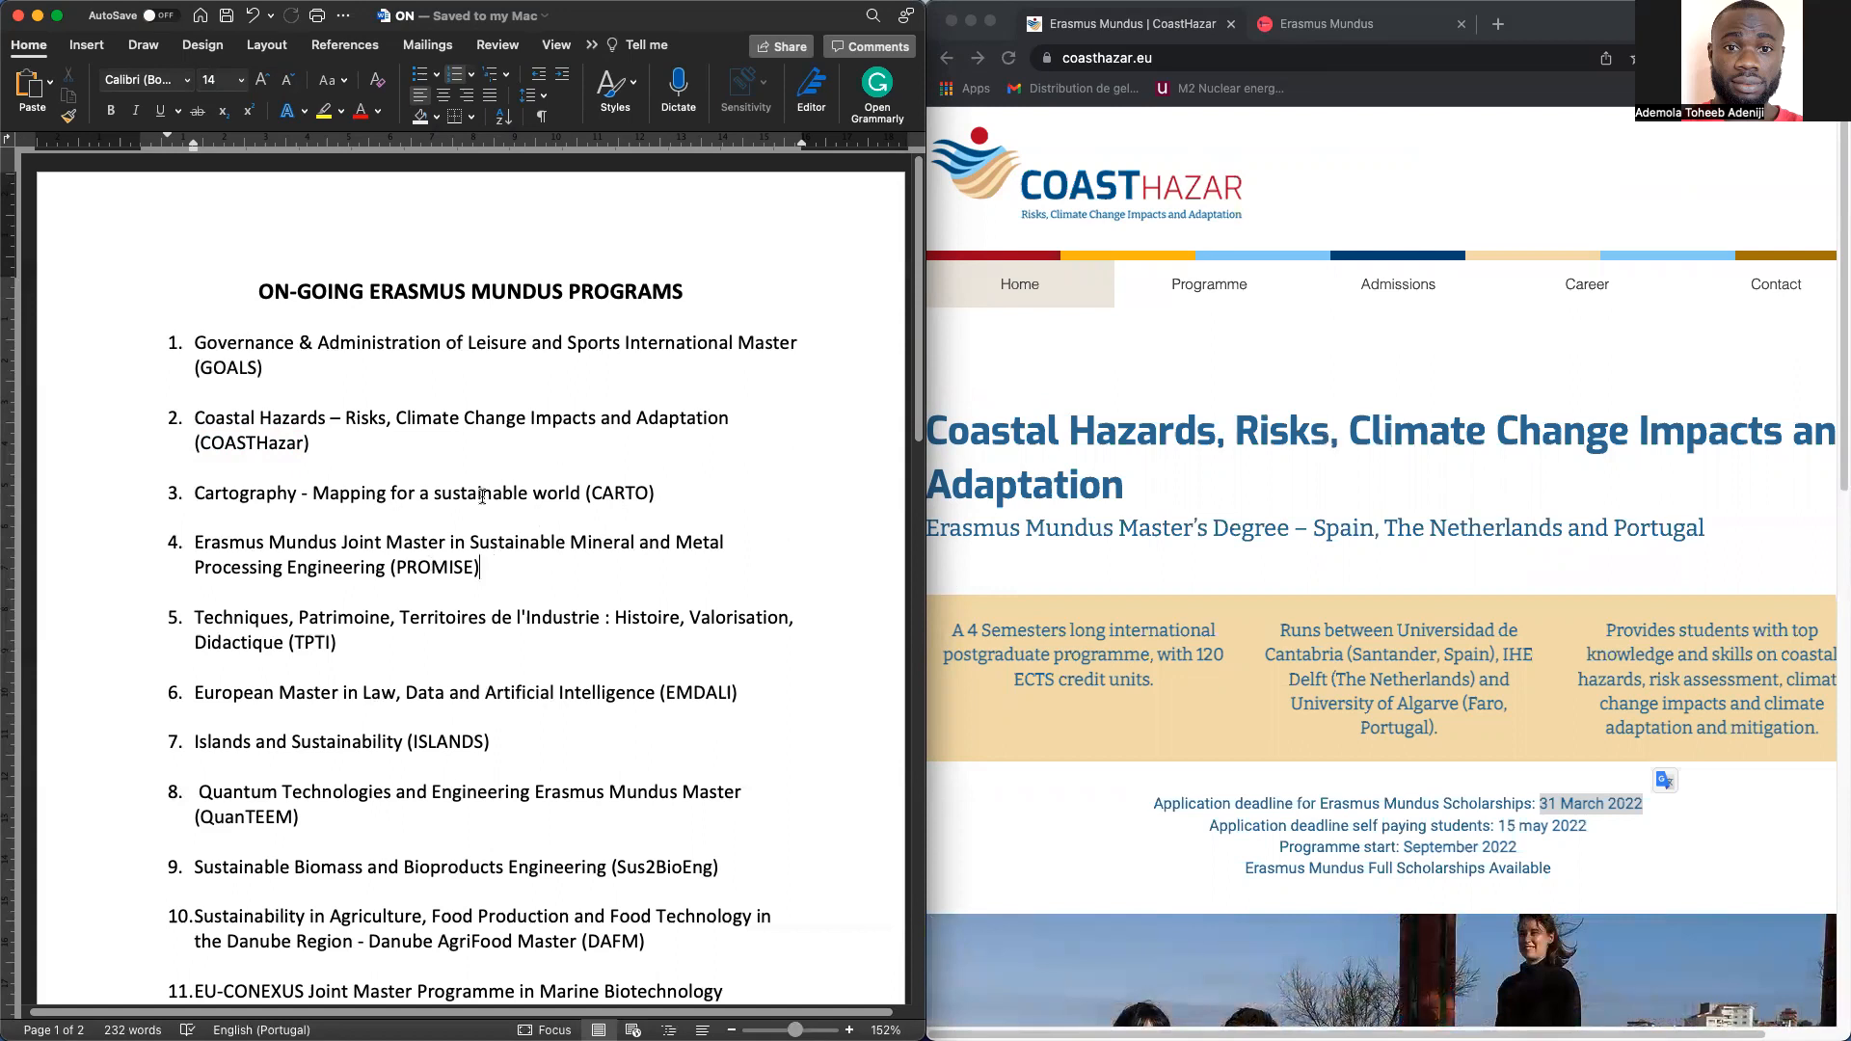
{"action": "scroll", "scroll_direction": "down", "scroll_amount": 3}
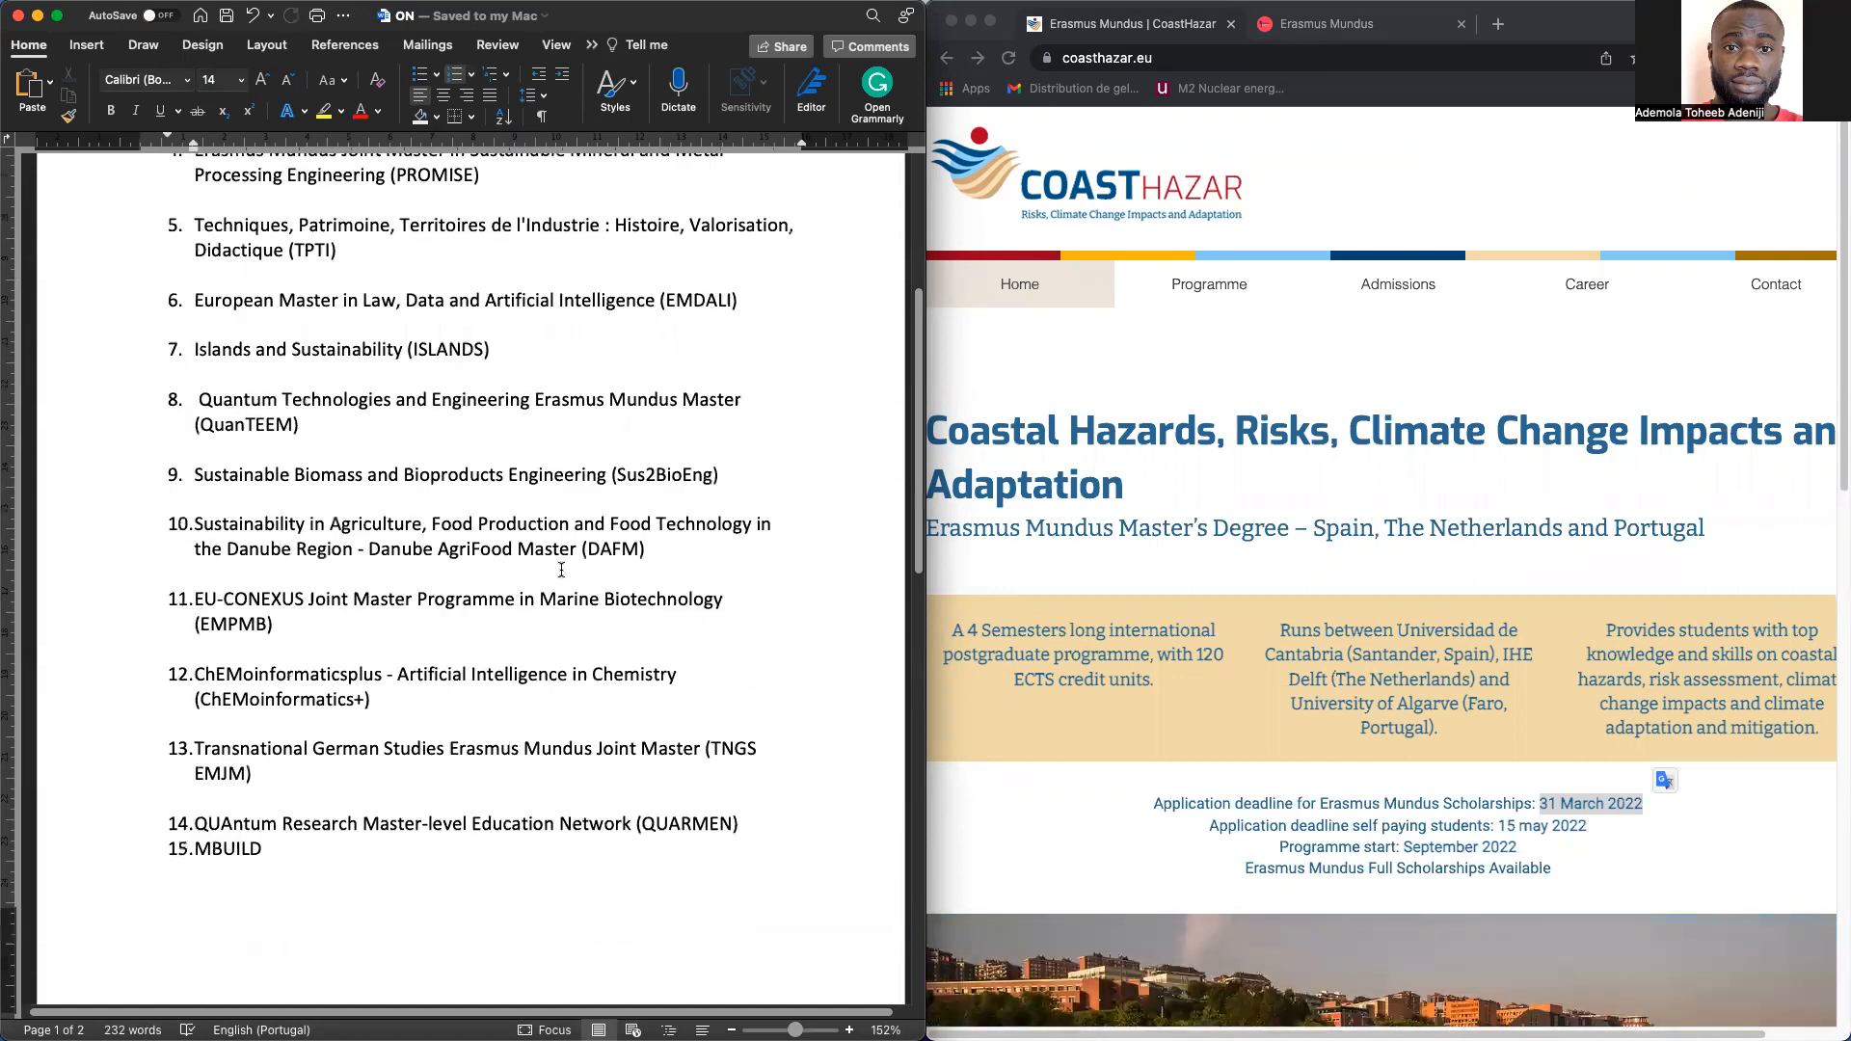